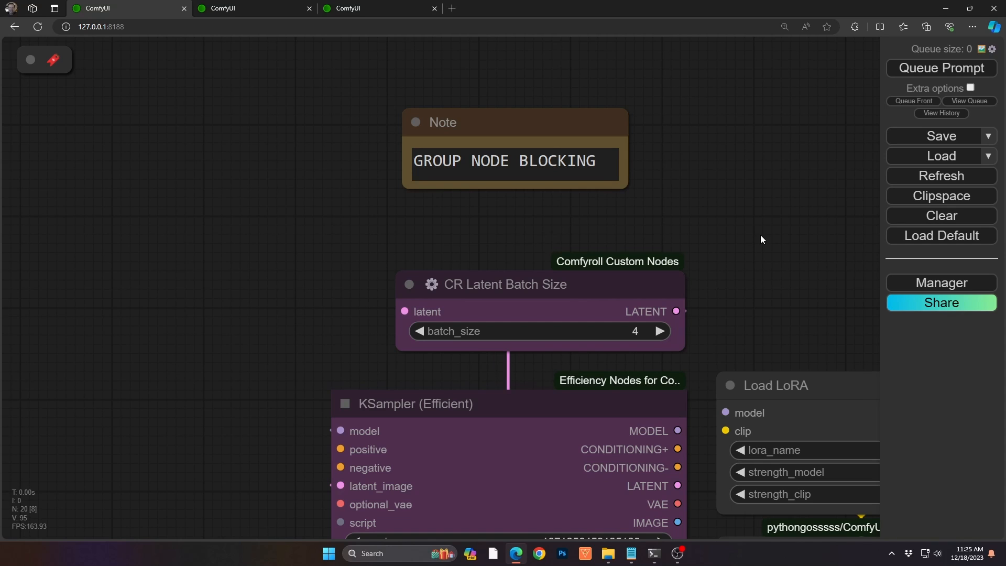
{"action": "mouse_move", "coordinate": [774, 239]}
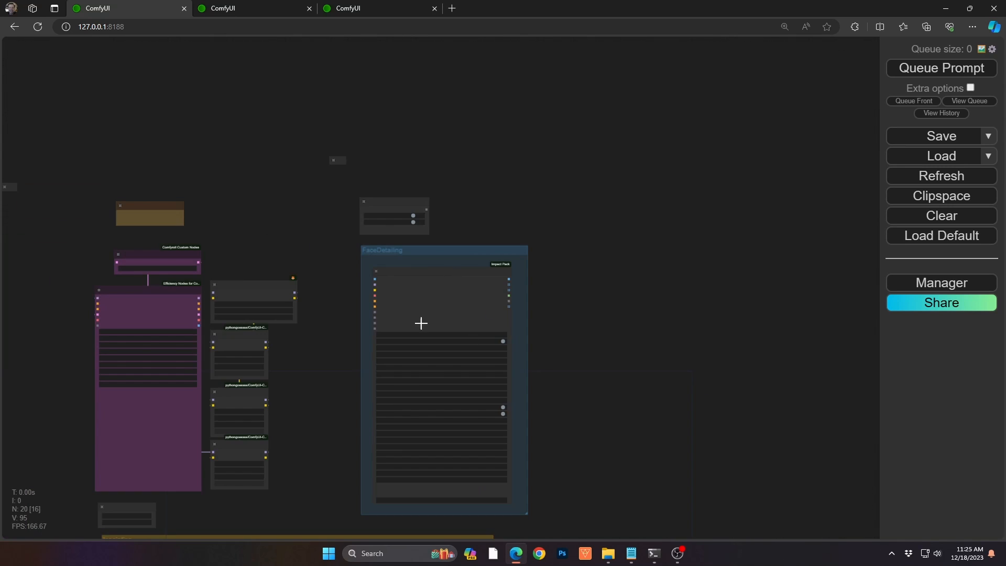
{"action": "mouse_move", "coordinate": [422, 320]}
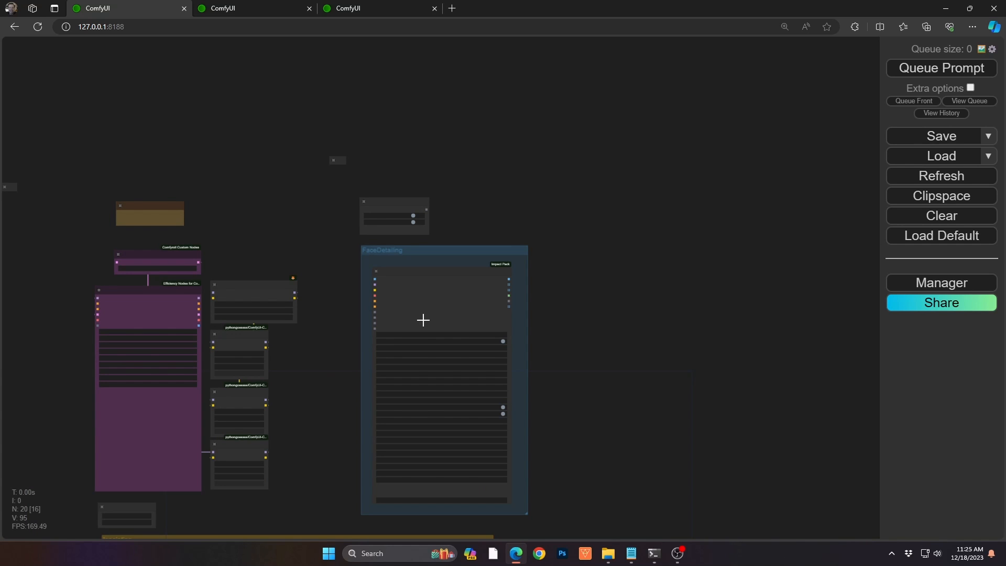
{"action": "mouse_move", "coordinate": [331, 364]}
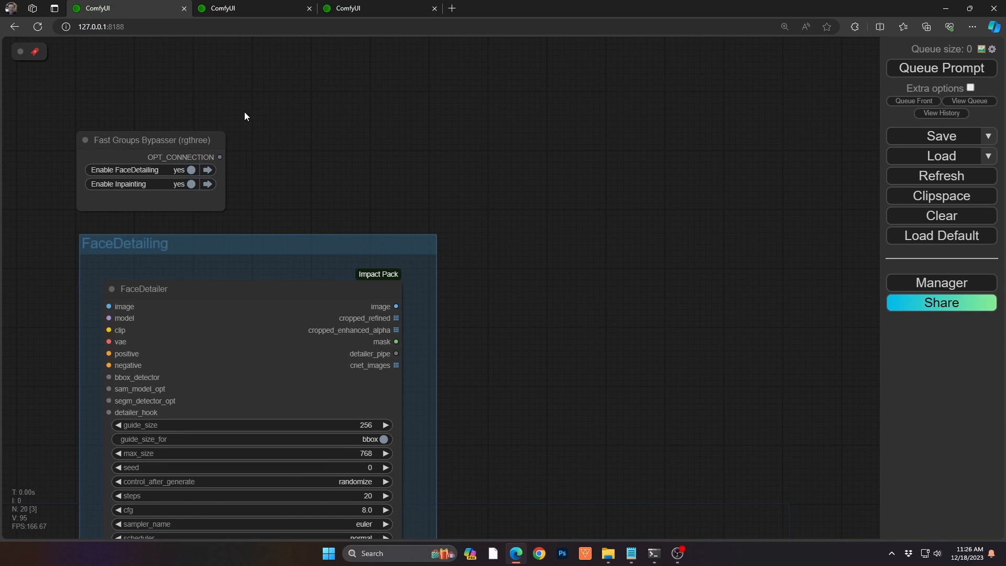
Step: Add a Fast Bypasser node beside the FaceDetailing group
{"action": "left_click_drag", "start_coordinate": [244, 115], "coordinate": [612, 160]}
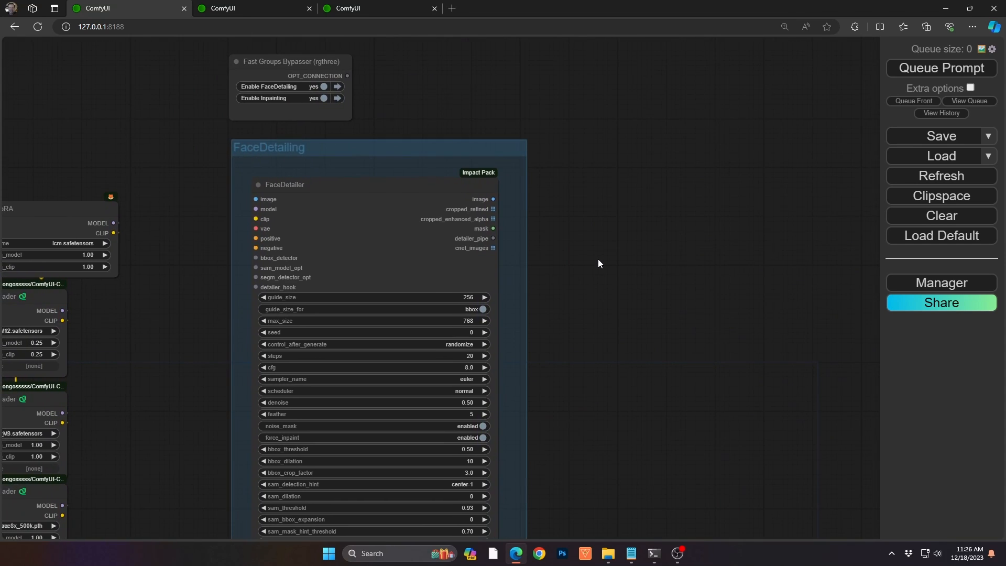
{"action": "mouse_move", "coordinate": [577, 184]}
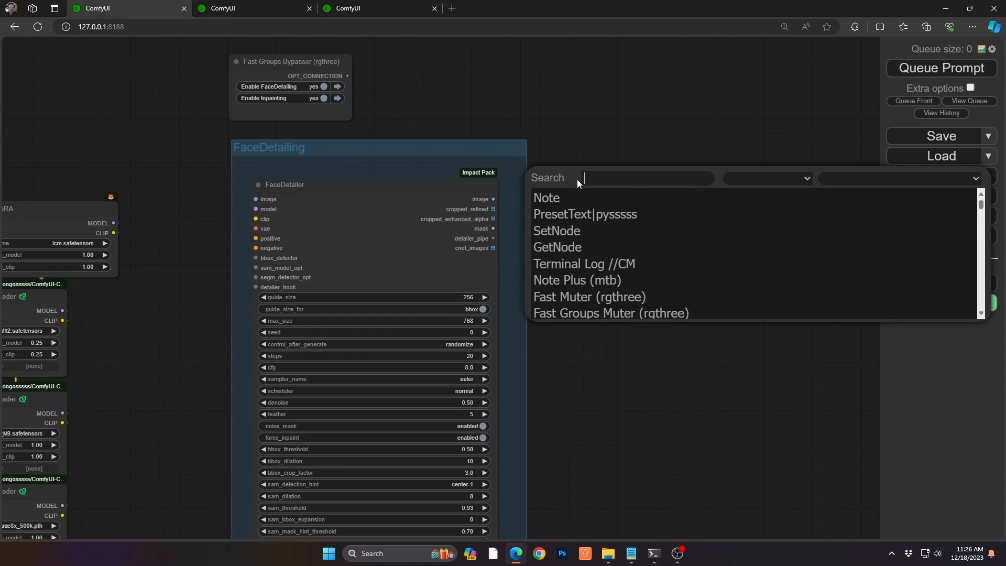
{"action": "type", "text": "bypa"}
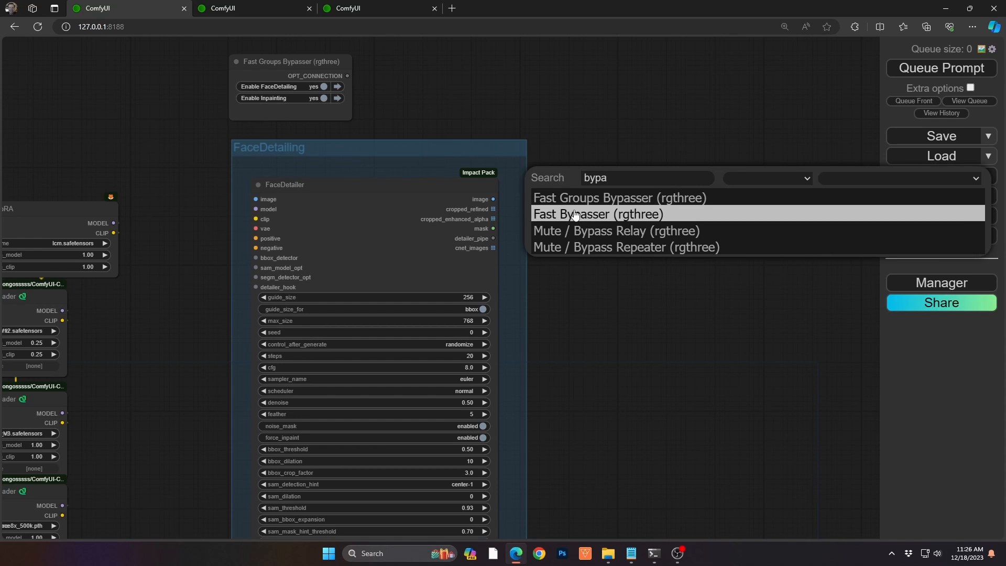
{"action": "left_click", "coordinate": [596, 214]}
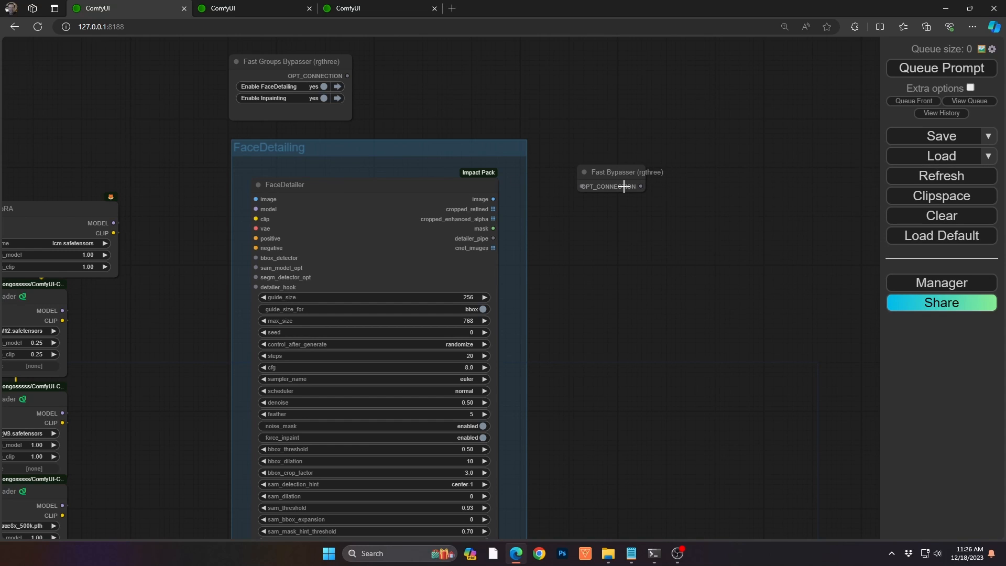
{"action": "left_click", "coordinate": [619, 172]}
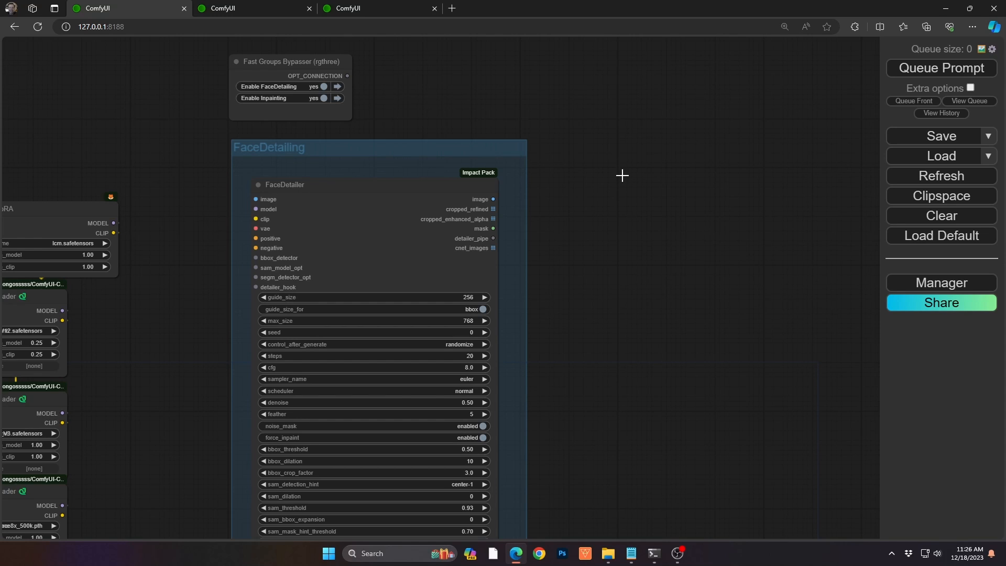
{"action": "mouse_move", "coordinate": [546, 185]}
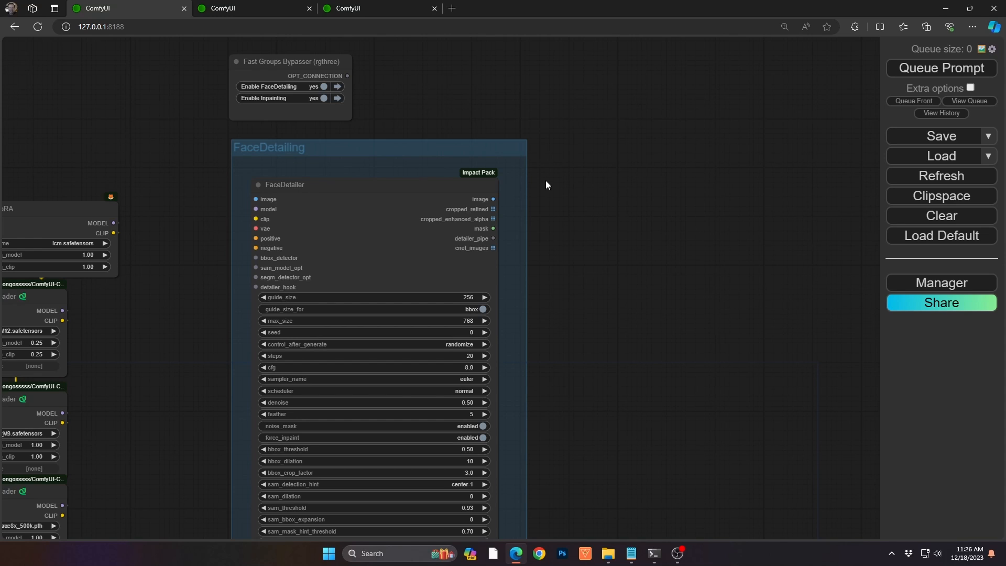
{"action": "mouse_move", "coordinate": [510, 181]}
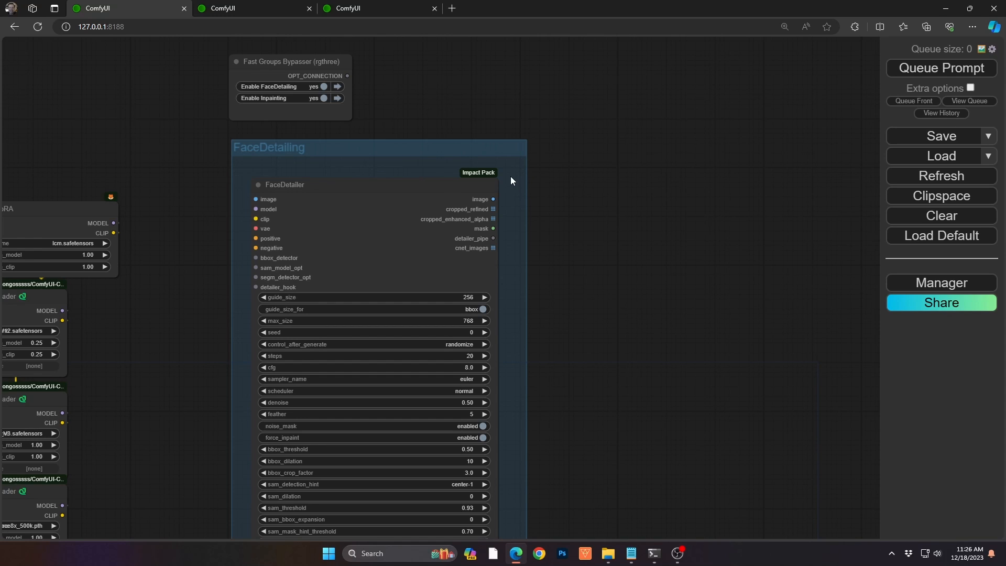
Step: Add a Fast Groups Bypasser and switch Inpainting off while FaceDetailing stays on
{"action": "double_click", "coordinate": [510, 181]}
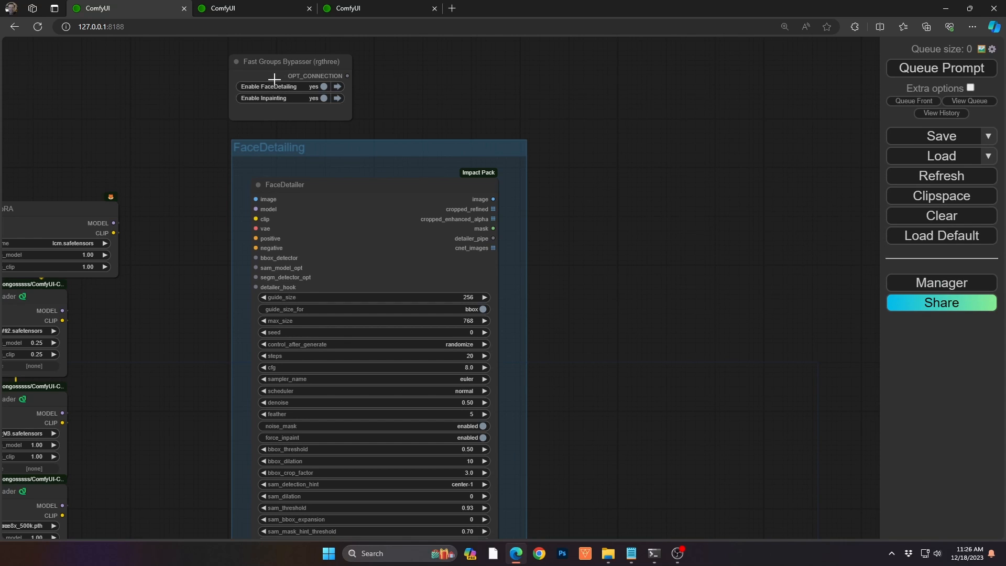
{"action": "type", "text": "g"}
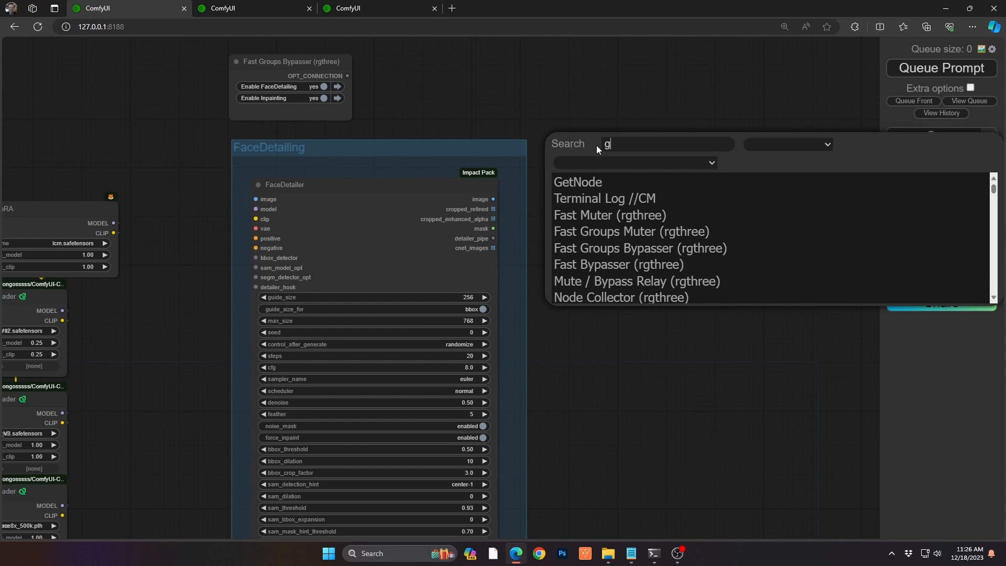
{"action": "type", "text": "roup"}
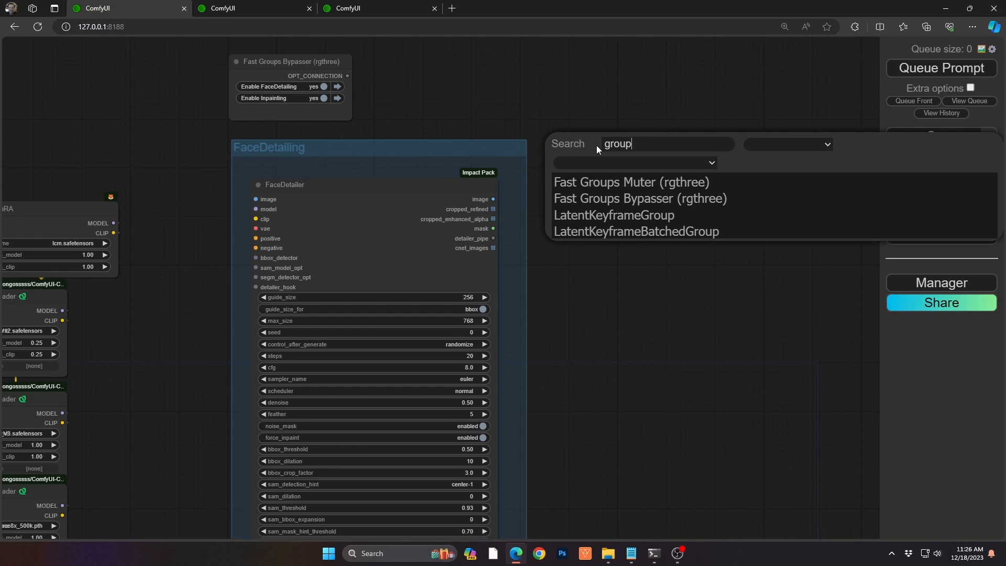
{"action": "mouse_move", "coordinate": [638, 198]}
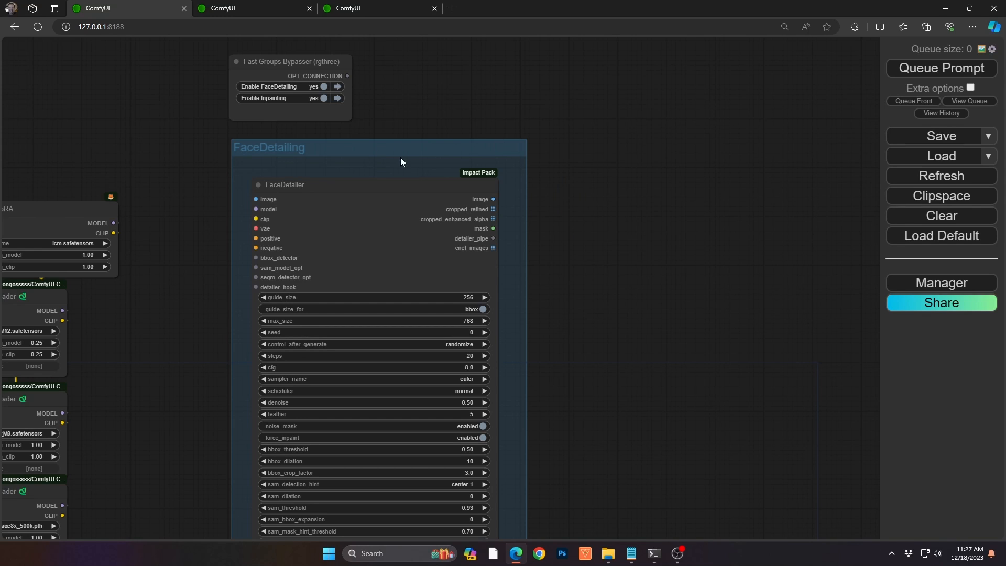
{"action": "mouse_move", "coordinate": [401, 161]}
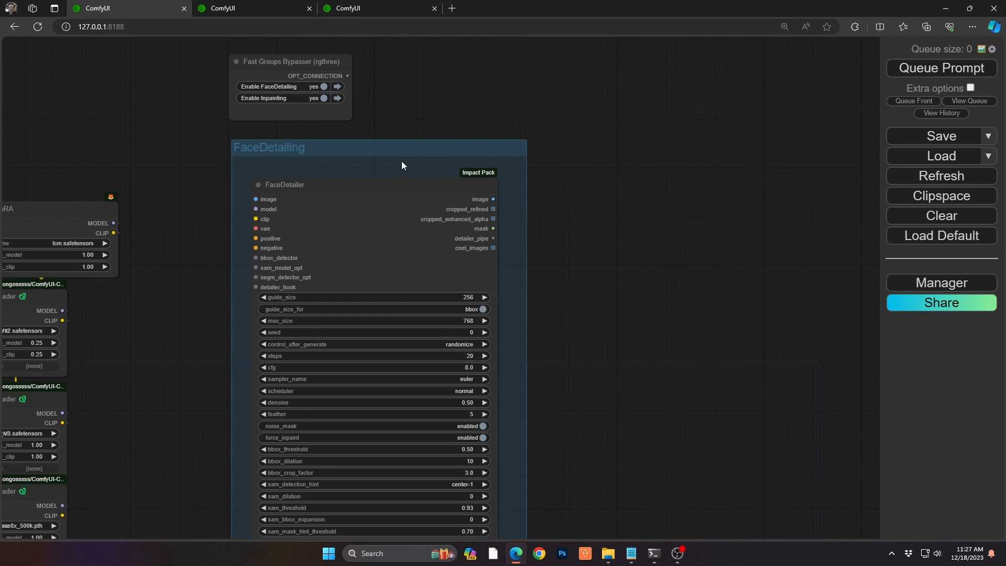
{"action": "mouse_move", "coordinate": [310, 132]}
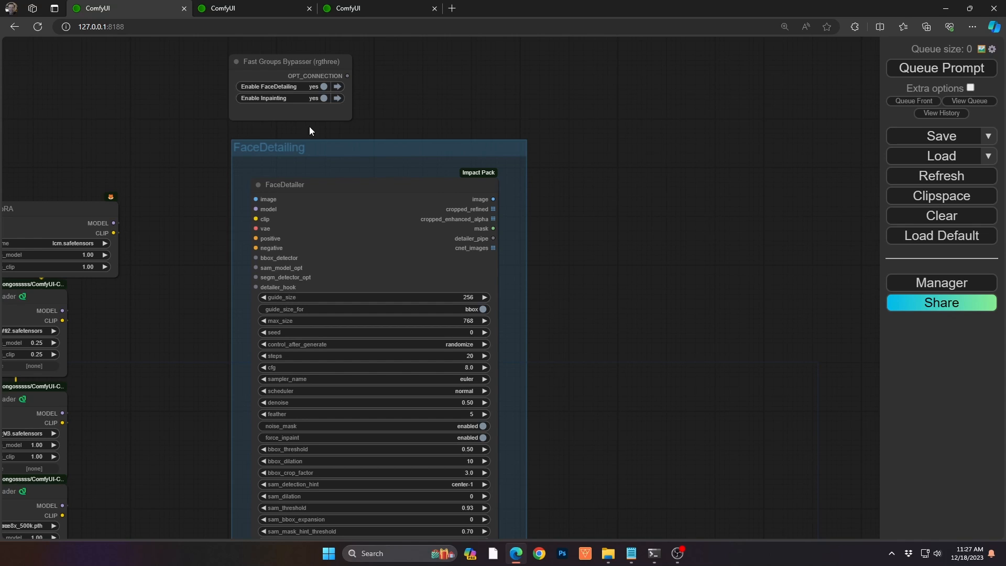
{"action": "mouse_move", "coordinate": [339, 193]}
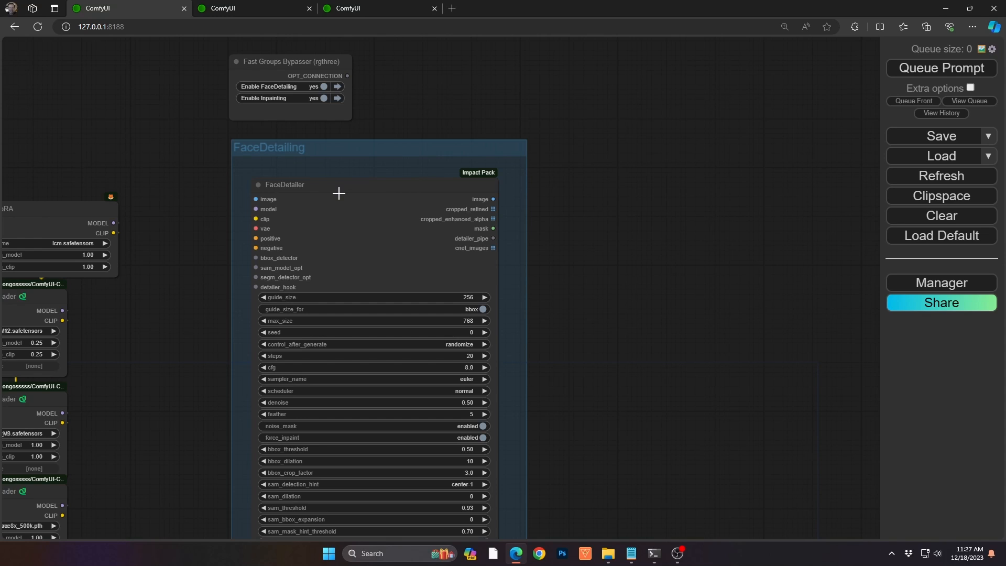
{"action": "mouse_move", "coordinate": [338, 127]}
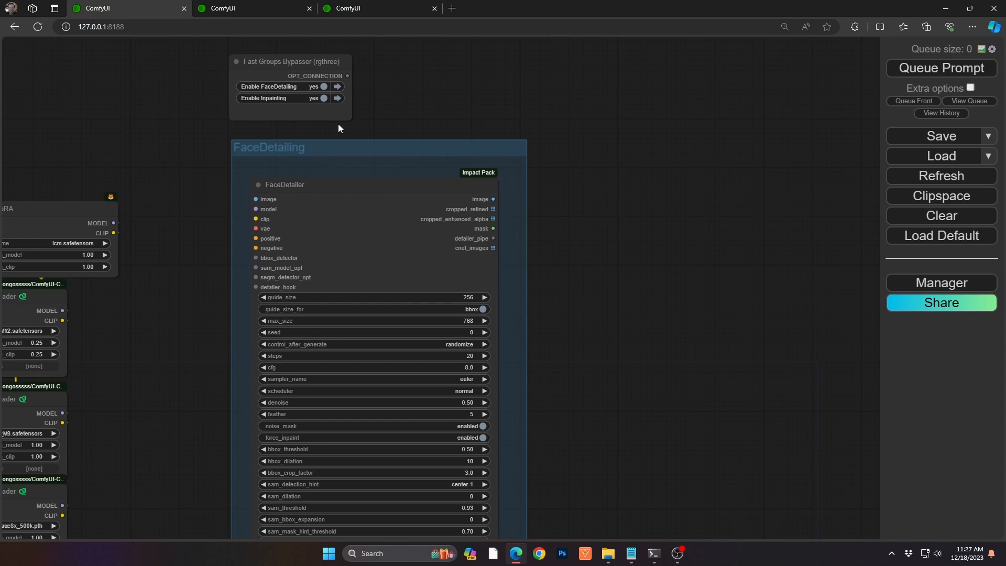
{"action": "mouse_move", "coordinate": [284, 149]}
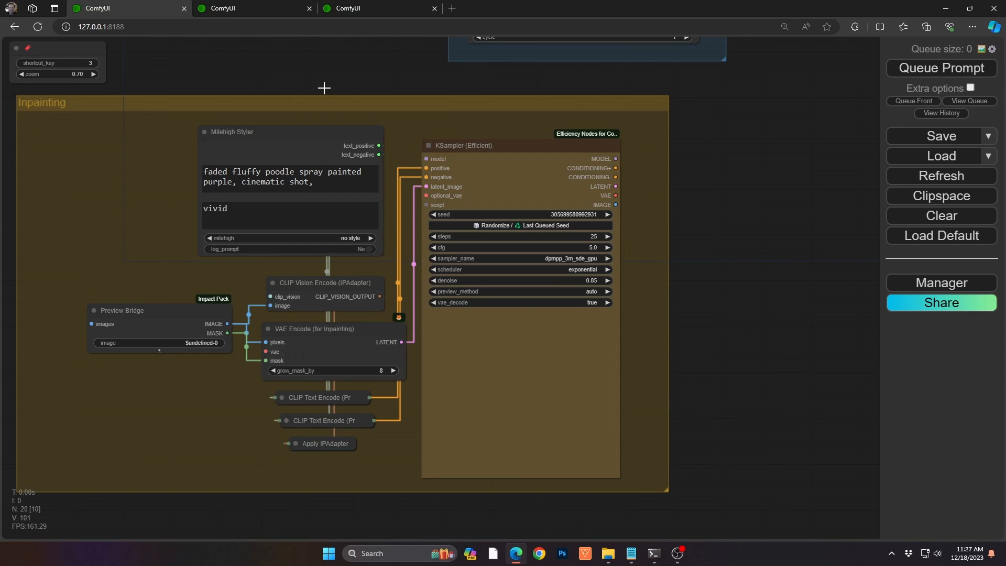
{"action": "mouse_move", "coordinate": [67, 106]}
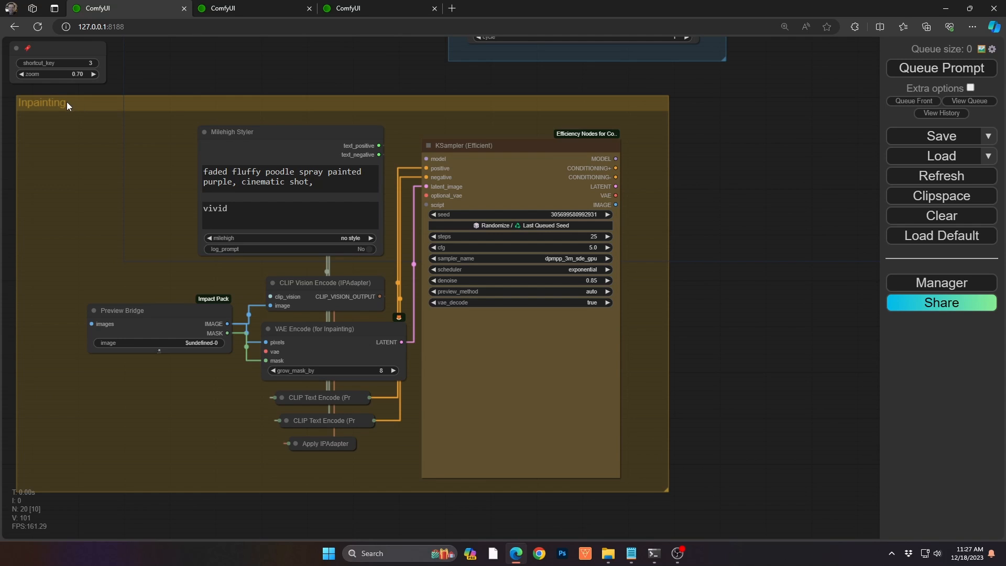
{"action": "mouse_move", "coordinate": [633, 228]}
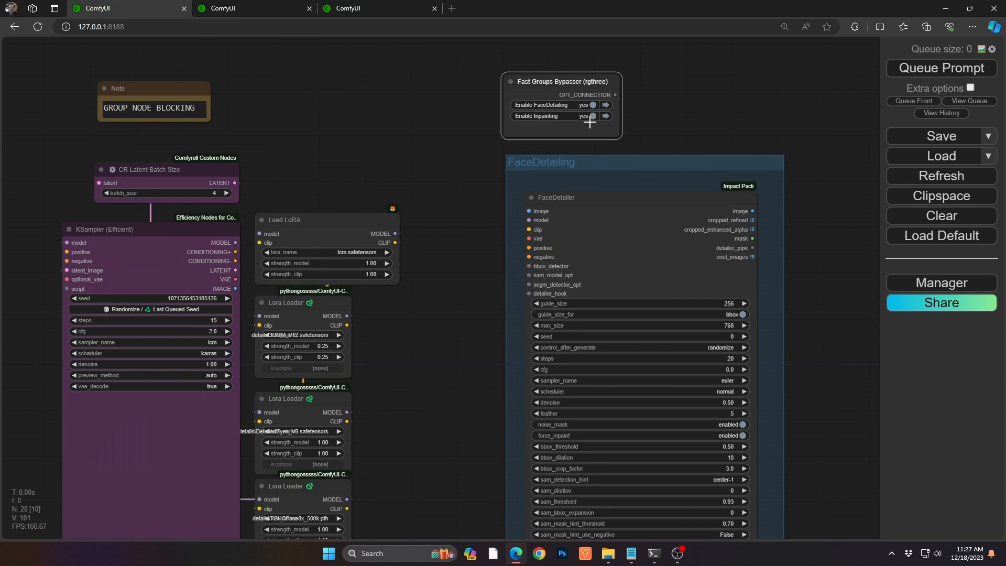
{"action": "left_click", "coordinate": [590, 116]}
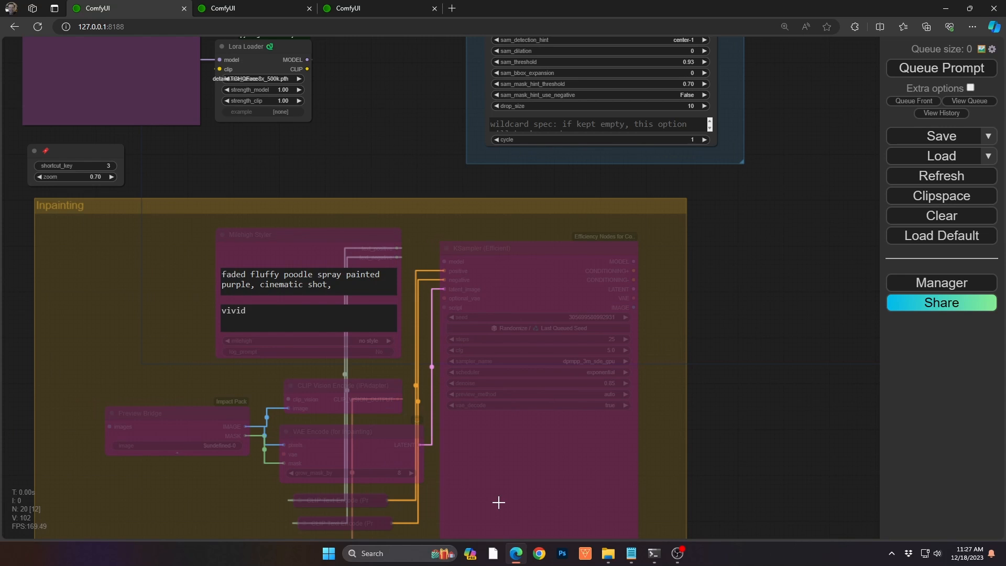
{"action": "mouse_move", "coordinate": [770, 170]}
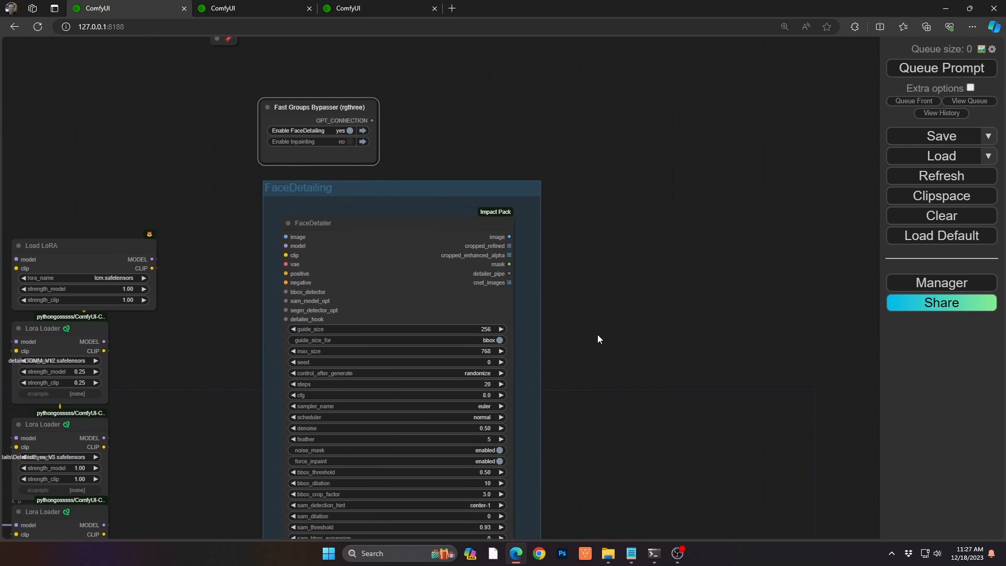
{"action": "scroll", "scroll_direction": "down", "scroll_amount": 3}
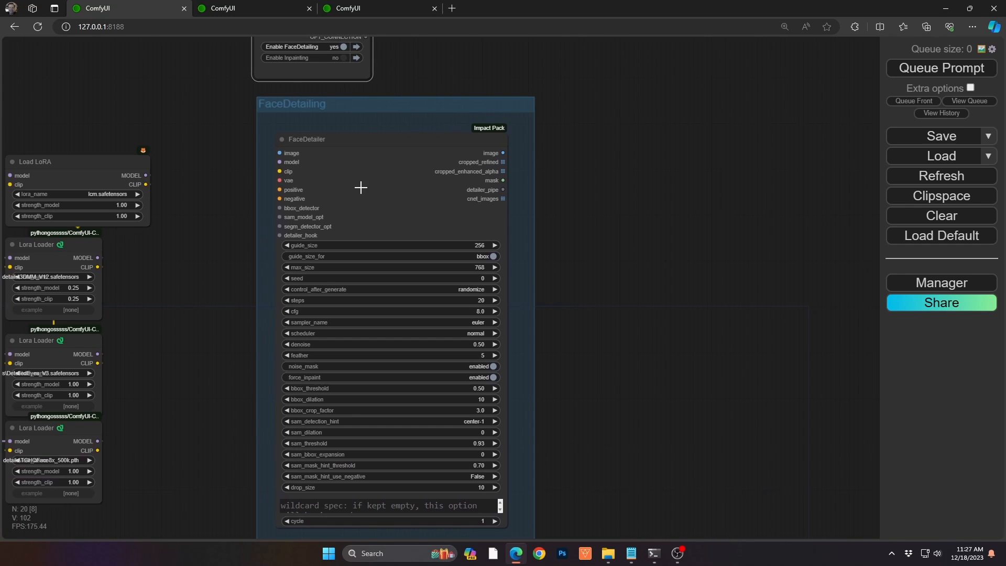
{"action": "mouse_move", "coordinate": [370, 112]}
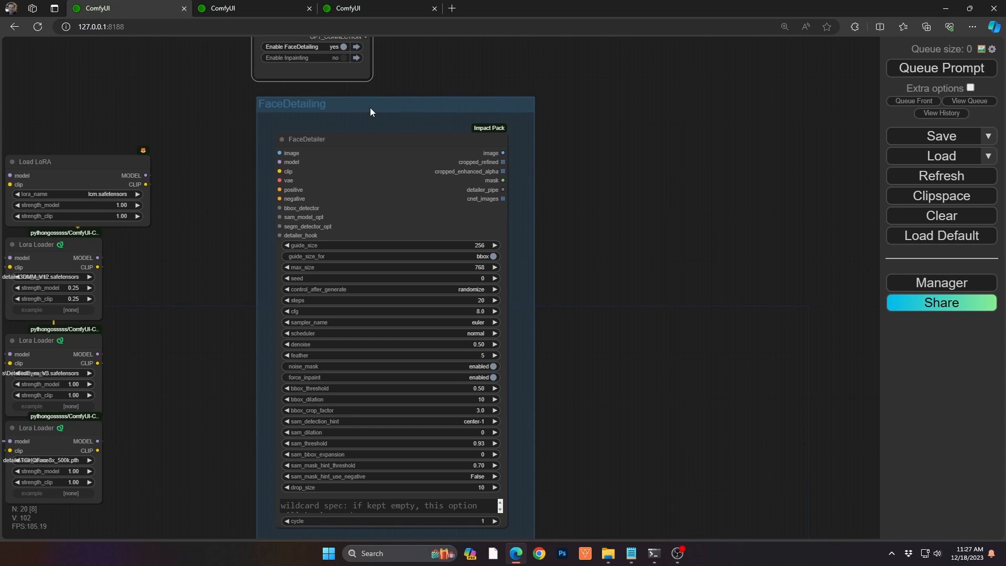
{"action": "mouse_move", "coordinate": [418, 101]}
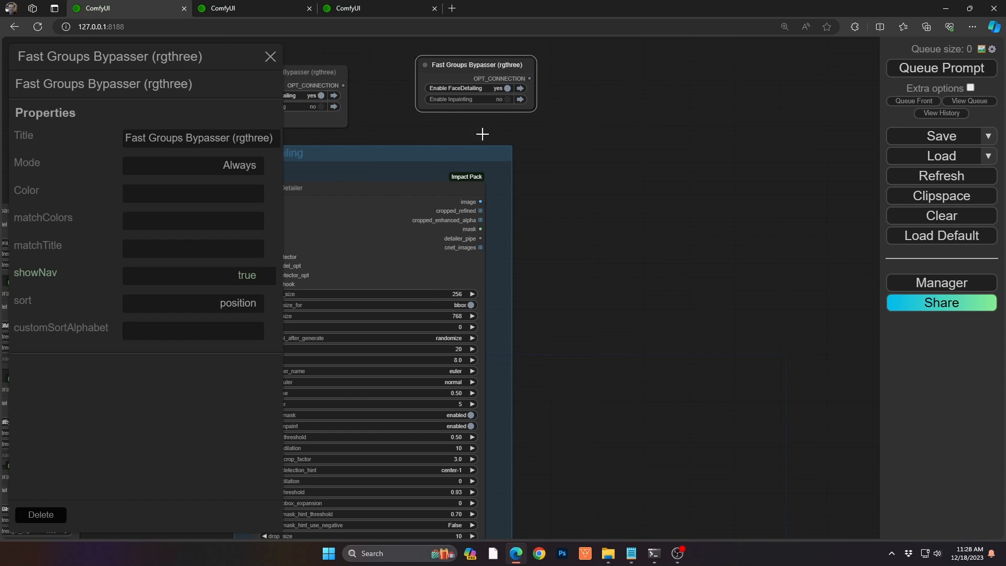
{"action": "mouse_move", "coordinate": [444, 88]}
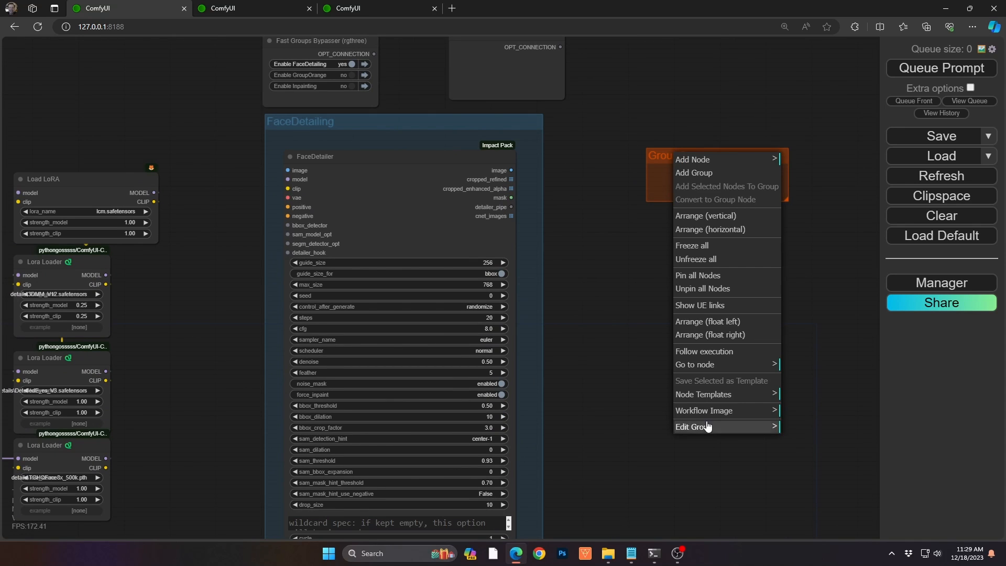
{"action": "mouse_move", "coordinate": [704, 410]}
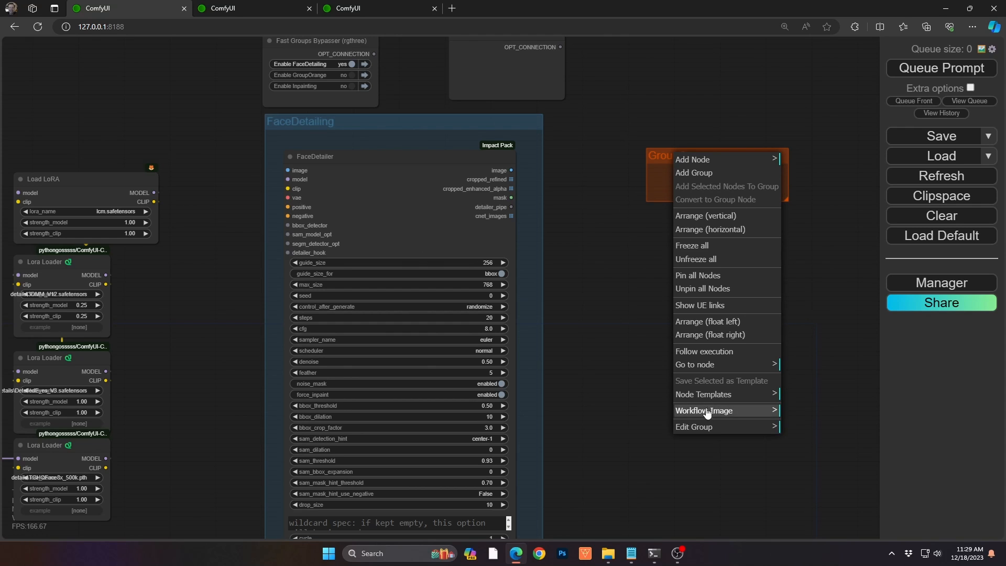
{"action": "left_click", "coordinate": [692, 426]}
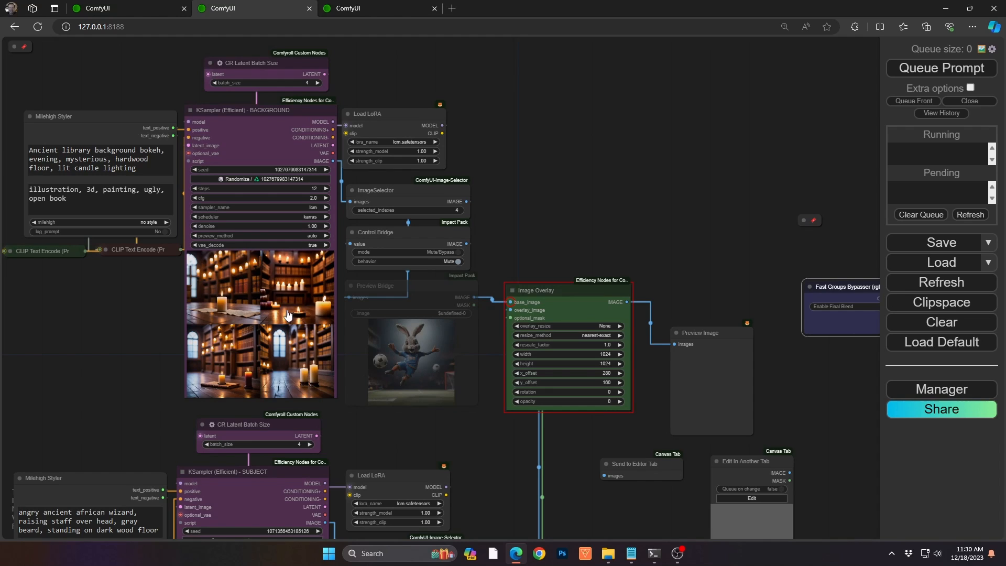
Step: Queue the prompt to generate the candle-lit ancient library background images
{"action": "left_click", "coordinate": [938, 67]}
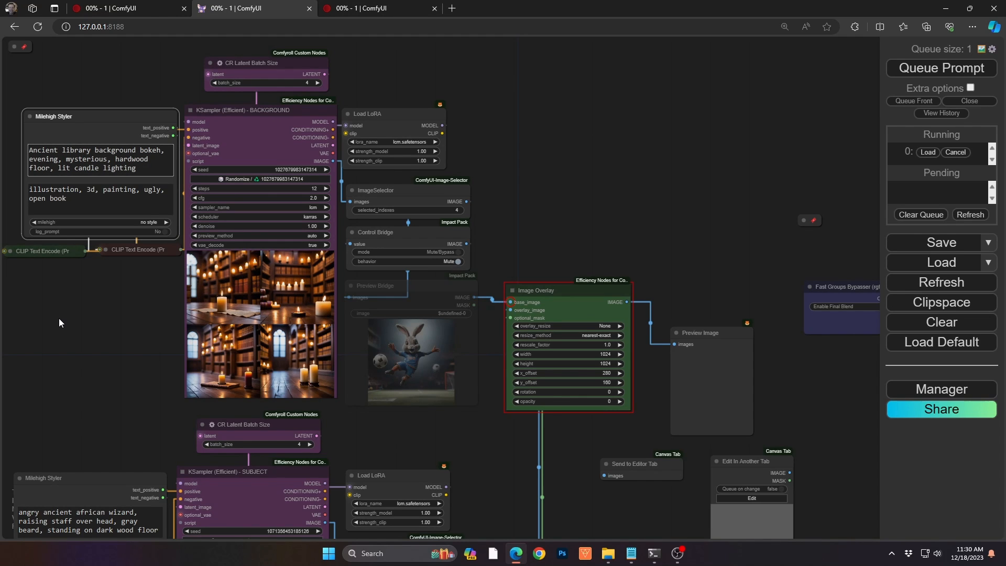
{"action": "mouse_move", "coordinate": [264, 356]}
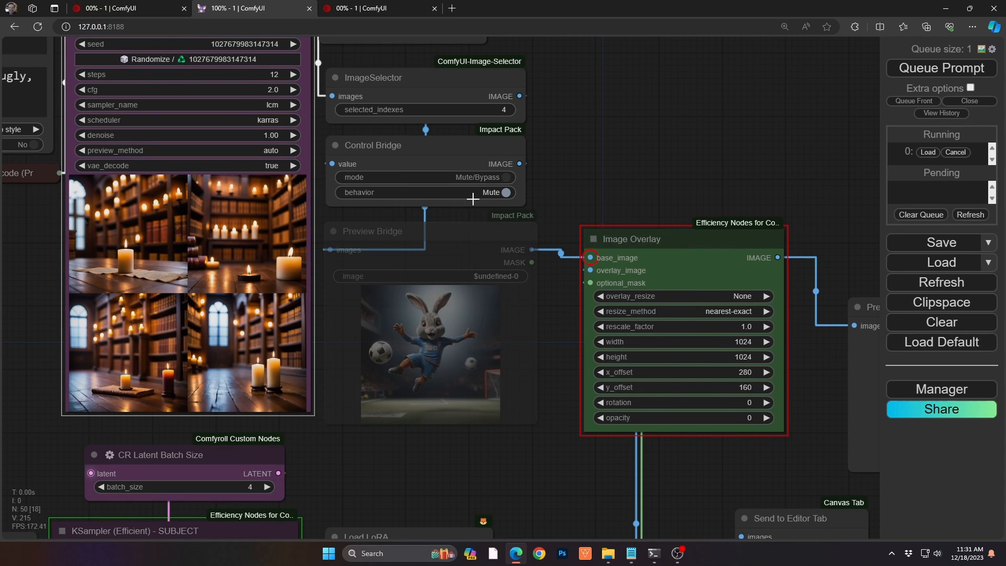
Step: Generate the wizard subject and send image index 1 through the active Control Bridge
{"action": "left_click", "coordinate": [487, 177]}
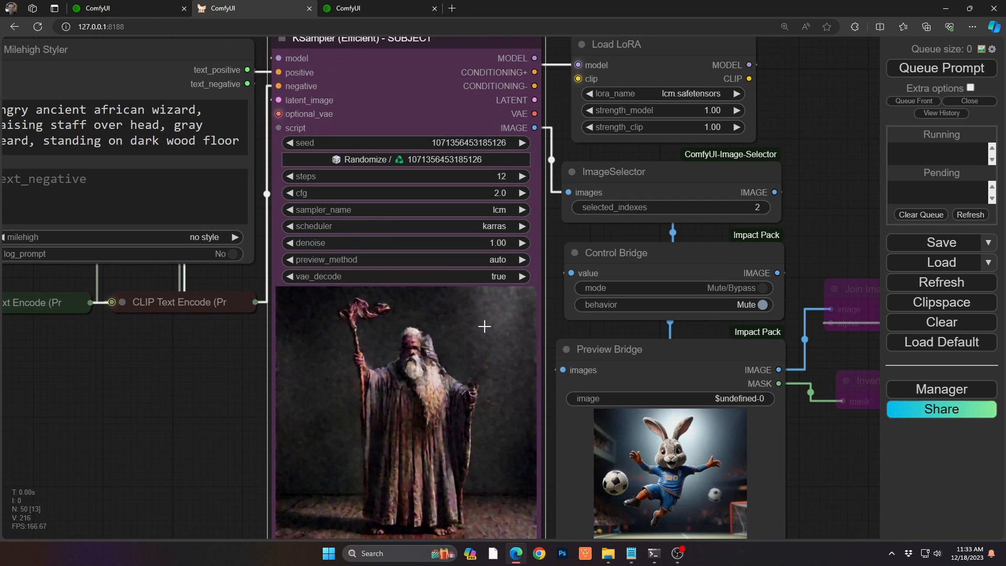
{"action": "left_click", "coordinate": [940, 67]}
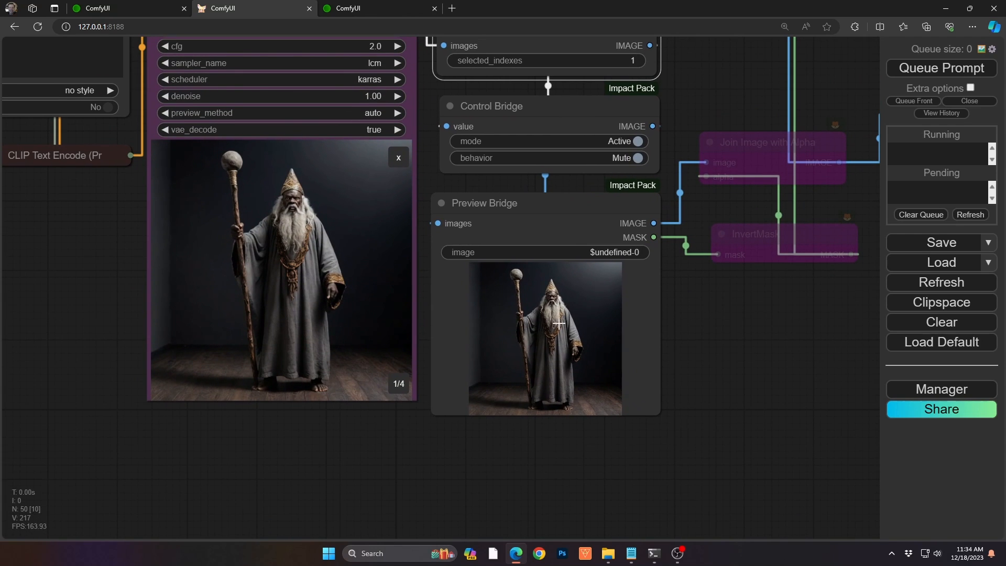
Step: Detect the wizard with SAM Detector, then touch up the mask in MaskEditor
{"action": "right_click", "coordinate": [557, 323]}
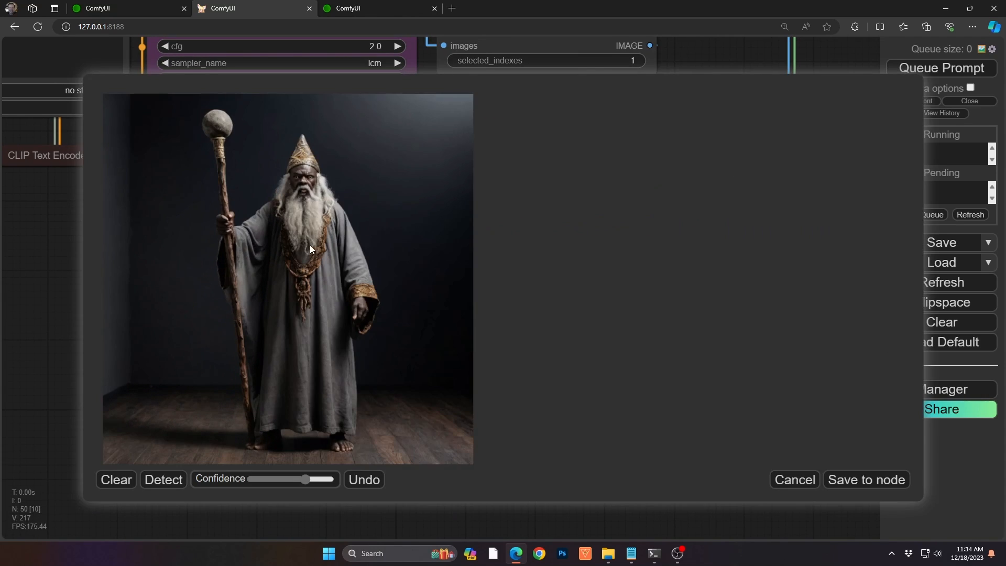
{"action": "left_click", "coordinate": [163, 478]}
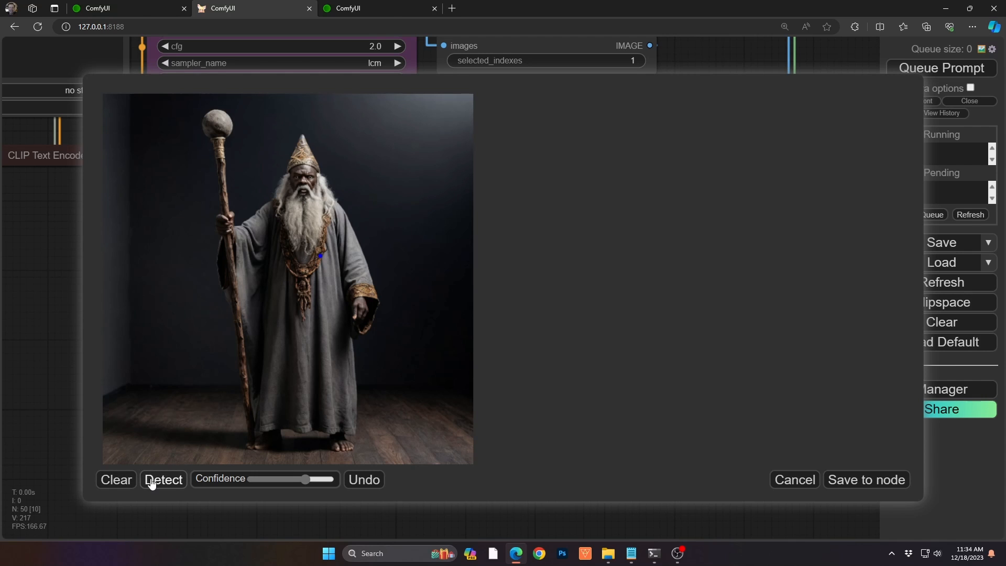
{"action": "left_click", "coordinate": [164, 478]}
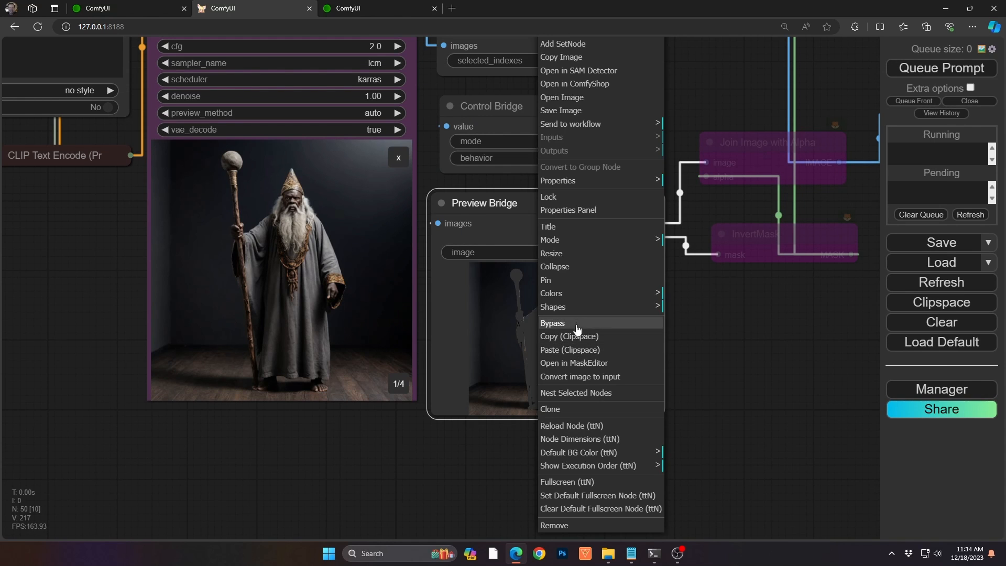
{"action": "left_click", "coordinate": [573, 362]}
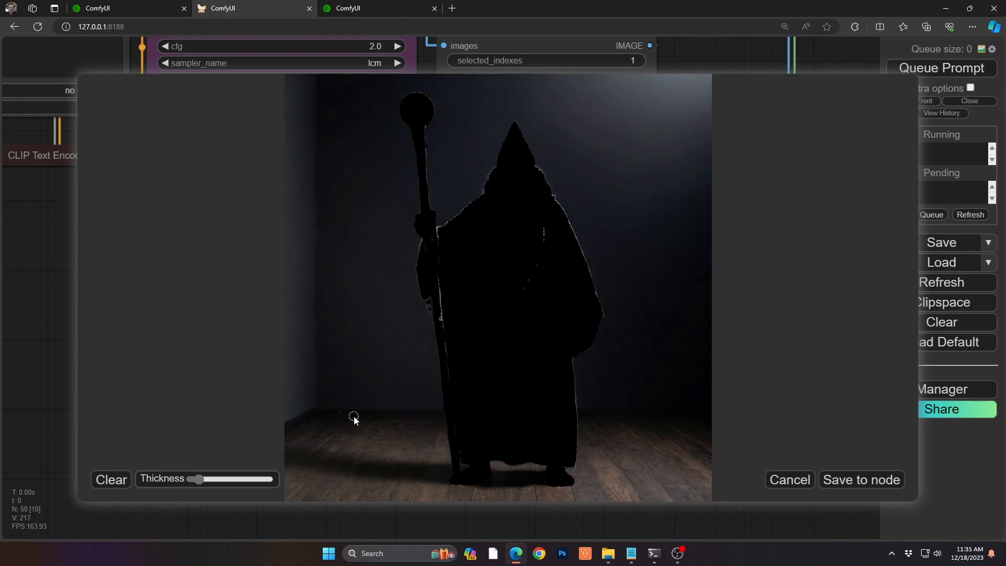
{"action": "left_click_drag", "start_coordinate": [198, 478], "coordinate": [223, 478]}
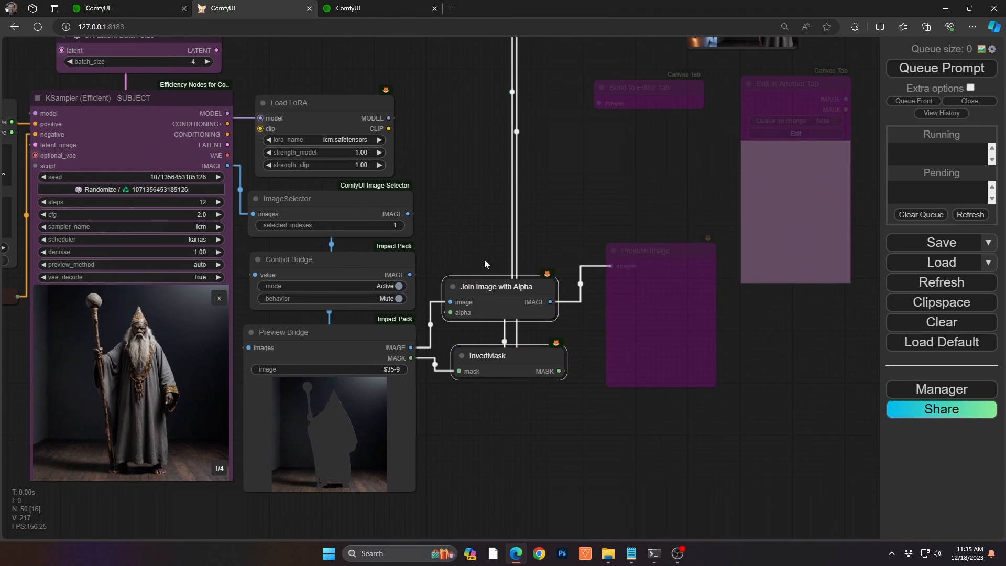
{"action": "mouse_move", "coordinate": [556, 427]}
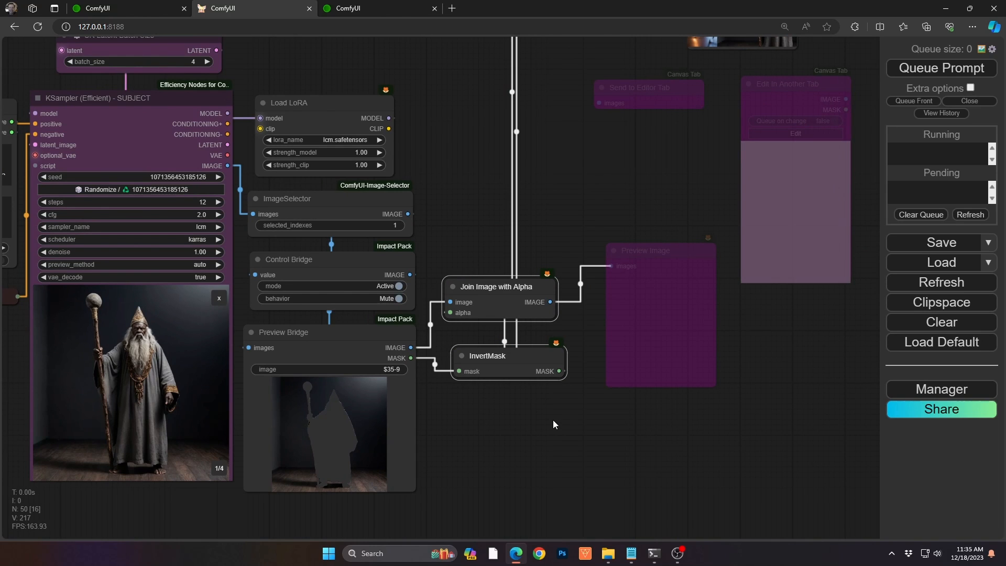
{"action": "mouse_move", "coordinate": [555, 188]}
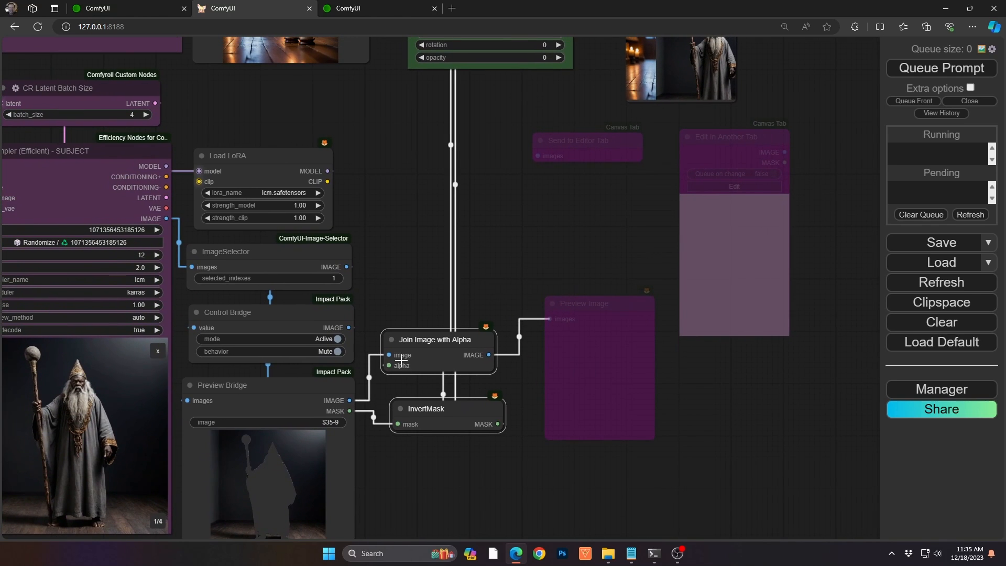
{"action": "mouse_move", "coordinate": [474, 332]}
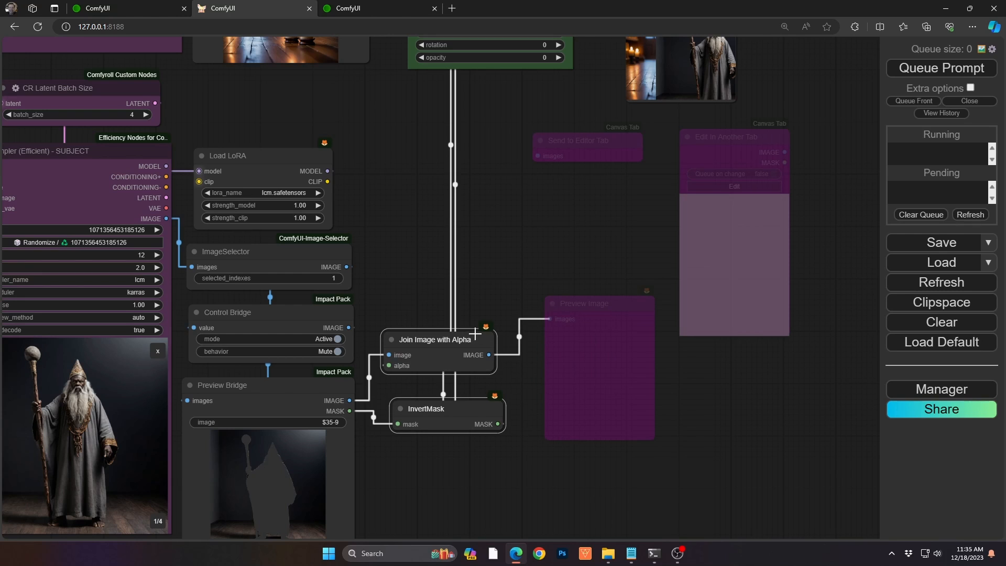
{"action": "mouse_move", "coordinate": [496, 387]}
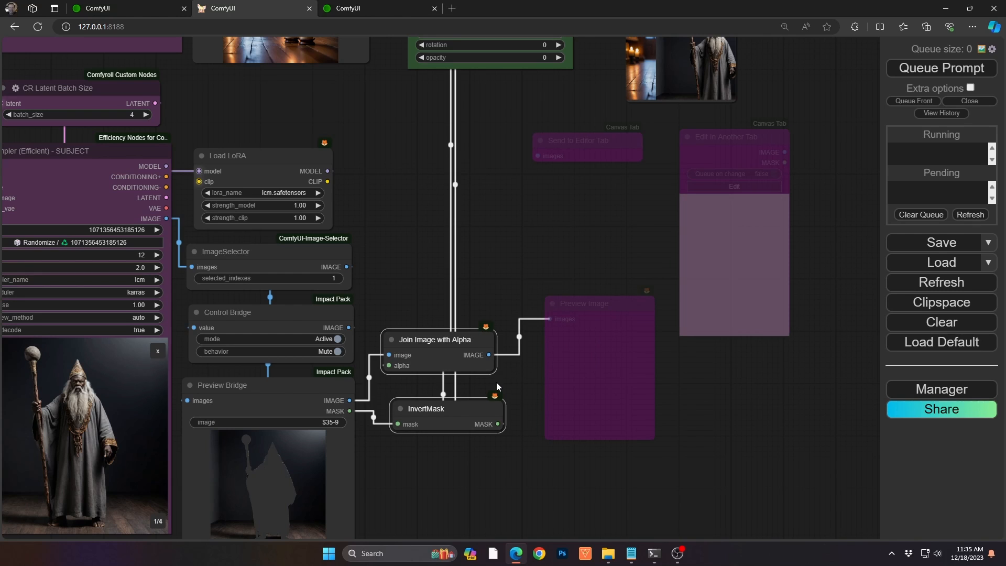
Step: Connect the inverted wizard mask to the alpha input of Join Image with Alpha
{"action": "double_click", "coordinate": [426, 408]}
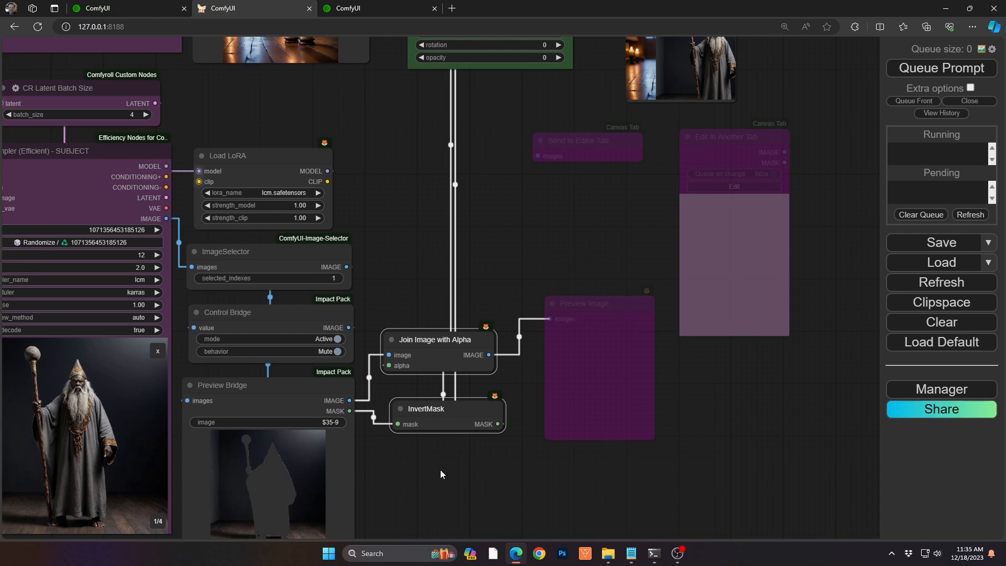
{"action": "mouse_move", "coordinate": [509, 411]}
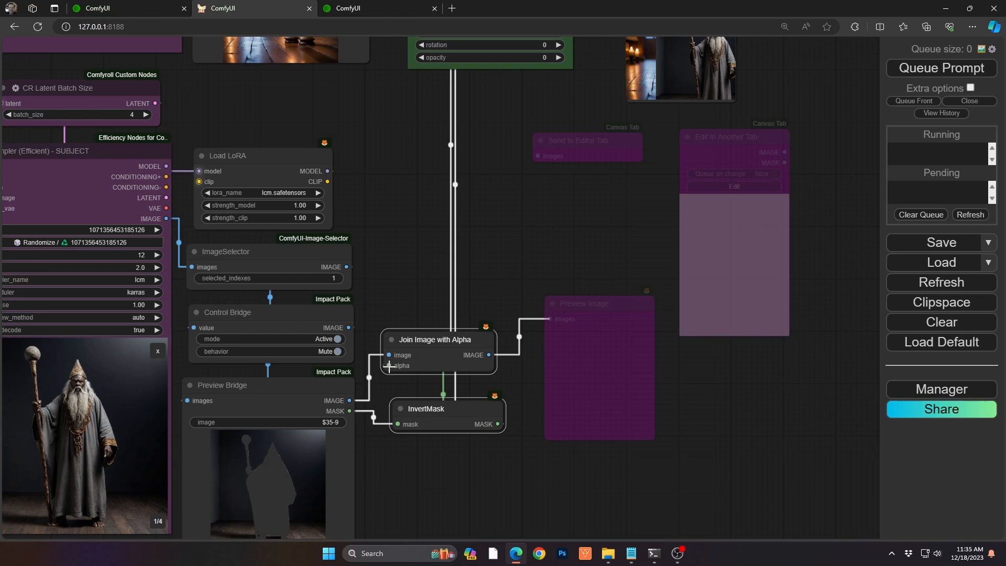
{"action": "mouse_move", "coordinate": [470, 353]}
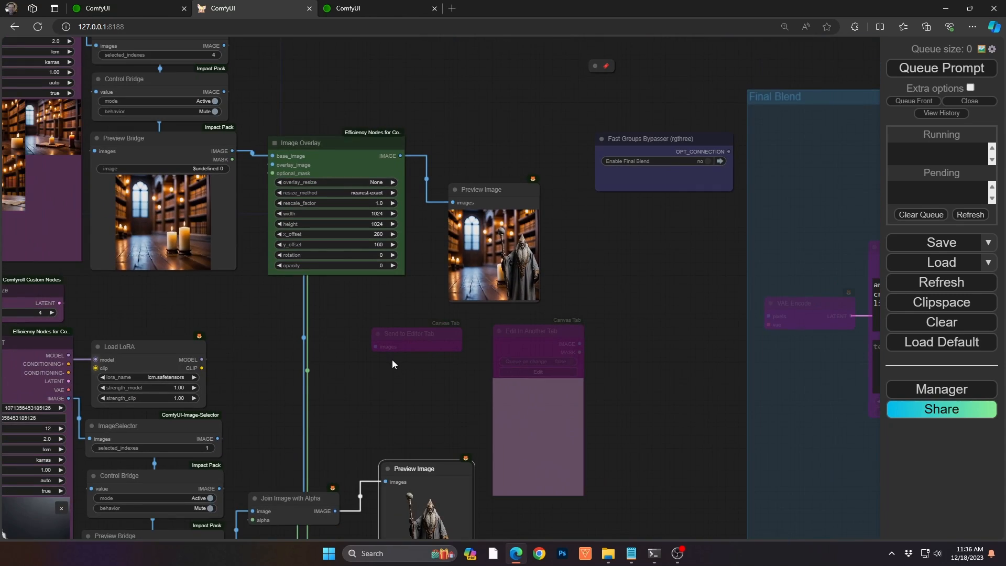
{"action": "mouse_move", "coordinate": [257, 153]}
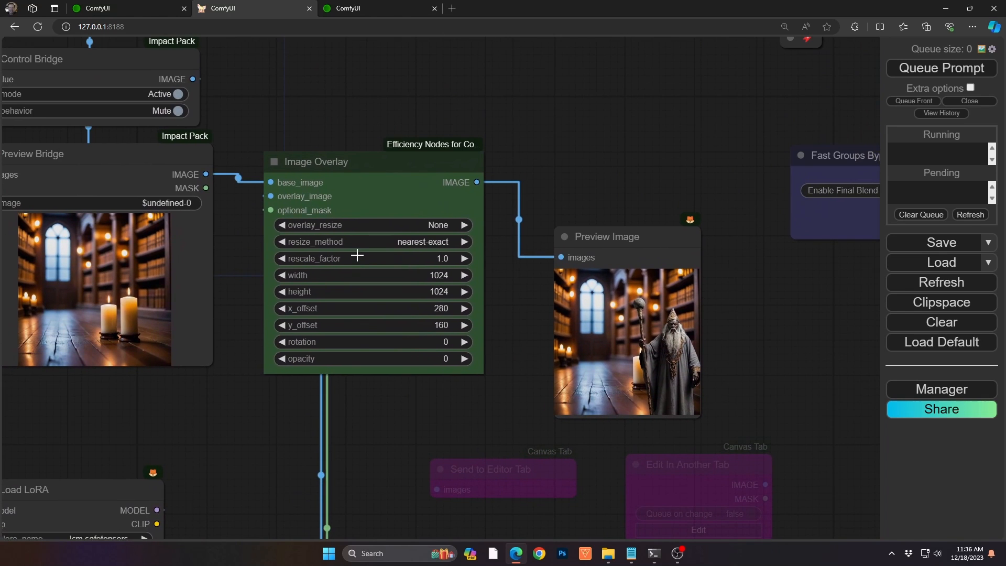
{"action": "mouse_move", "coordinate": [620, 256]}
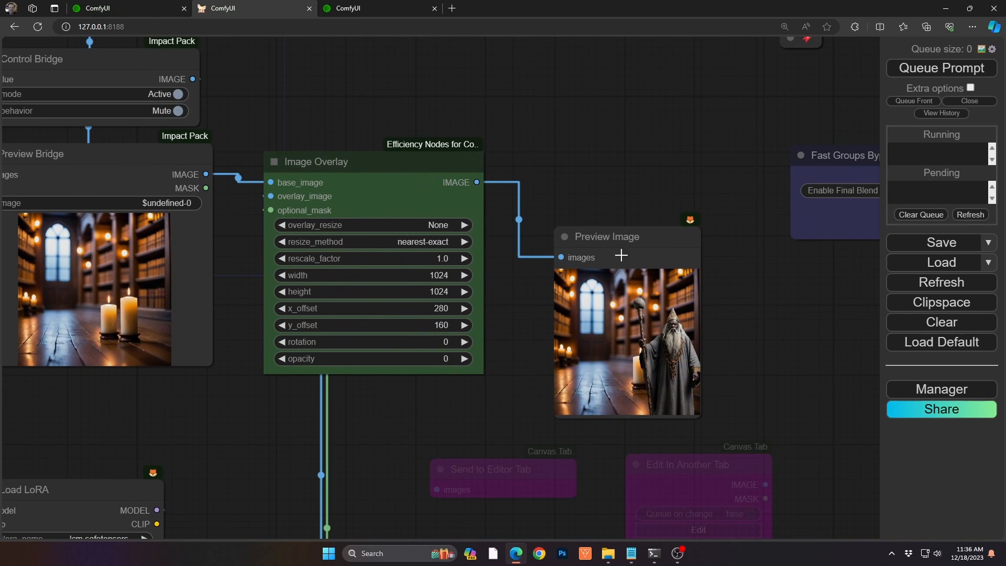
{"action": "mouse_move", "coordinate": [301, 306]}
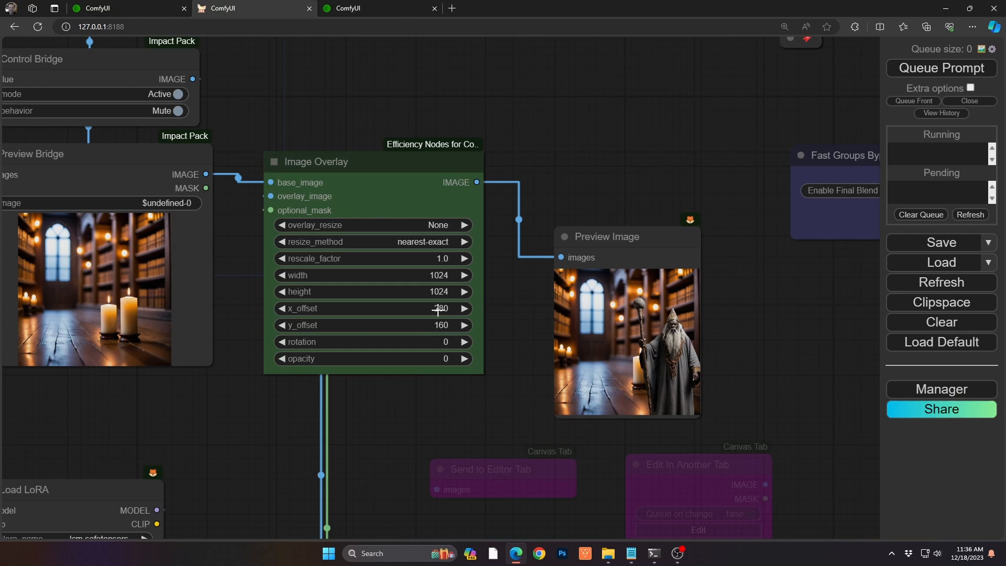
Step: Overlay the wizard at 0.7 rescale factor, x_offset -150 and y_offset 260
{"action": "left_click_drag", "start_coordinate": [438, 308], "coordinate": [407, 307]}
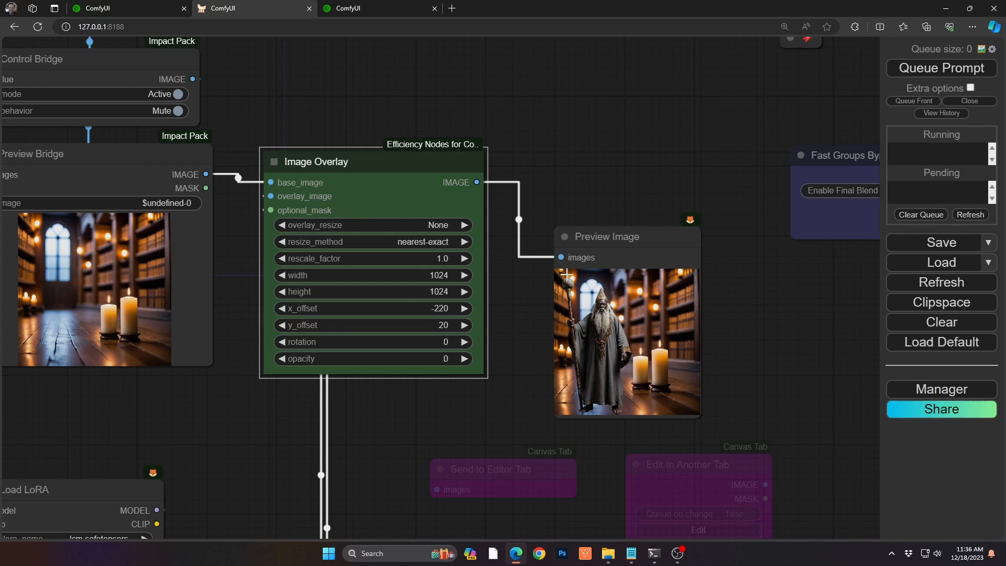
{"action": "mouse_move", "coordinate": [538, 301]}
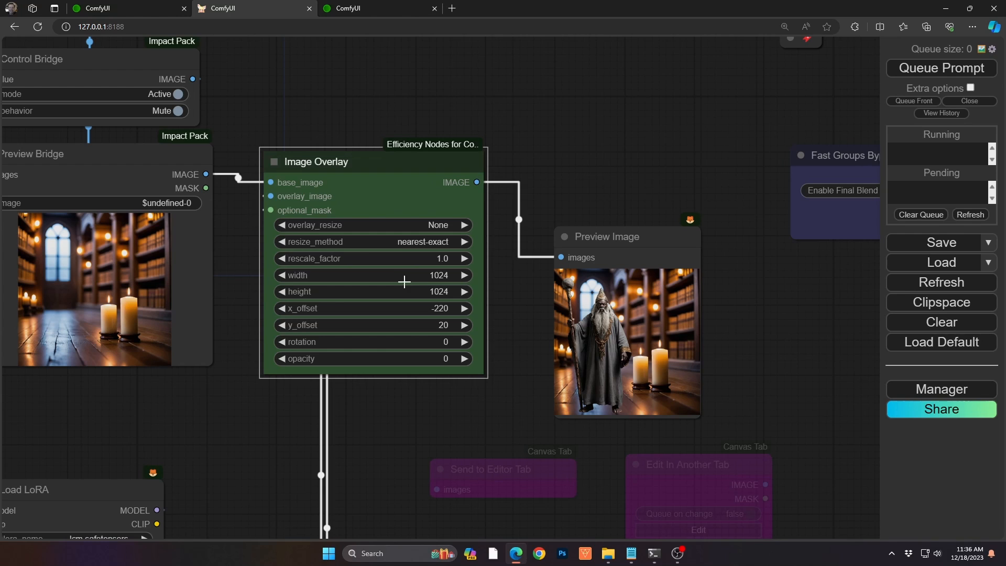
{"action": "mouse_move", "coordinate": [375, 261]}
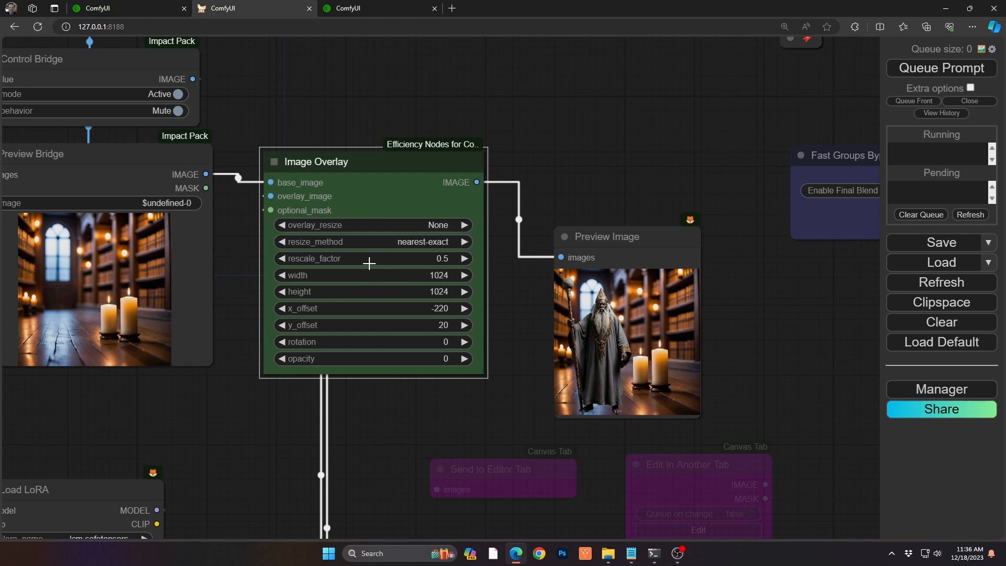
{"action": "left_click", "coordinate": [372, 224]}
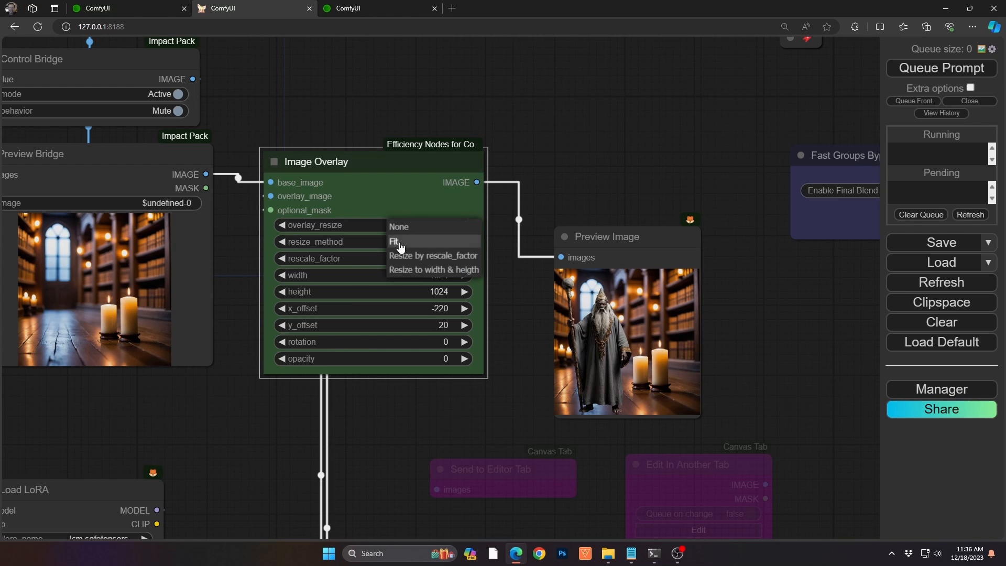
{"action": "left_click", "coordinate": [432, 256]}
{"action": "type", "text": "0.7"}
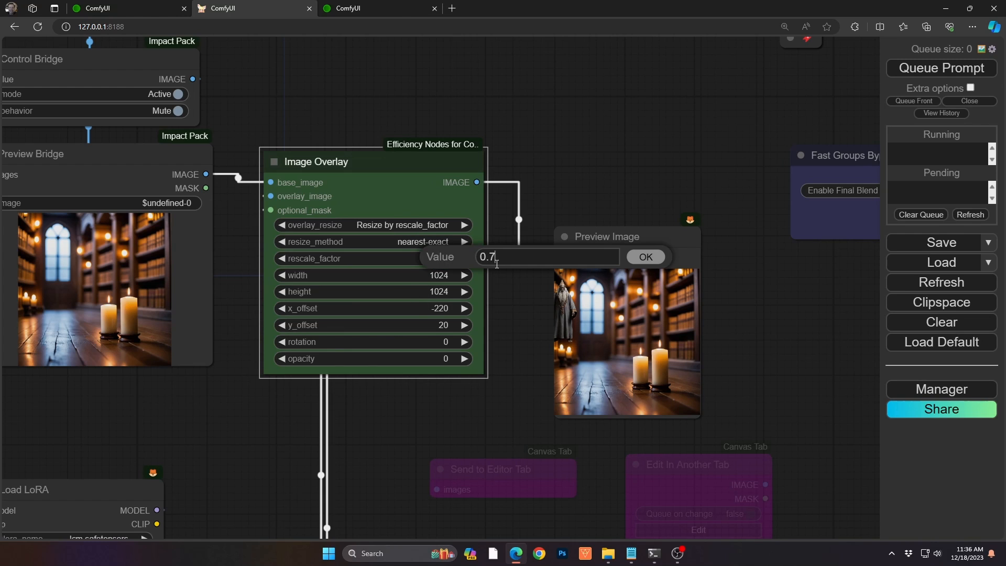
{"action": "left_click", "coordinate": [644, 256]}
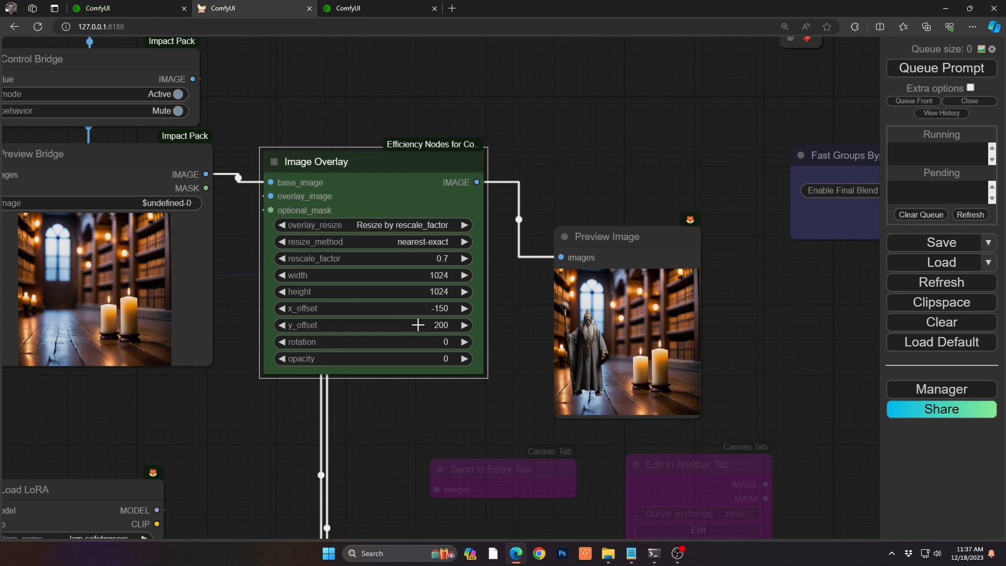
{"action": "left_click", "coordinate": [463, 324]}
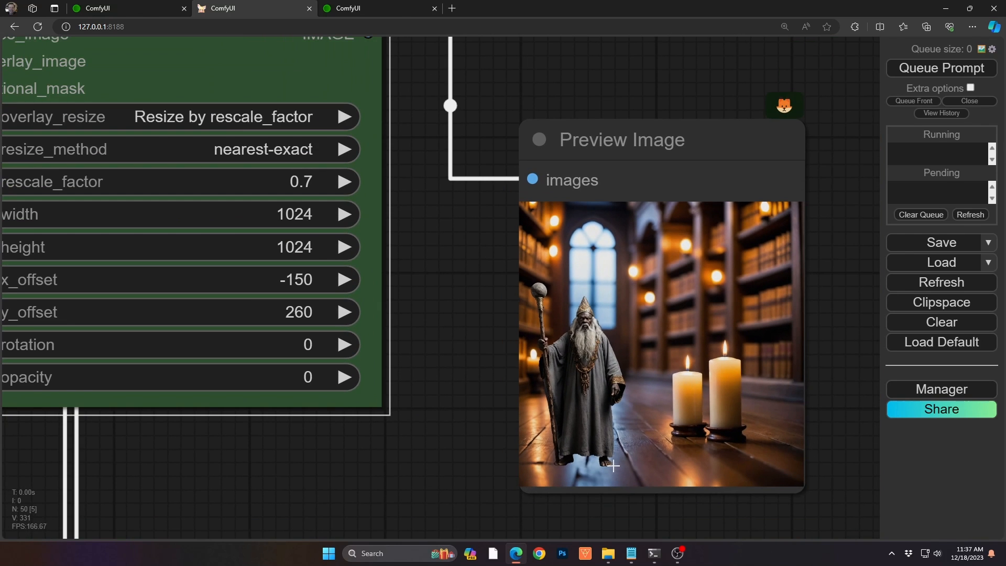
{"action": "mouse_move", "coordinate": [574, 459]}
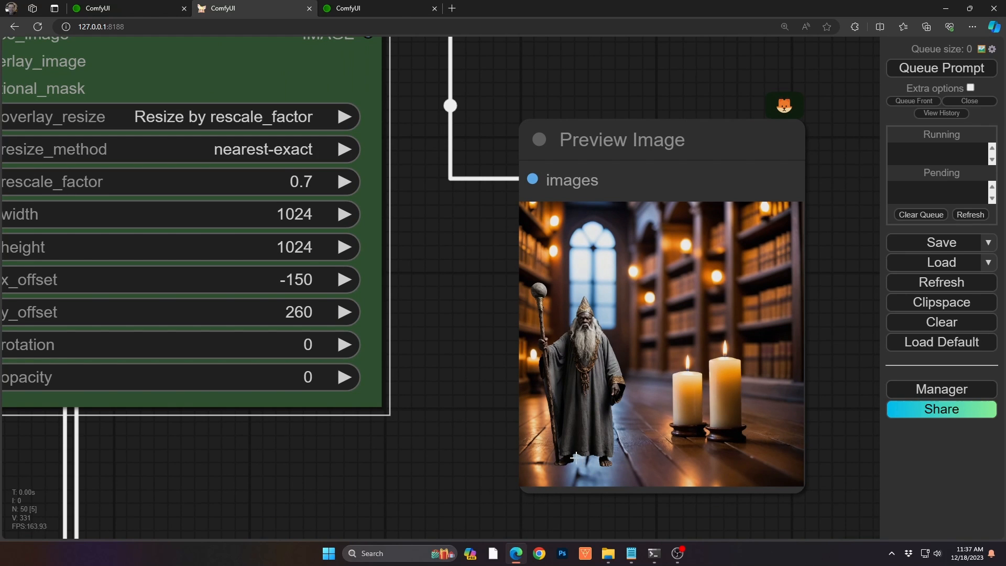
{"action": "mouse_move", "coordinate": [621, 350]}
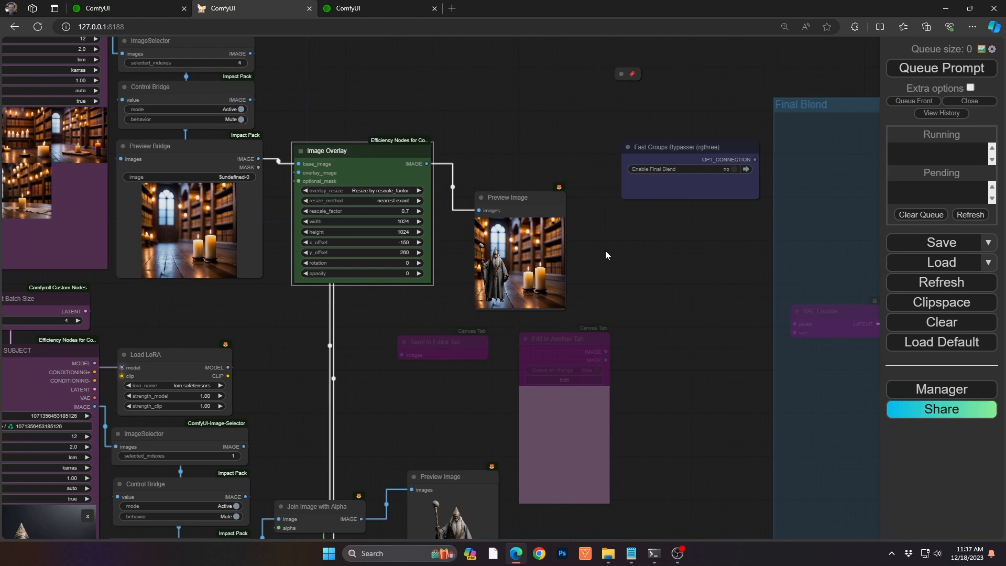
{"action": "mouse_move", "coordinate": [505, 287]}
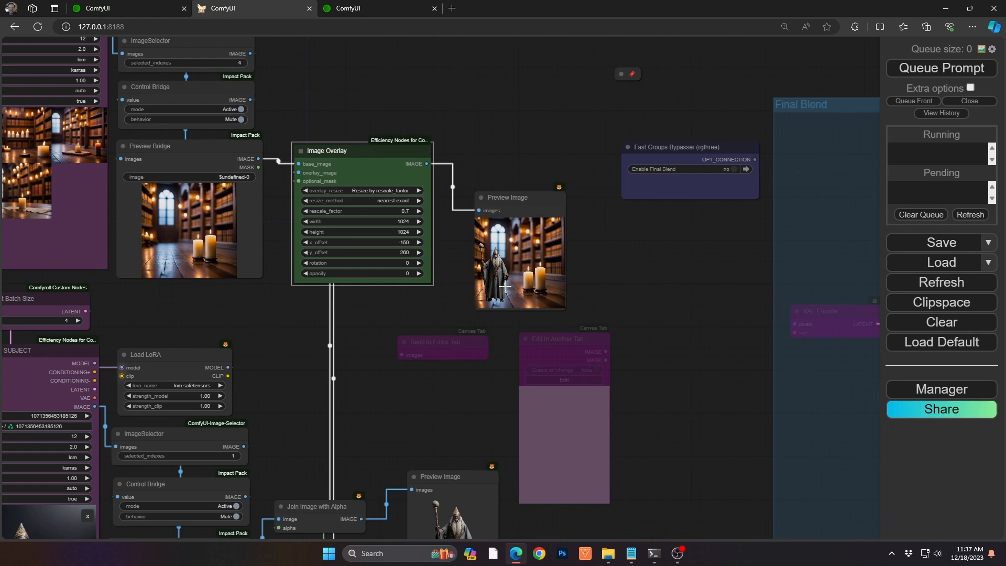
{"action": "mouse_move", "coordinate": [485, 324]}
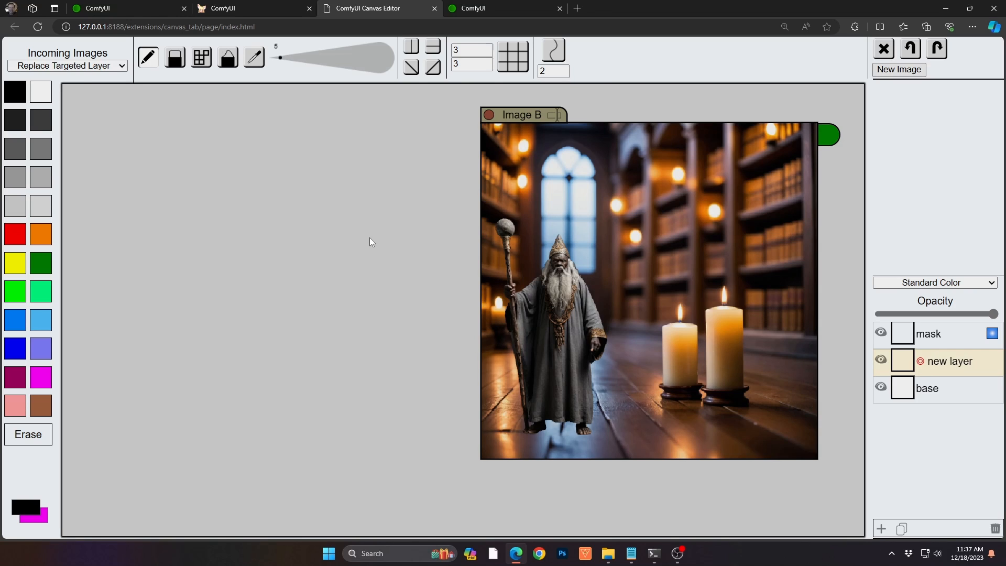
Step: With a large blue brush on a new layer, paint the portal and streaks down to the staff
{"action": "left_click_drag", "start_coordinate": [278, 56], "coordinate": [333, 57]}
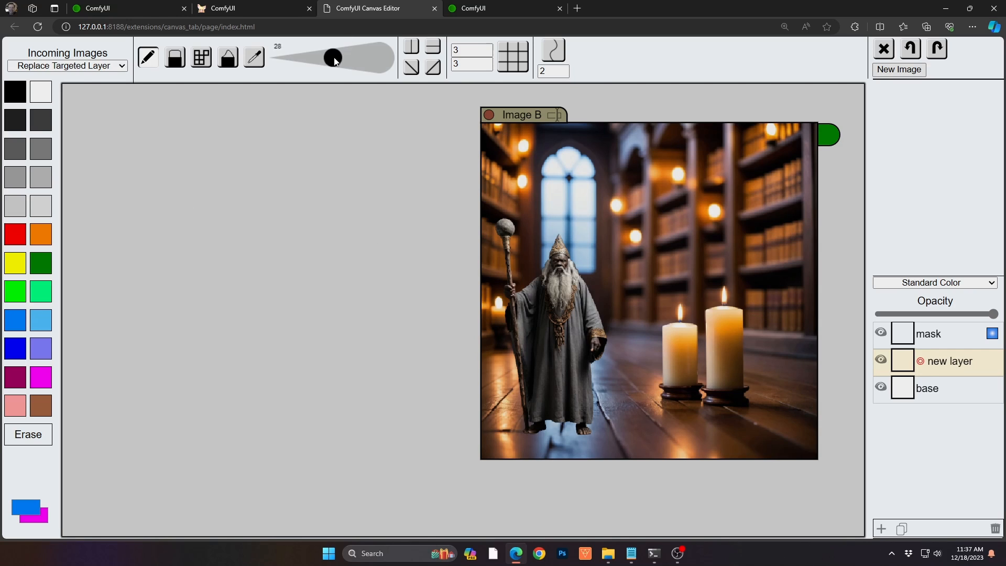
{"action": "left_click_drag", "start_coordinate": [332, 57], "coordinate": [359, 57]}
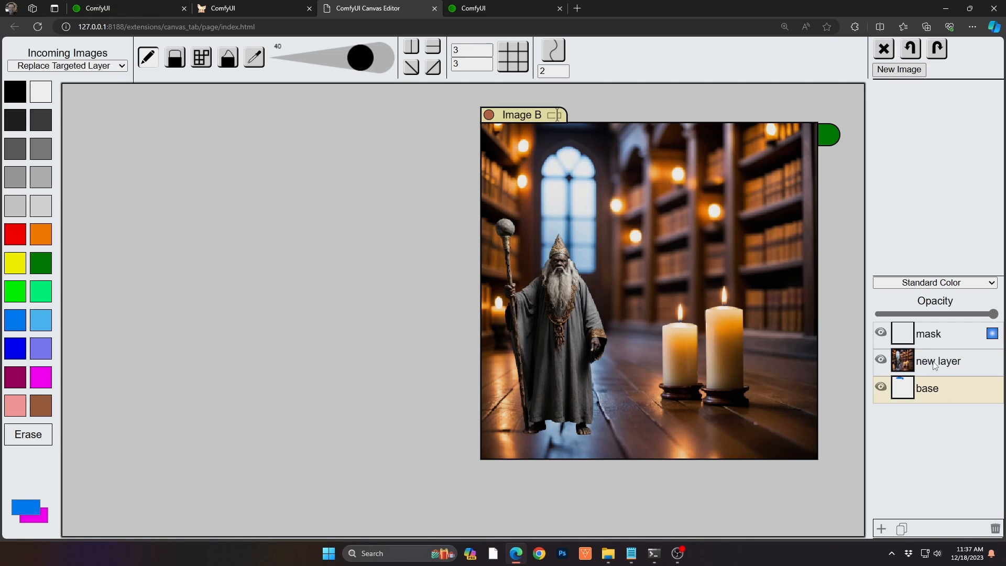
{"action": "left_click", "coordinate": [880, 528]}
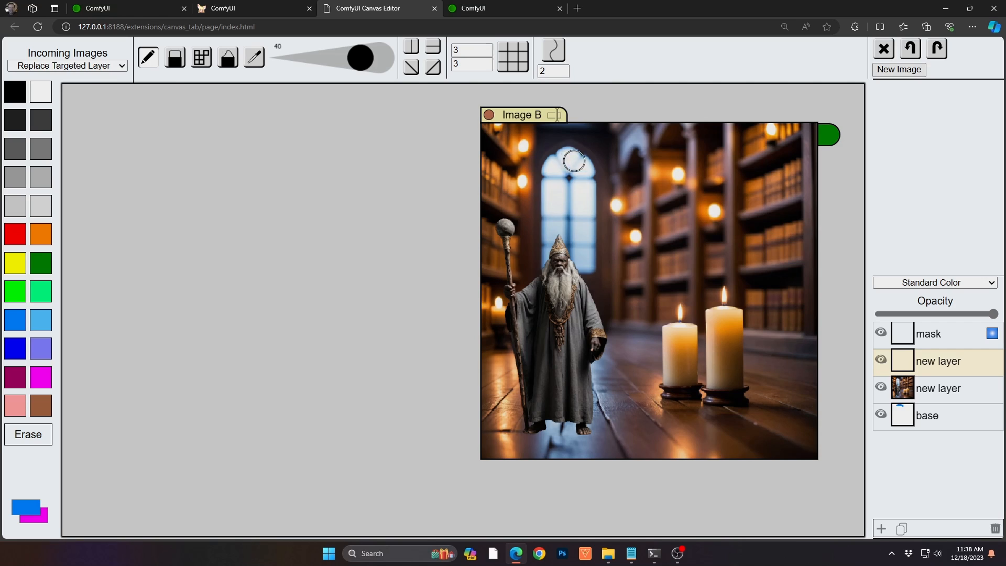
{"action": "left_click_drag", "start_coordinate": [570, 161], "coordinate": [673, 157]}
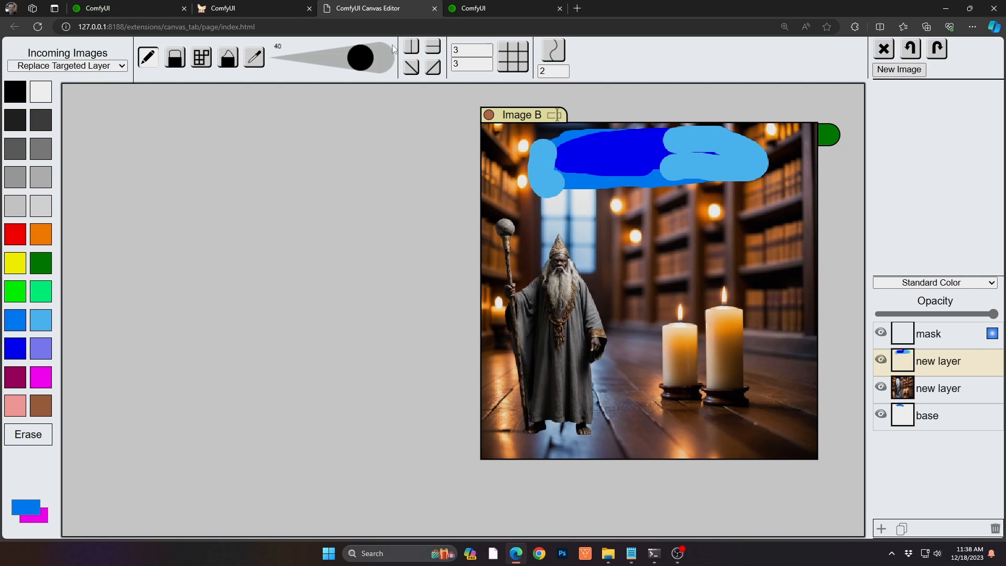
{"action": "left_click_drag", "start_coordinate": [361, 57], "coordinate": [296, 58]}
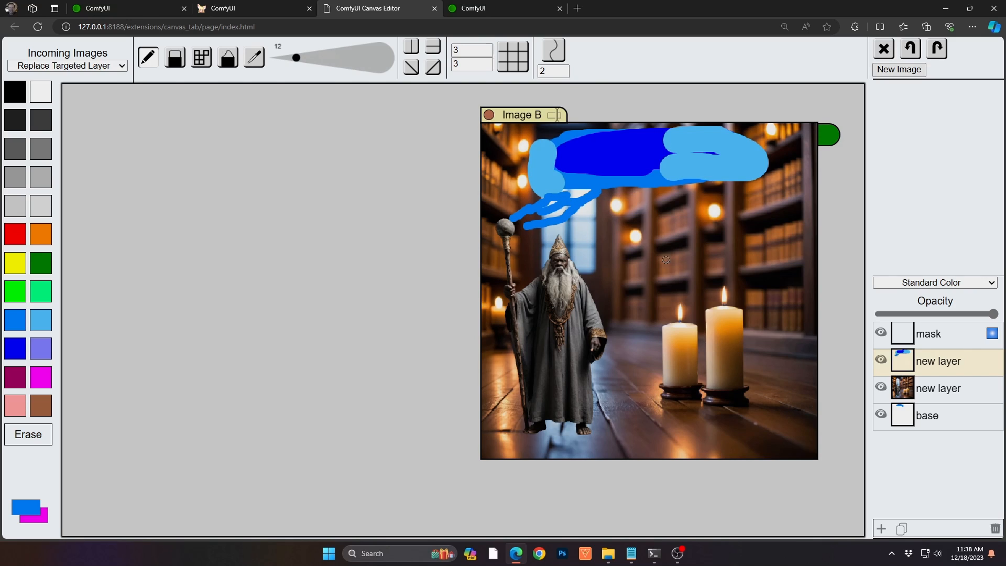
{"action": "mouse_move", "coordinate": [765, 337]}
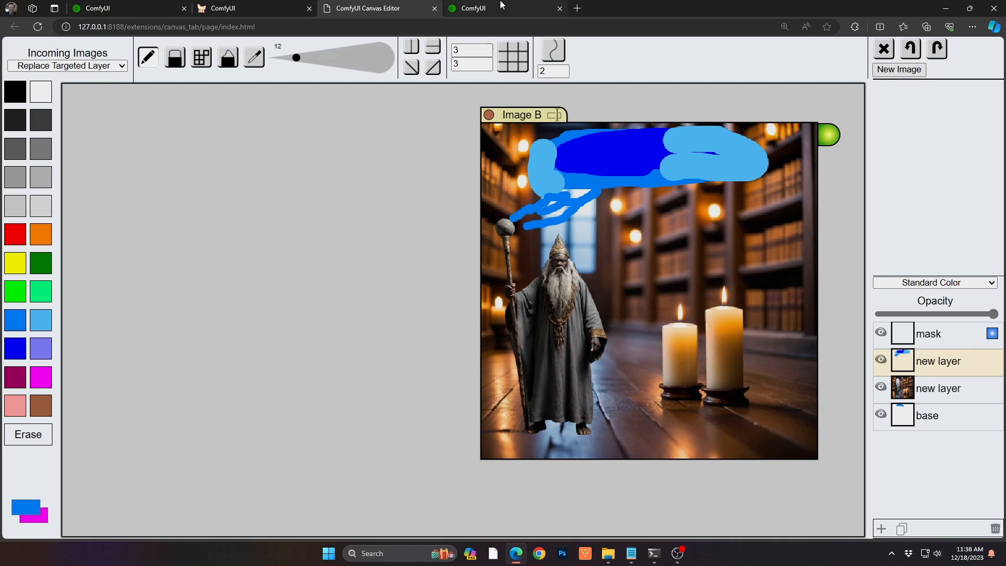
{"action": "left_click", "coordinate": [250, 8]}
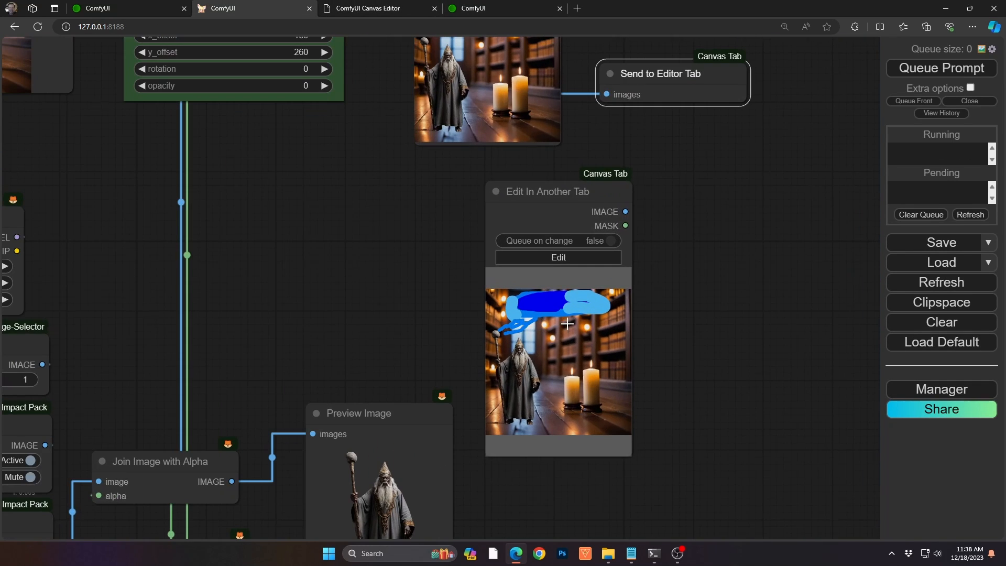
{"action": "mouse_move", "coordinate": [525, 320]}
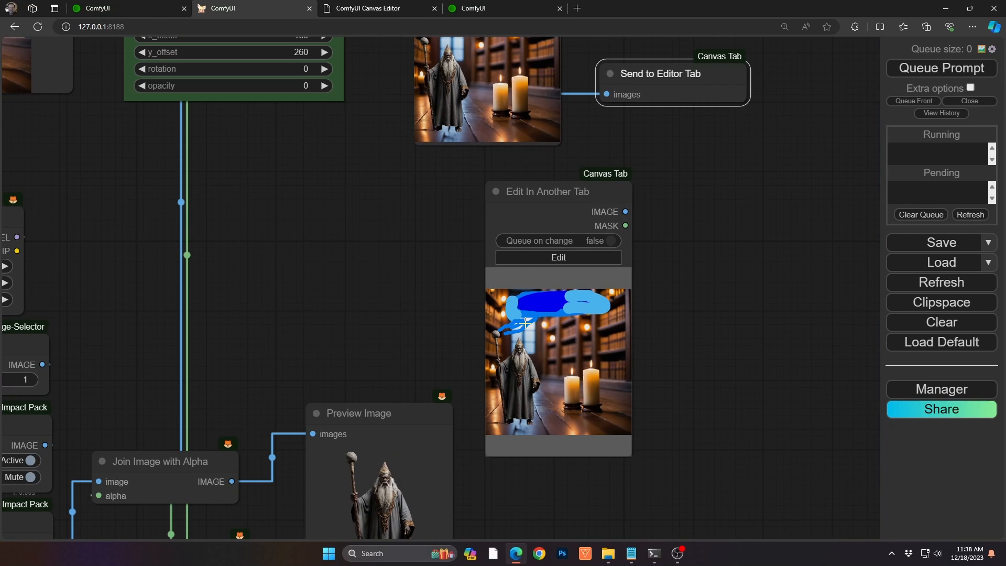
{"action": "mouse_move", "coordinate": [710, 287]}
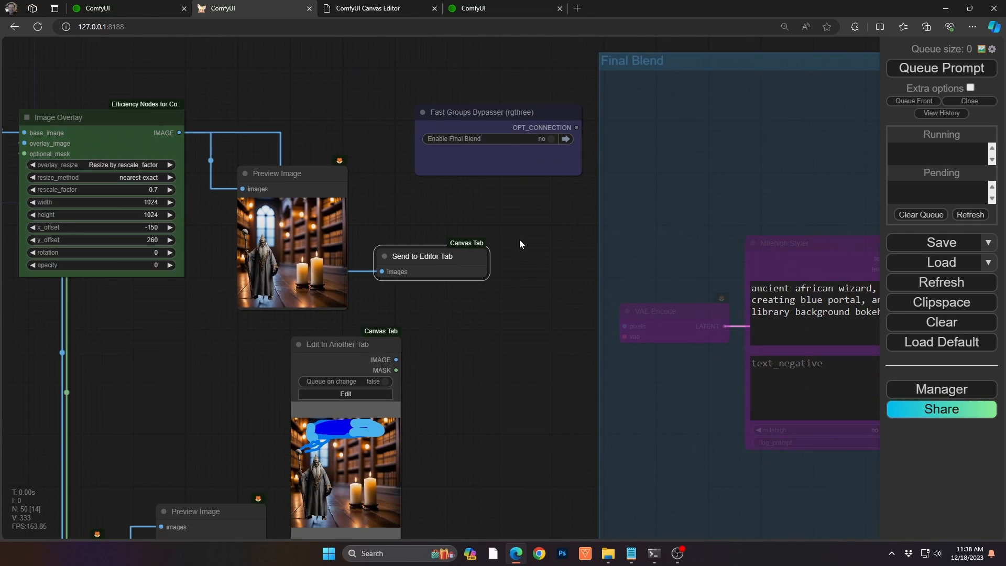
{"action": "mouse_move", "coordinate": [541, 125]}
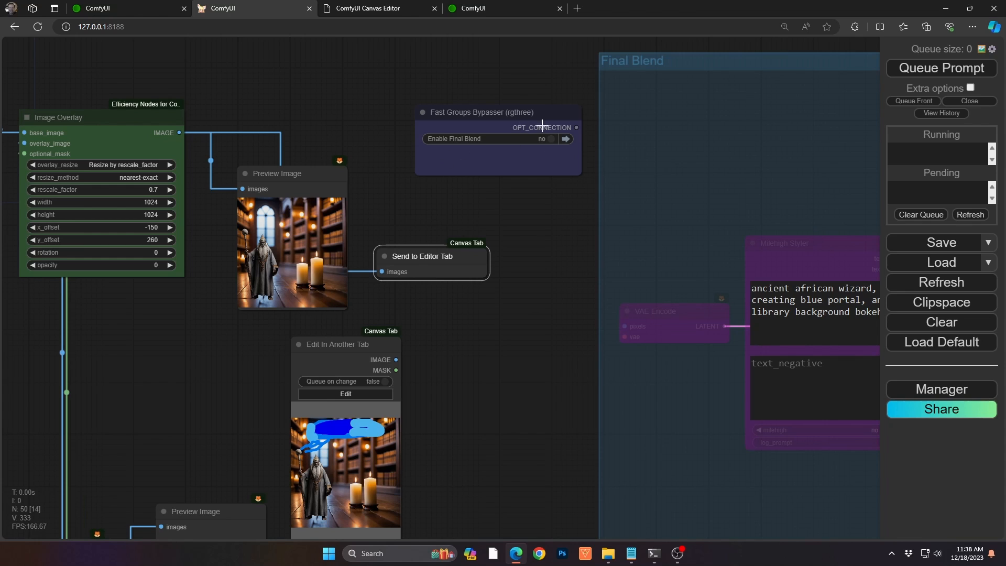
{"action": "mouse_move", "coordinate": [550, 142]}
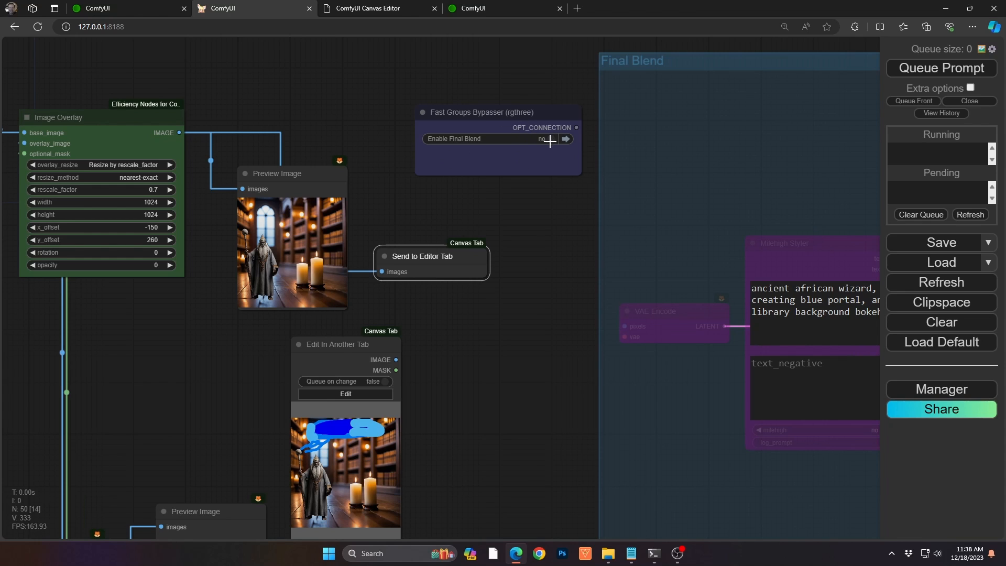
Step: Turn on the Final Blend group in the Fast Groups Bypasser
{"action": "left_click", "coordinate": [541, 138]}
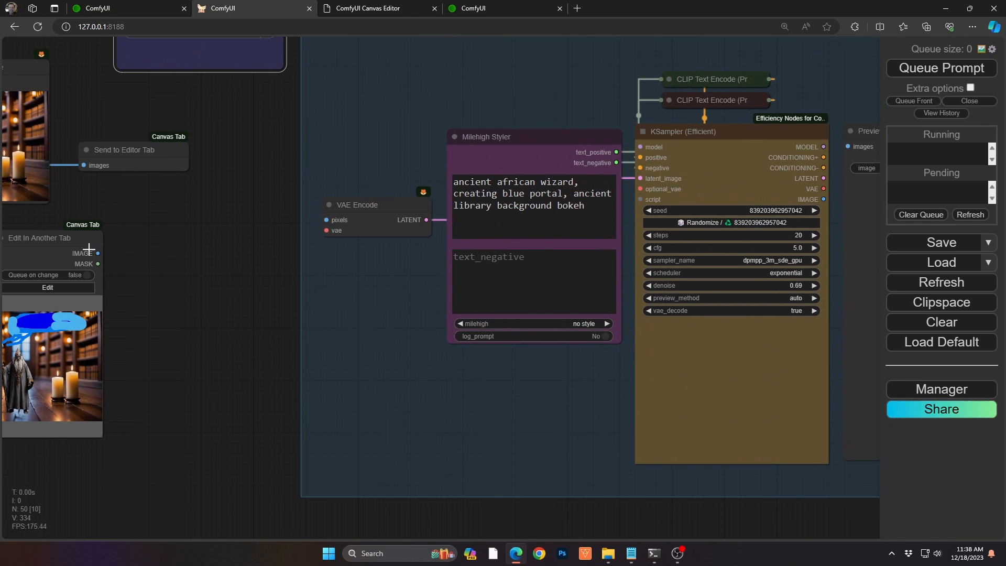
Step: Feed the painted image into VAE Encode and regenerate at about 0.6 denoise
{"action": "left_click_drag", "start_coordinate": [100, 252], "coordinate": [326, 220]}
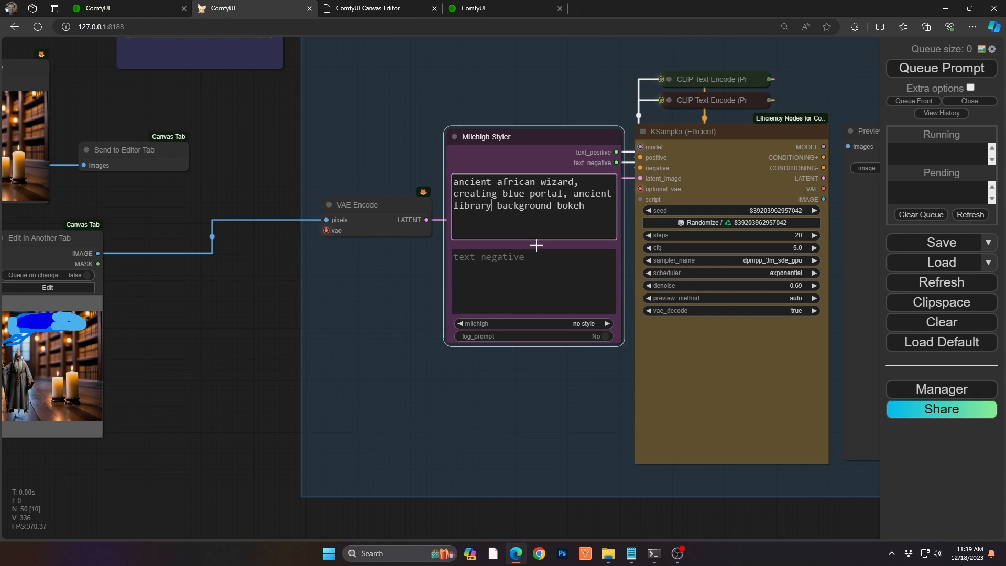
{"action": "mouse_move", "coordinate": [492, 242]}
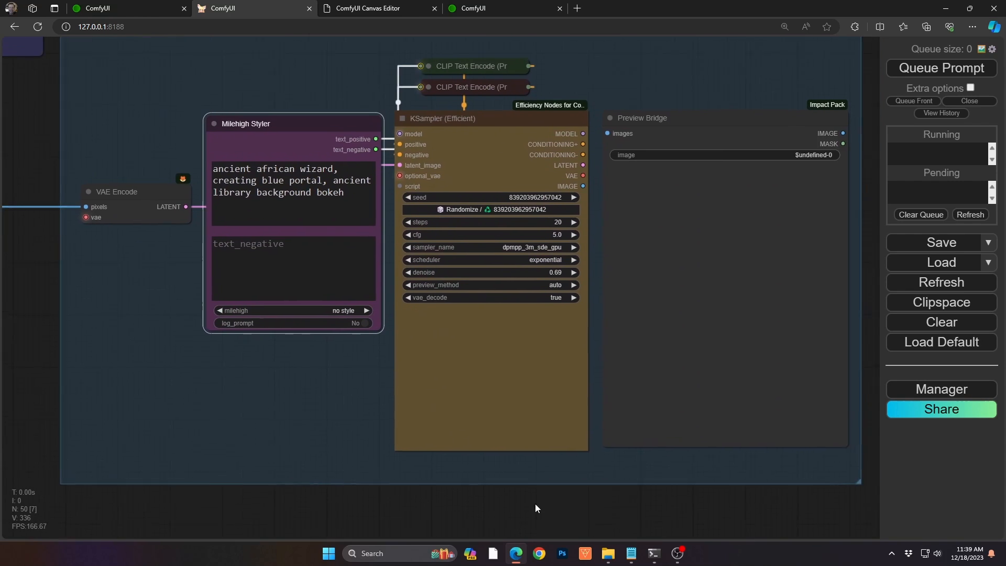
{"action": "left_click", "coordinate": [939, 67]}
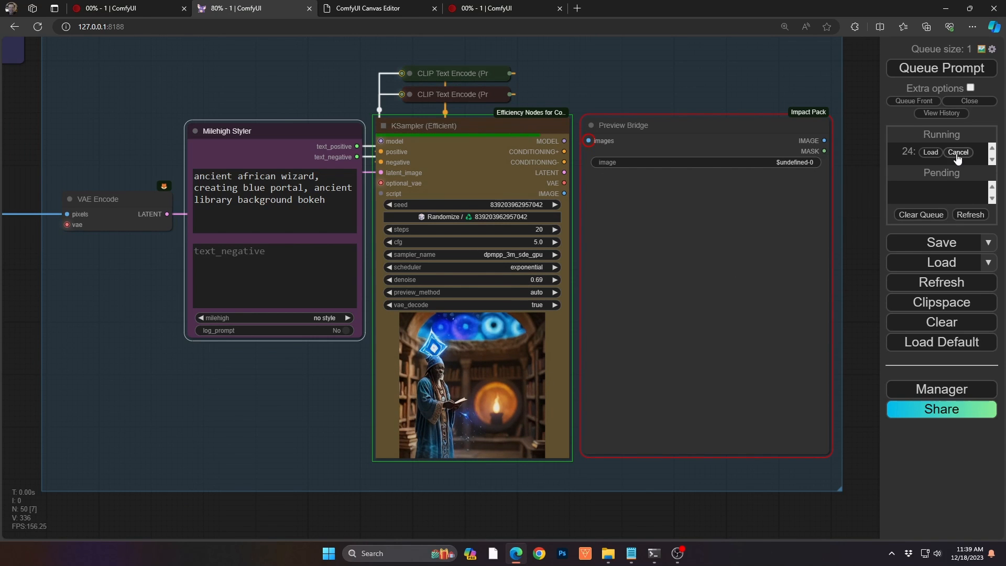
{"action": "left_click", "coordinate": [956, 152]}
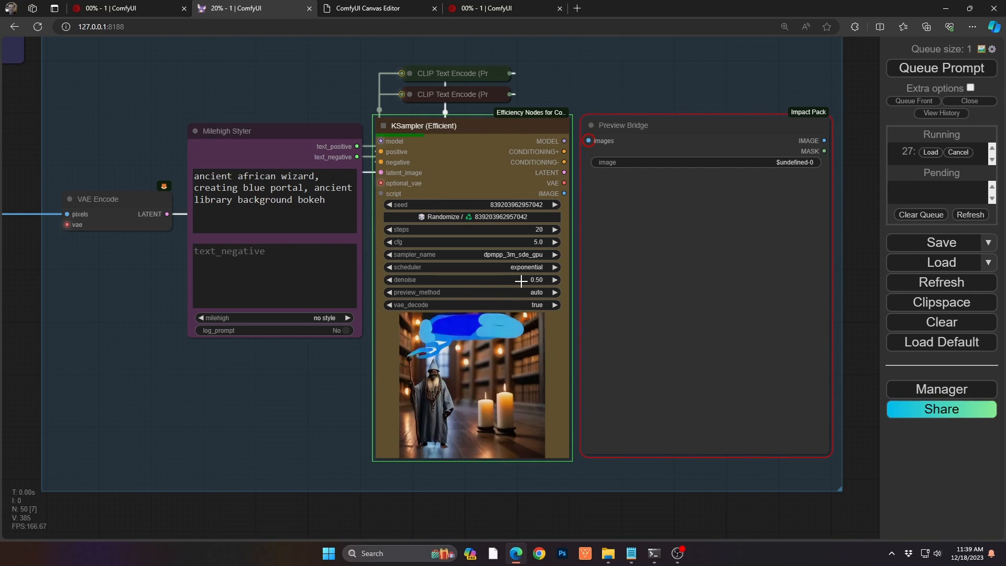
{"action": "left_click_drag", "start_coordinate": [519, 278], "coordinate": [525, 279]}
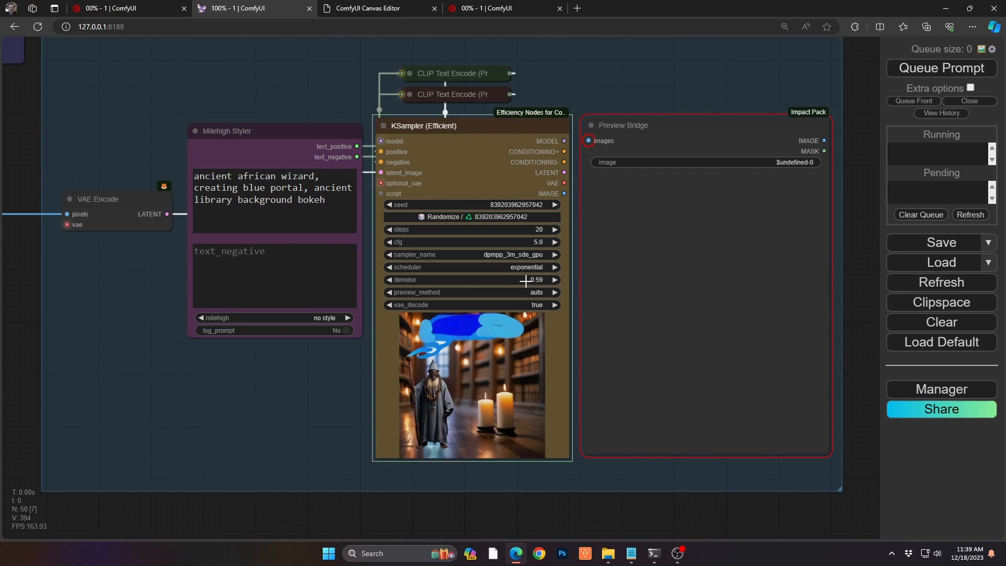
{"action": "left_click", "coordinate": [941, 67]}
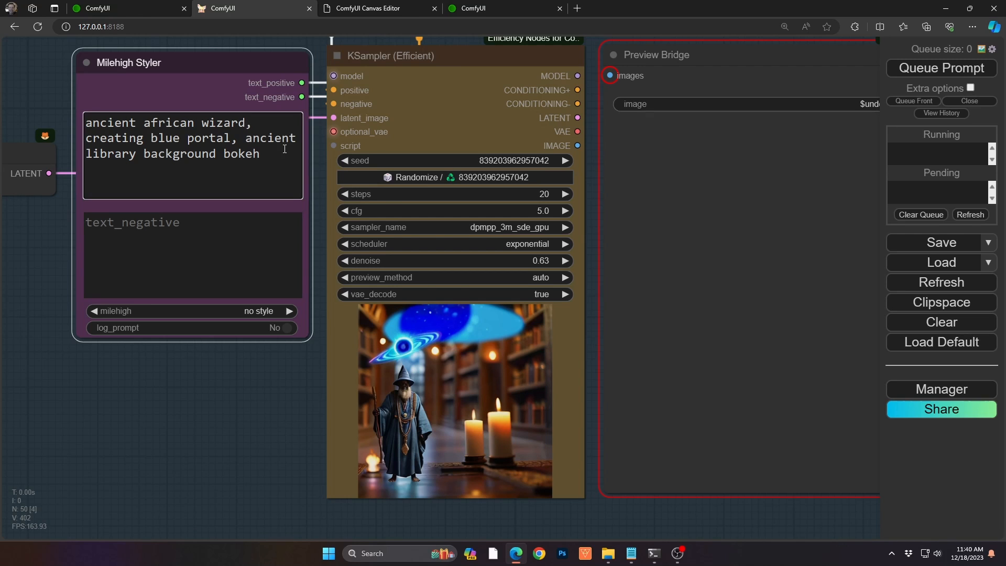
Step: Add '(heavy shadows)' after 'wizard' in the prompt and regenerate to the preview bridge
{"action": "type", "text": "(heavy shadows"}
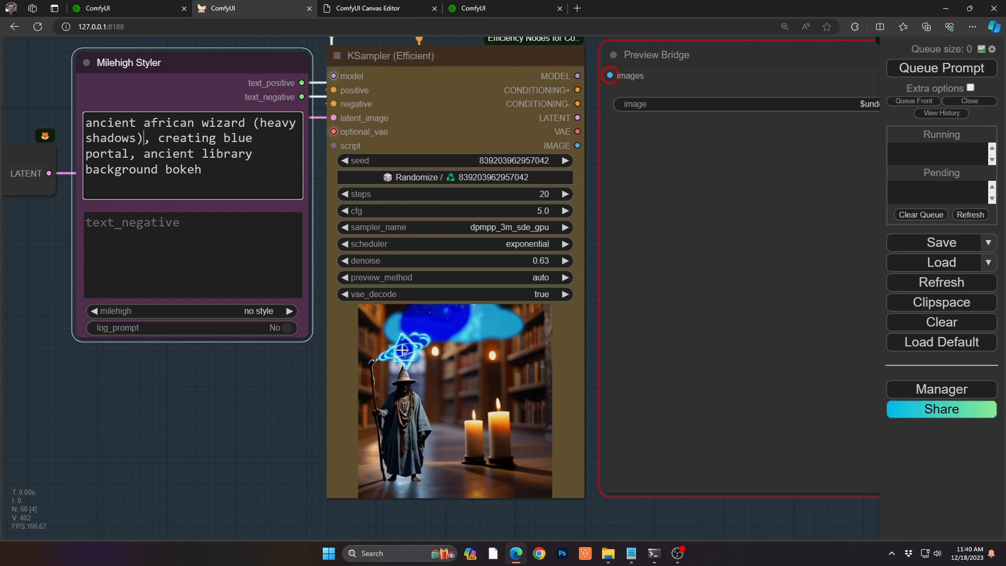
{"action": "mouse_move", "coordinate": [465, 356]}
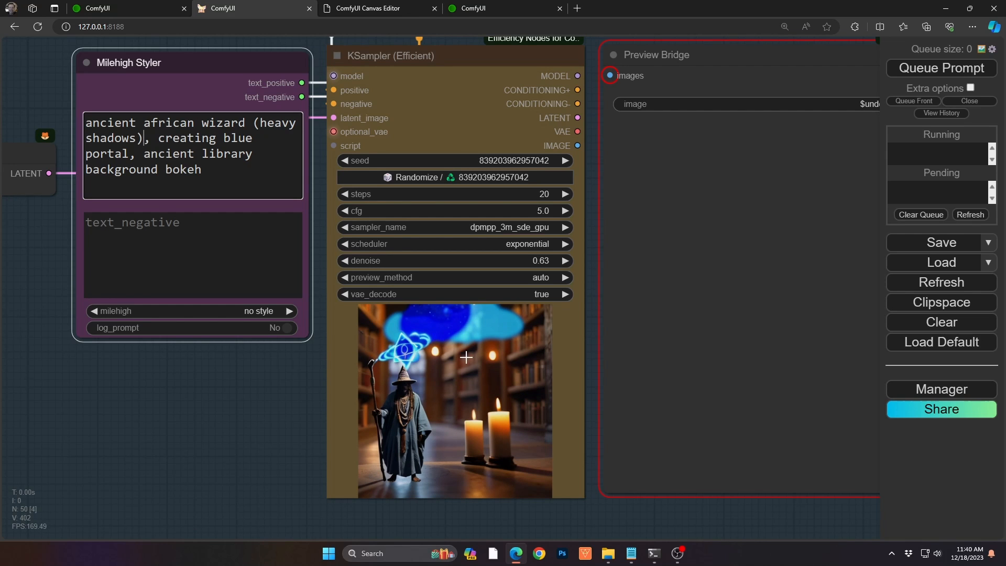
{"action": "mouse_move", "coordinate": [405, 357]}
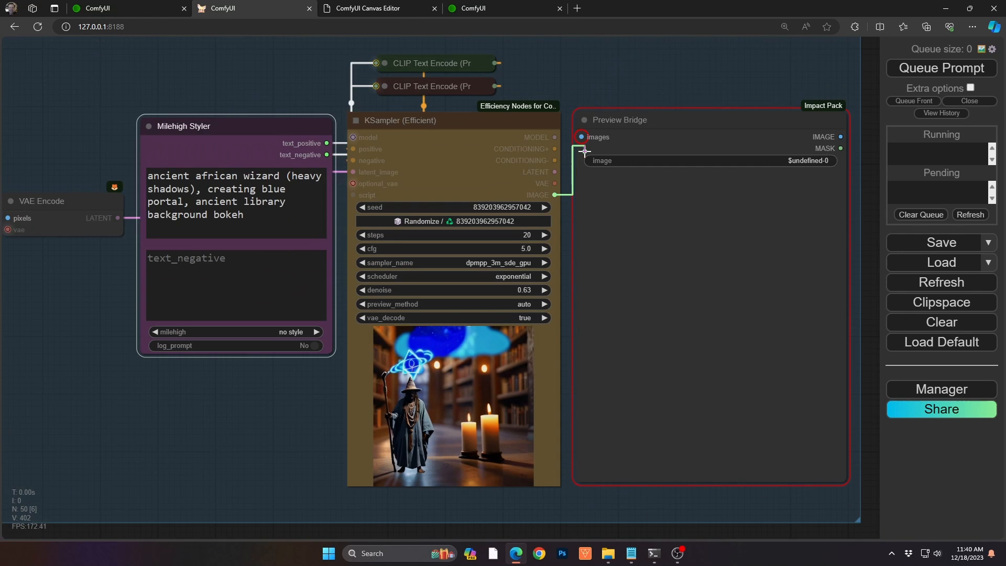
{"action": "left_click", "coordinate": [940, 67]}
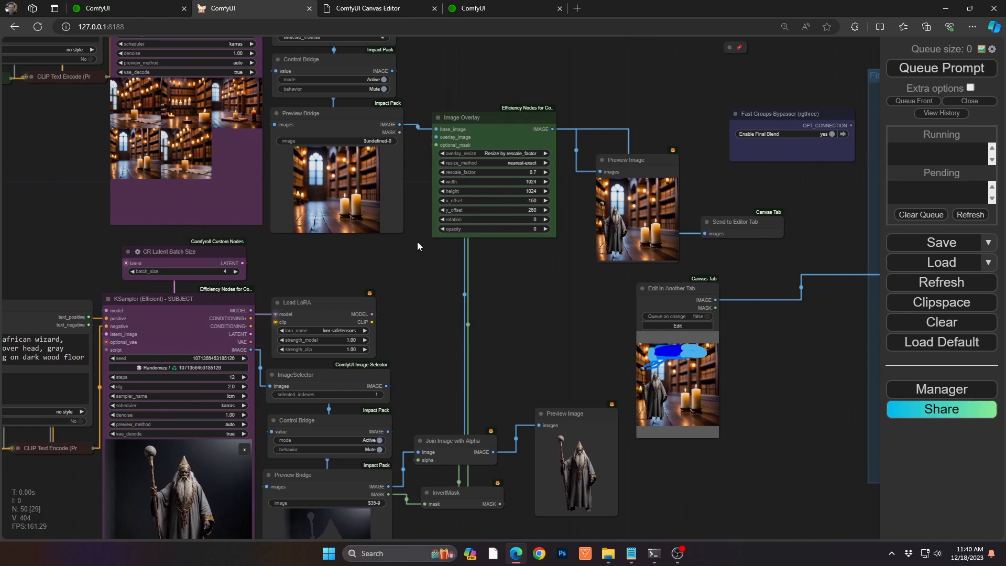
{"action": "mouse_move", "coordinate": [462, 129]}
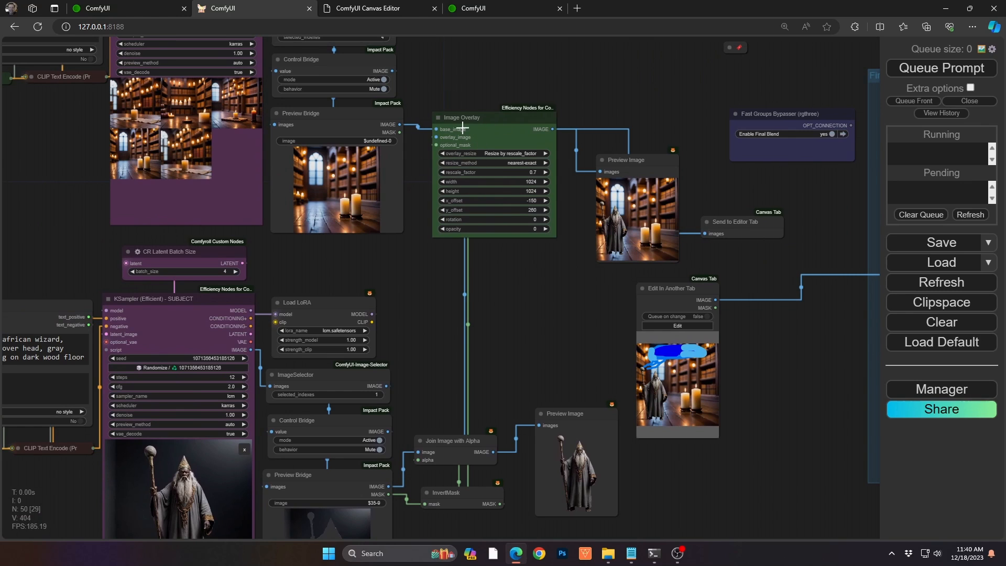
{"action": "mouse_move", "coordinate": [505, 113]}
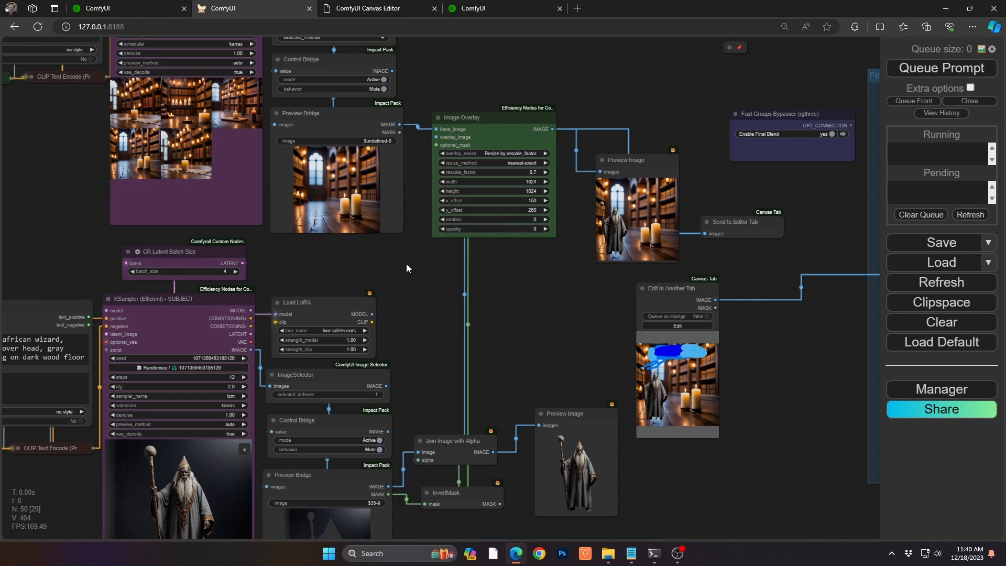
{"action": "mouse_move", "coordinate": [563, 352]}
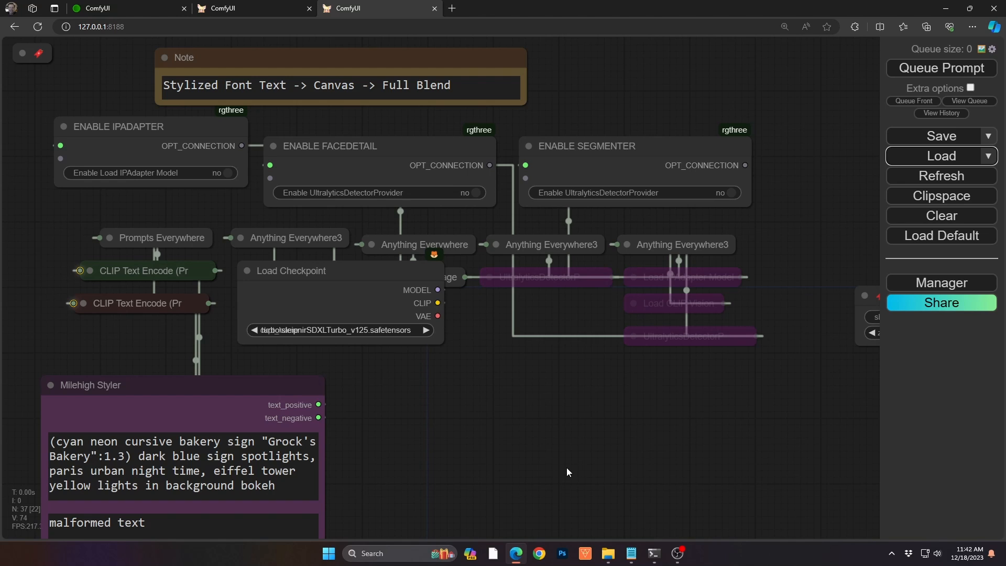
{"action": "mouse_move", "coordinate": [487, 482]}
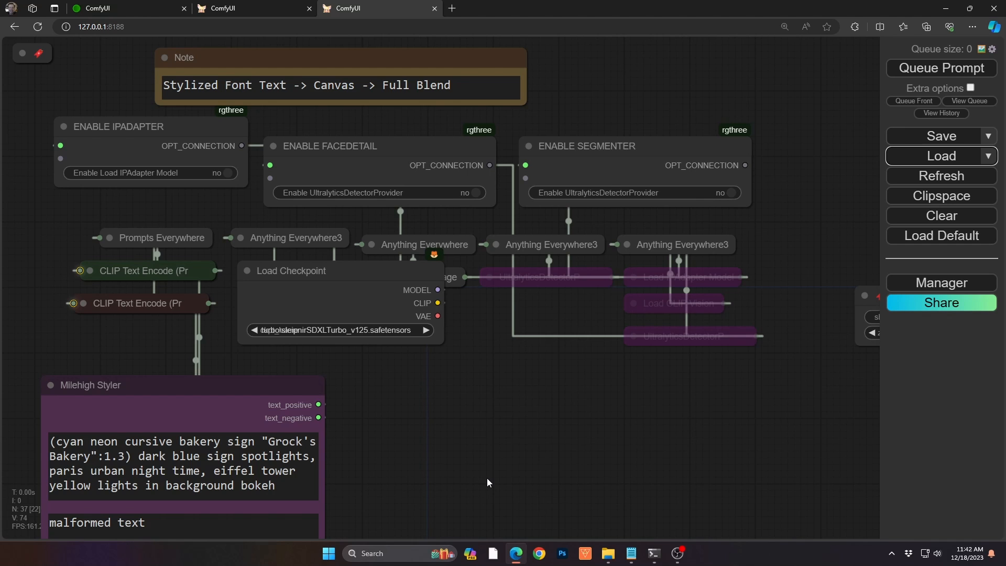
{"action": "scroll", "scroll_direction": "down", "scroll_amount": 3}
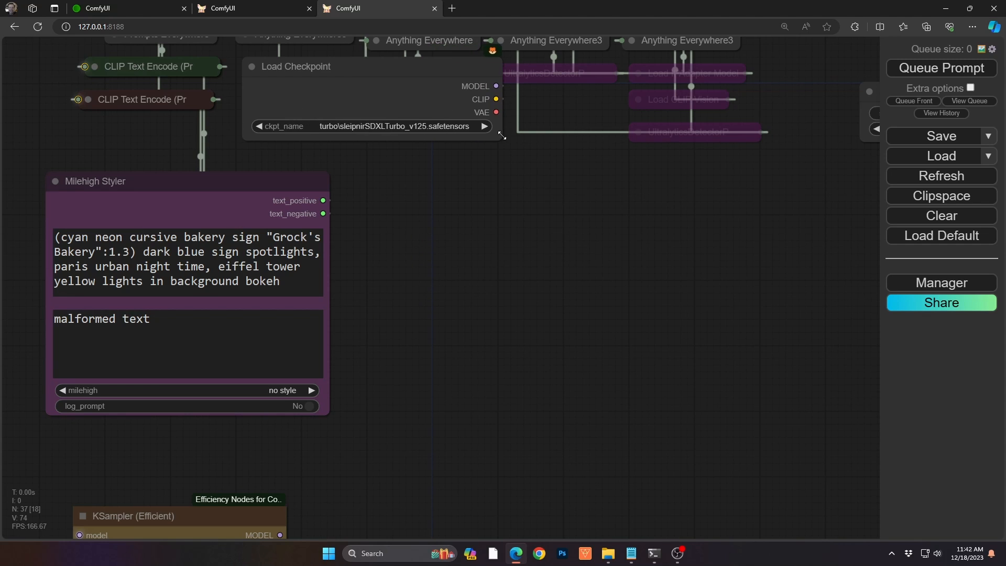
{"action": "mouse_move", "coordinate": [387, 133]}
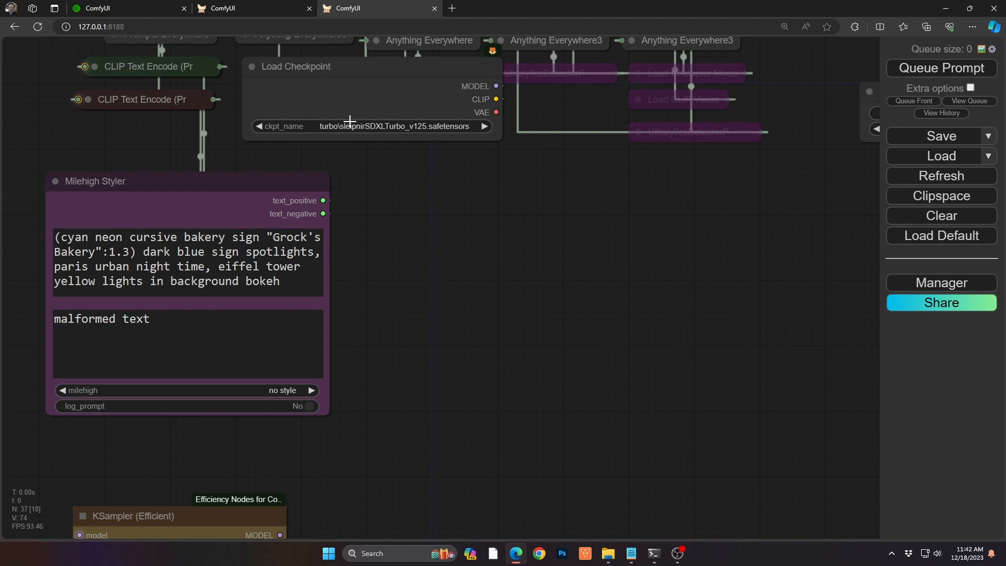
{"action": "mouse_move", "coordinate": [404, 245]}
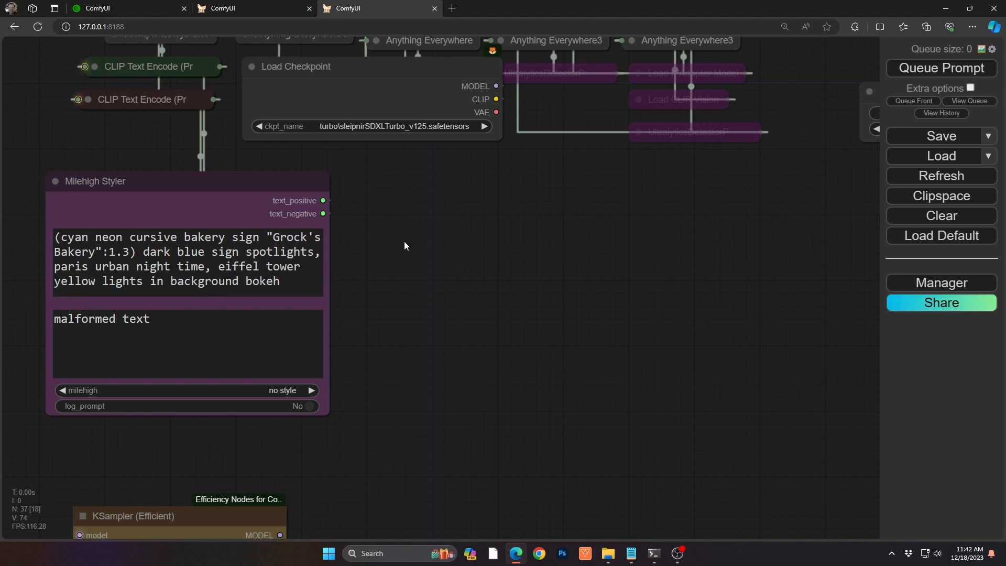
{"action": "mouse_move", "coordinate": [402, 261]}
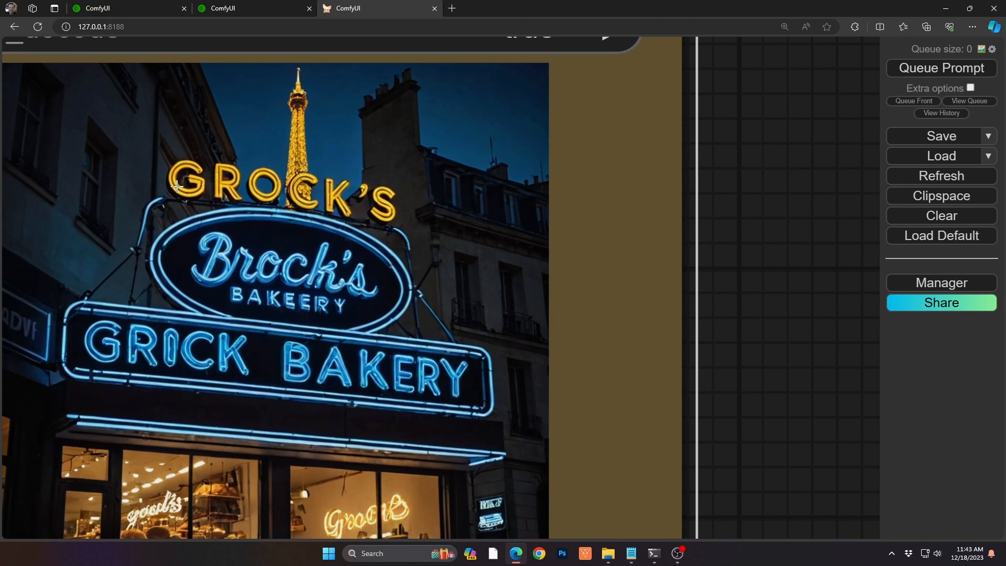
{"action": "mouse_move", "coordinate": [220, 262]}
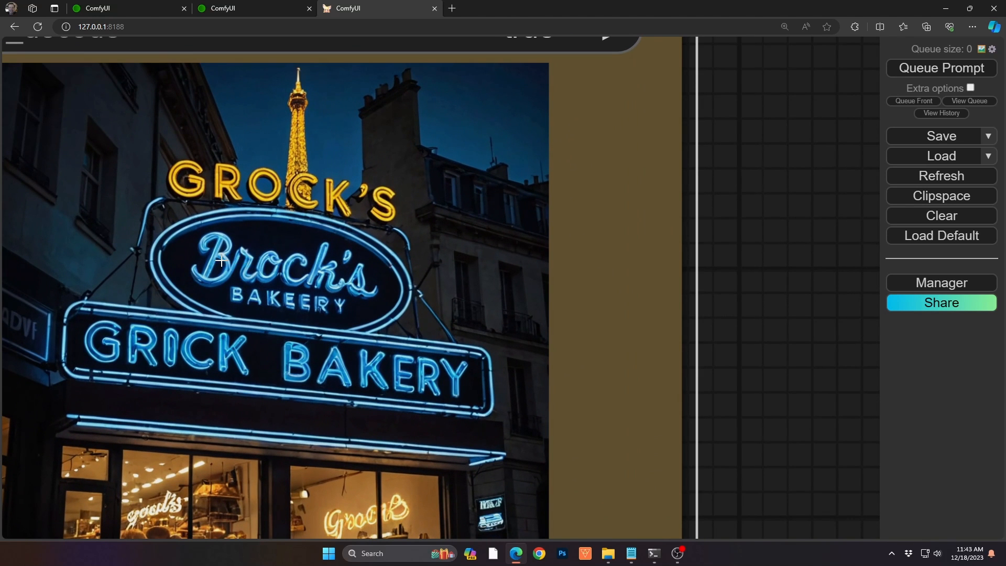
{"action": "mouse_move", "coordinate": [211, 391]}
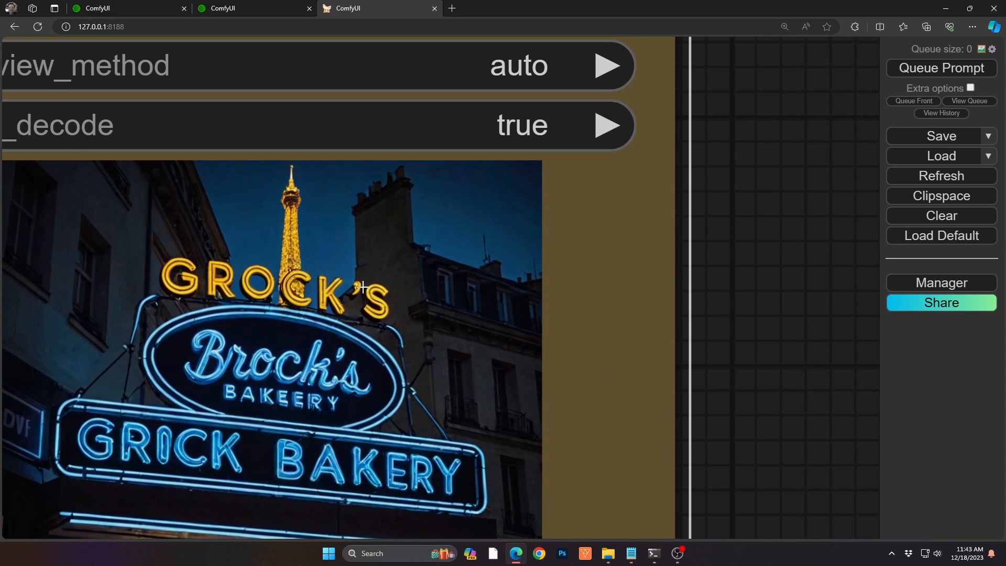
{"action": "mouse_move", "coordinate": [289, 217]}
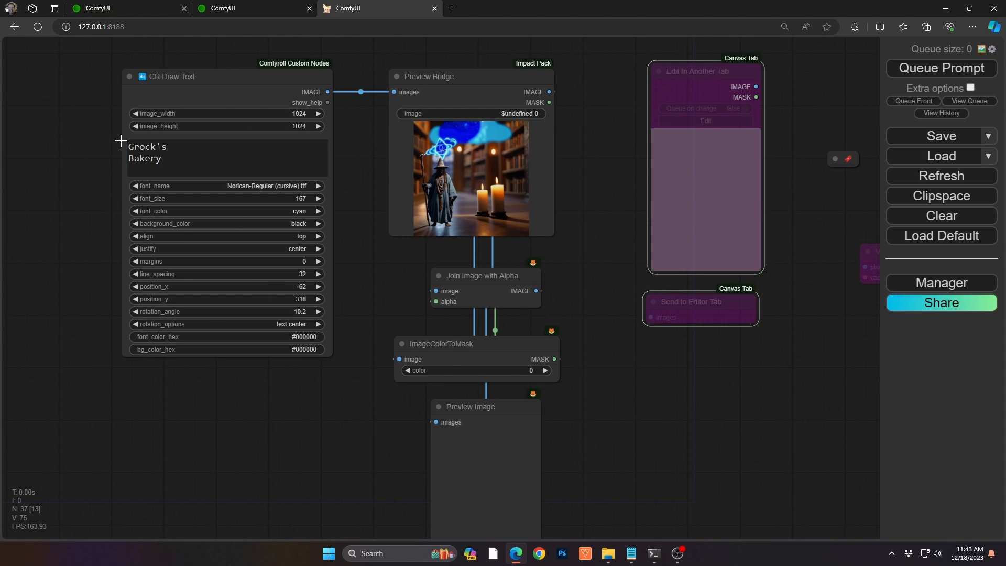
{"action": "mouse_move", "coordinate": [287, 69]}
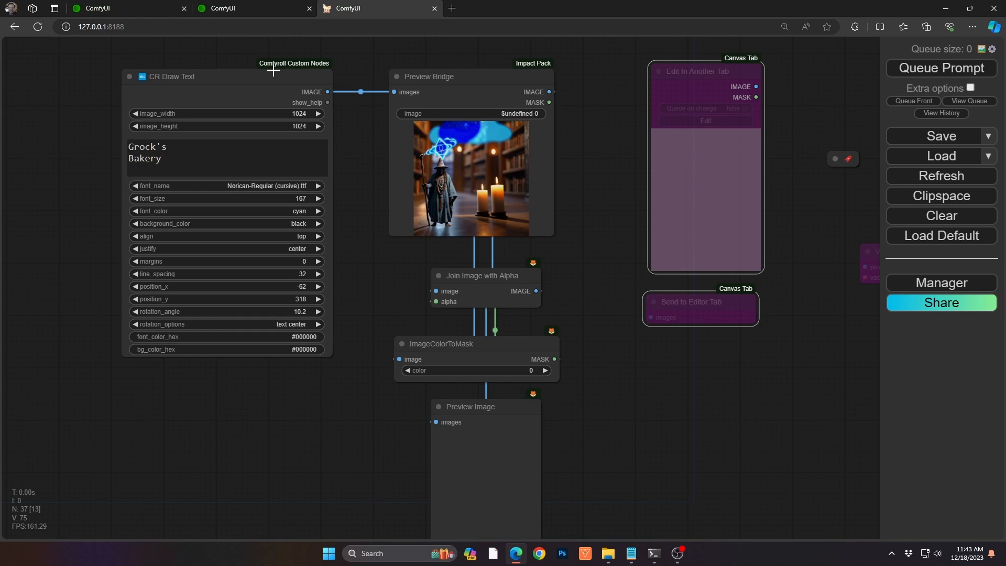
{"action": "mouse_move", "coordinate": [179, 187]}
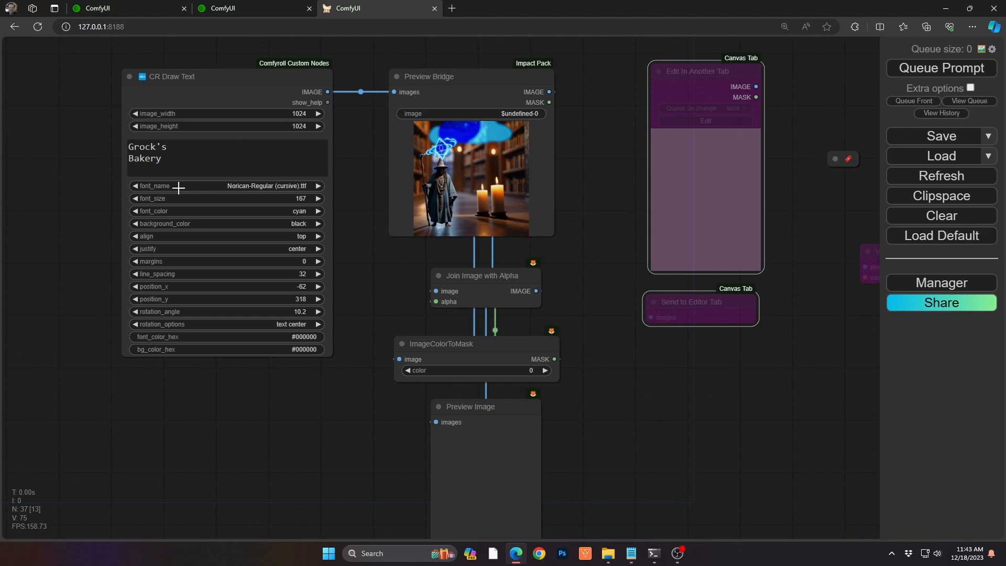
{"action": "mouse_move", "coordinate": [175, 160]}
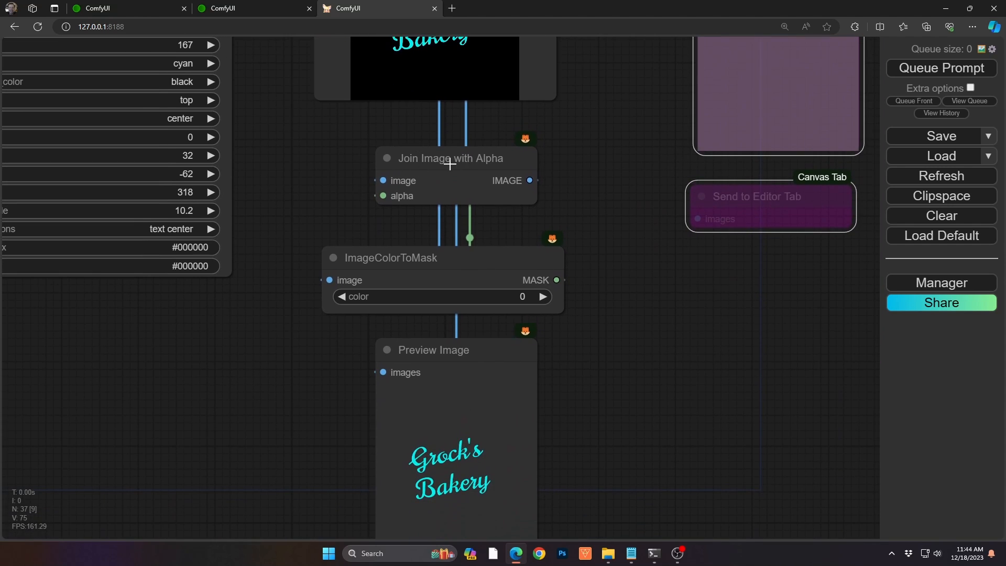
{"action": "mouse_move", "coordinate": [359, 264]}
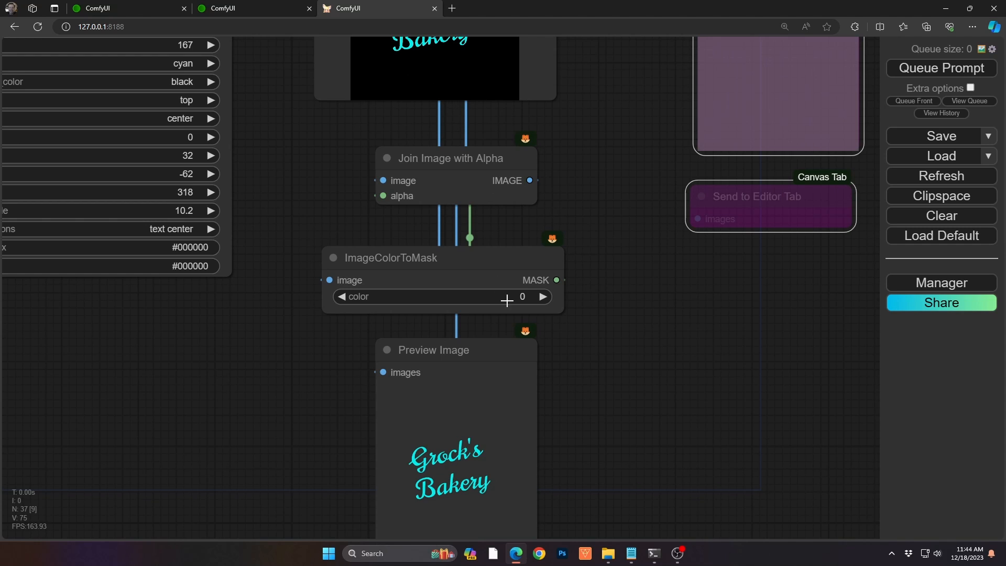
{"action": "mouse_move", "coordinate": [583, 157]}
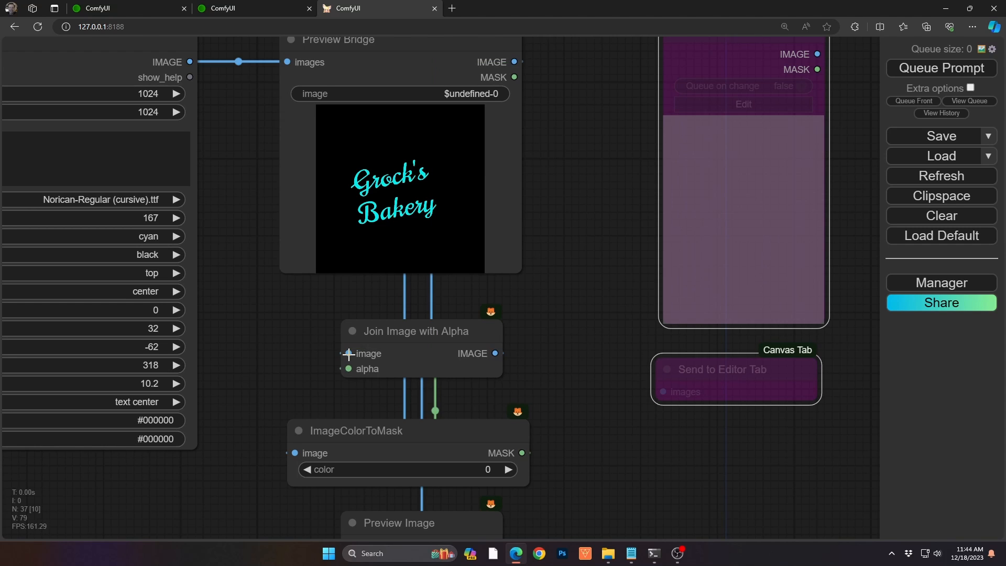
{"action": "mouse_move", "coordinate": [405, 273]}
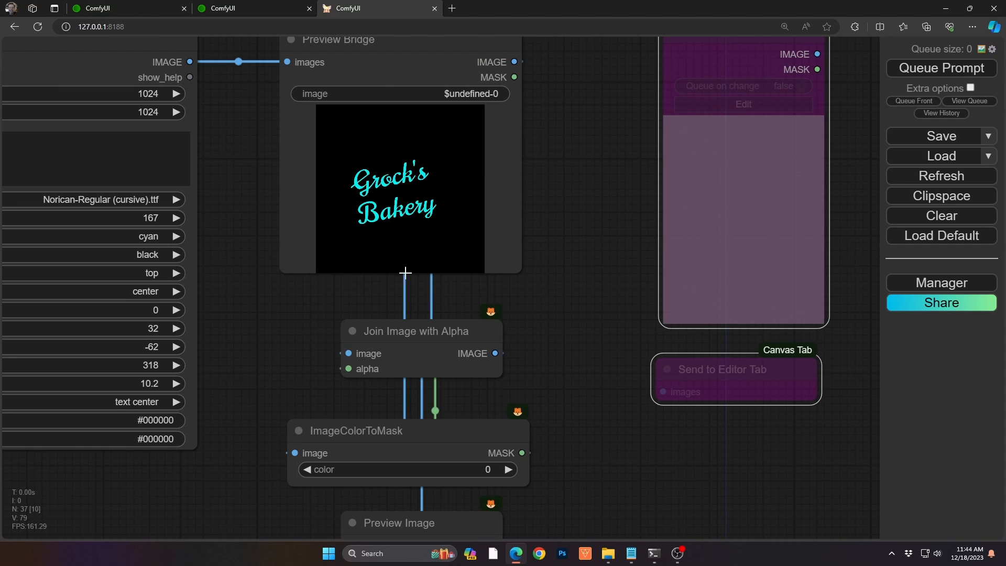
{"action": "mouse_move", "coordinate": [414, 247]}
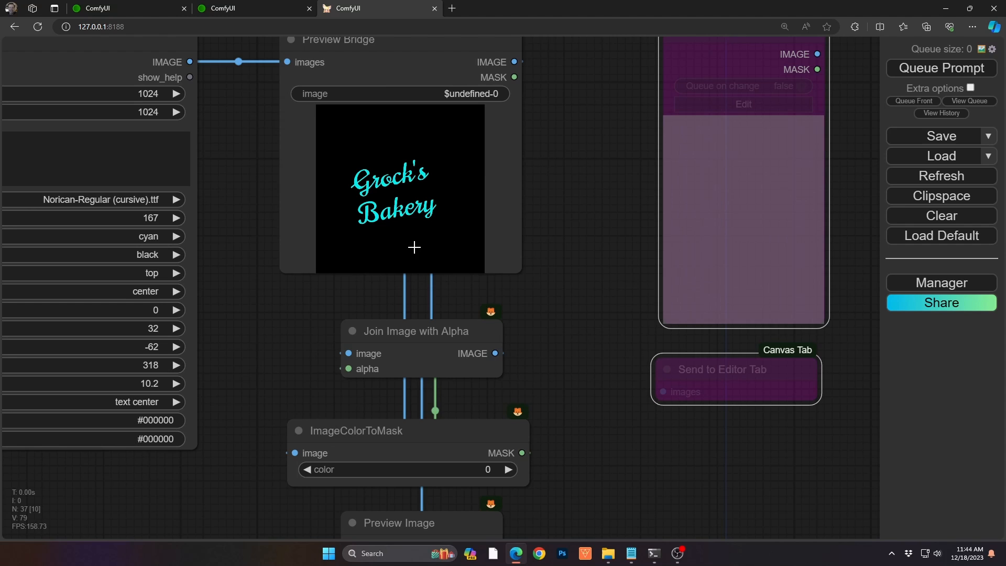
{"action": "mouse_move", "coordinate": [429, 133]}
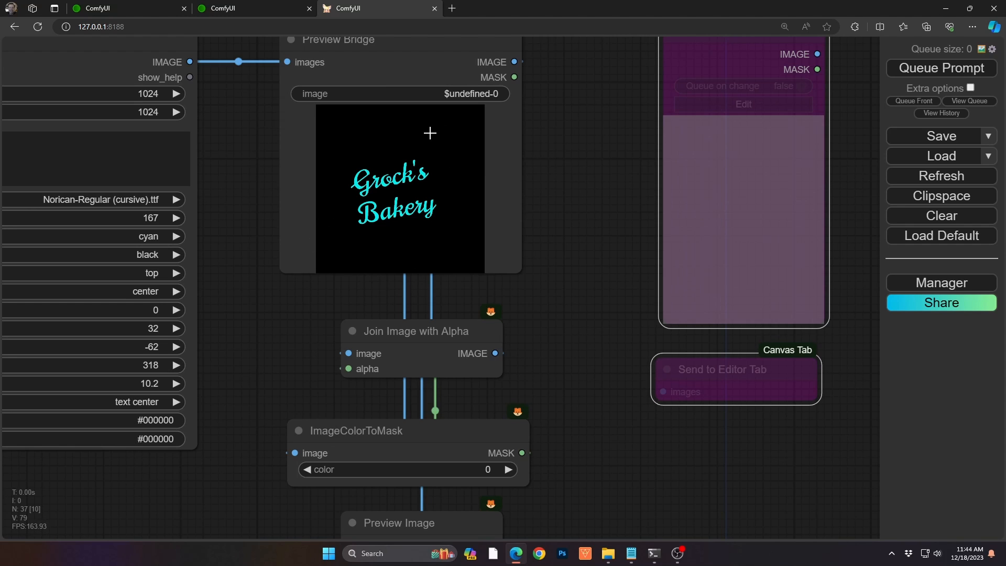
{"action": "mouse_move", "coordinate": [514, 75]}
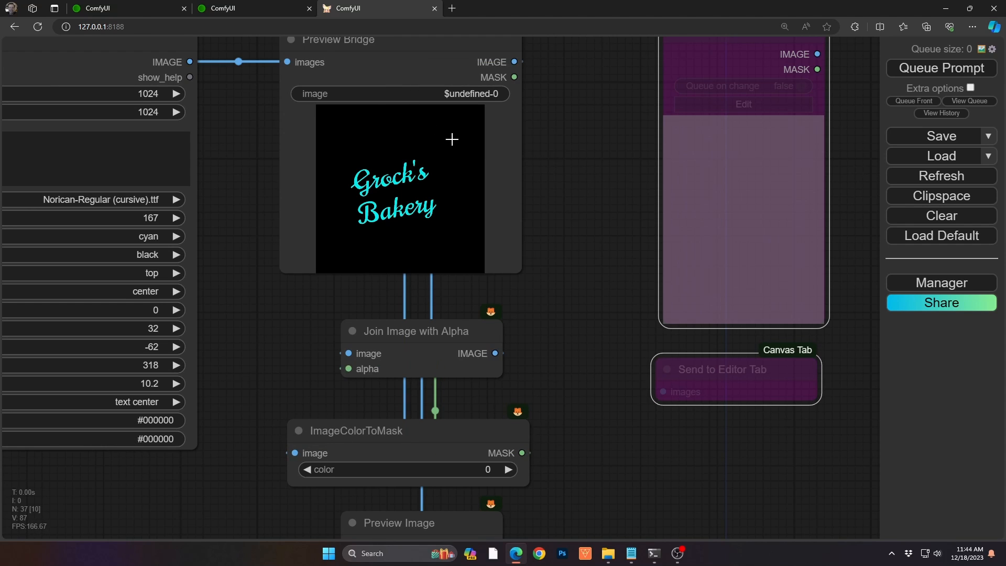
{"action": "mouse_move", "coordinate": [450, 242]}
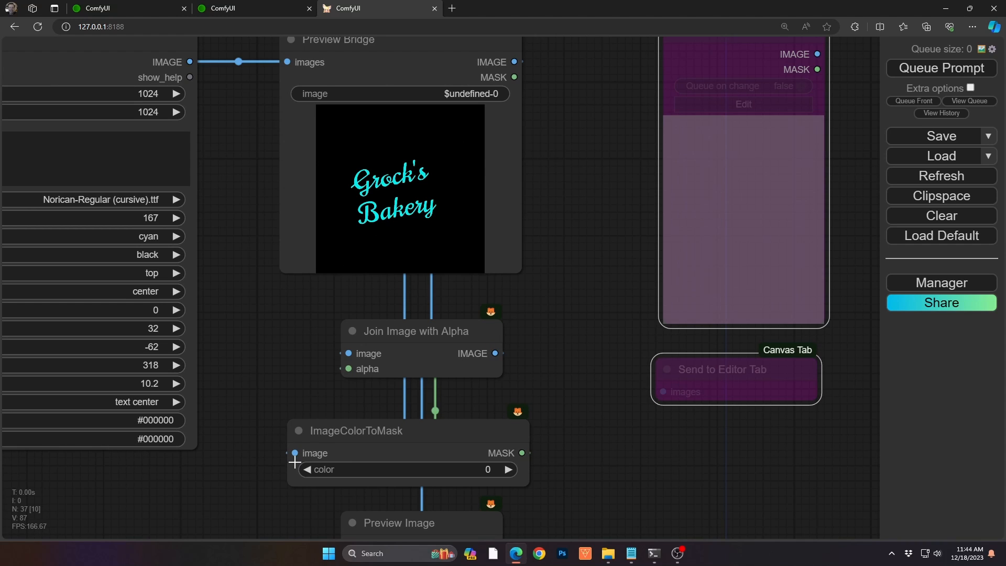
{"action": "mouse_move", "coordinate": [492, 475]}
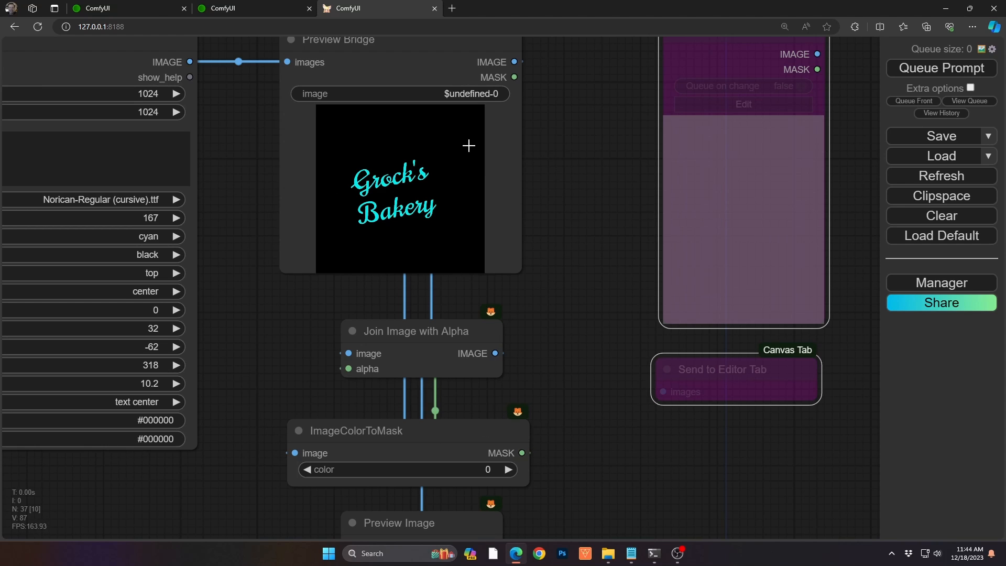
{"action": "mouse_move", "coordinate": [353, 361]}
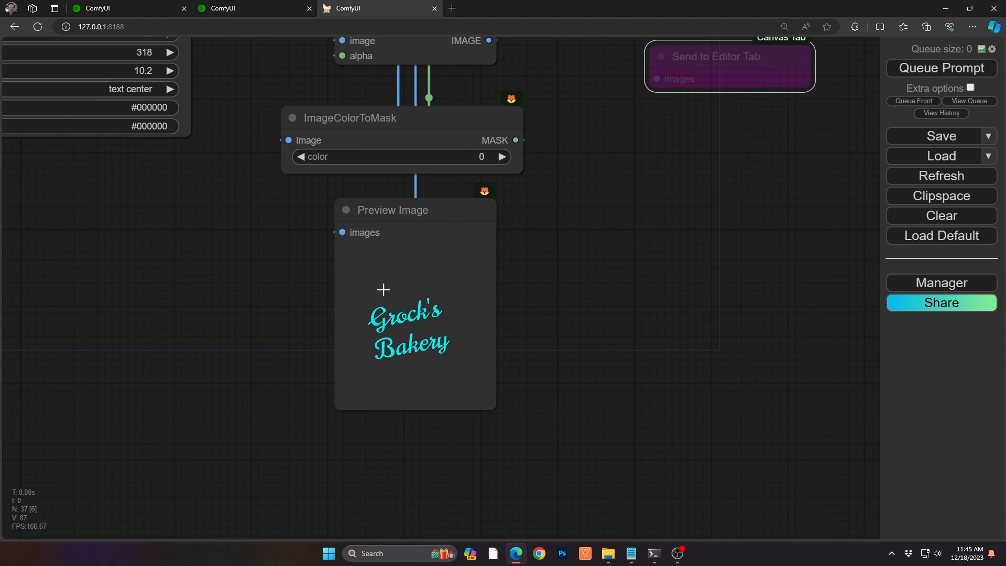
Step: Close the enlarged preview and bring the Canvas Tab editor nodes into view
{"action": "scroll", "scroll_direction": "up", "scroll_amount": 3}
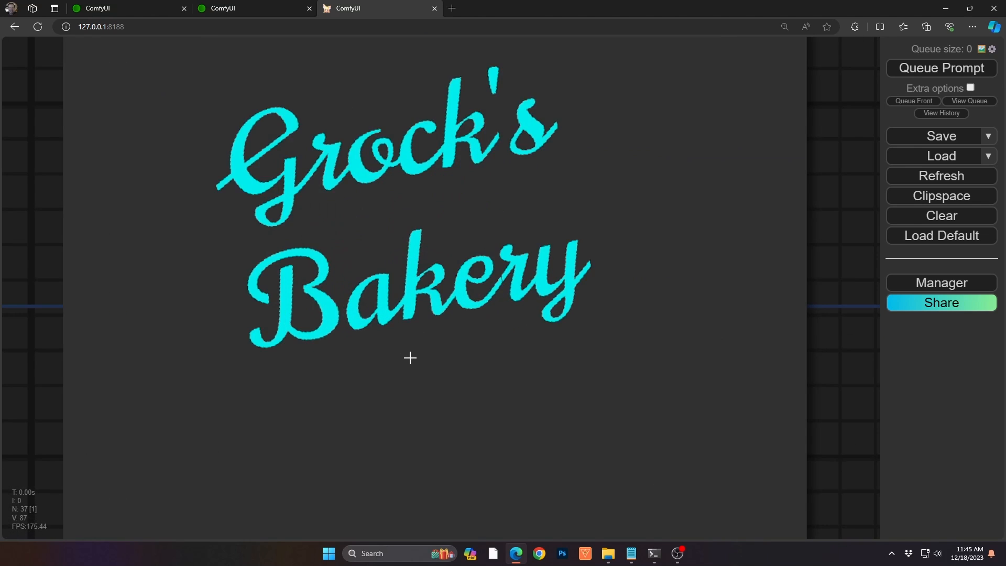
{"action": "mouse_move", "coordinate": [304, 254]}
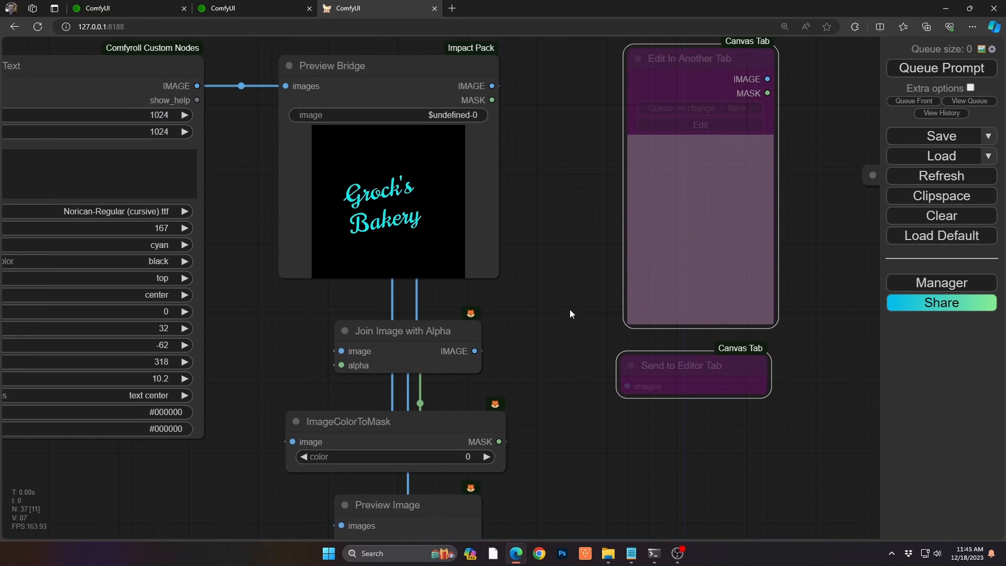
{"action": "left_click_drag", "start_coordinate": [571, 313], "coordinate": [446, 187]}
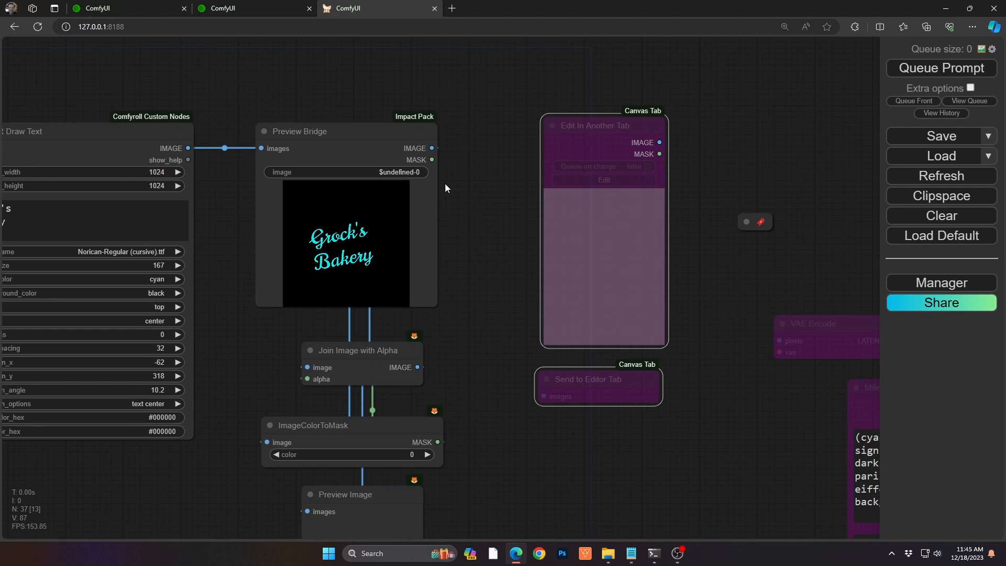
{"action": "mouse_move", "coordinate": [604, 419]}
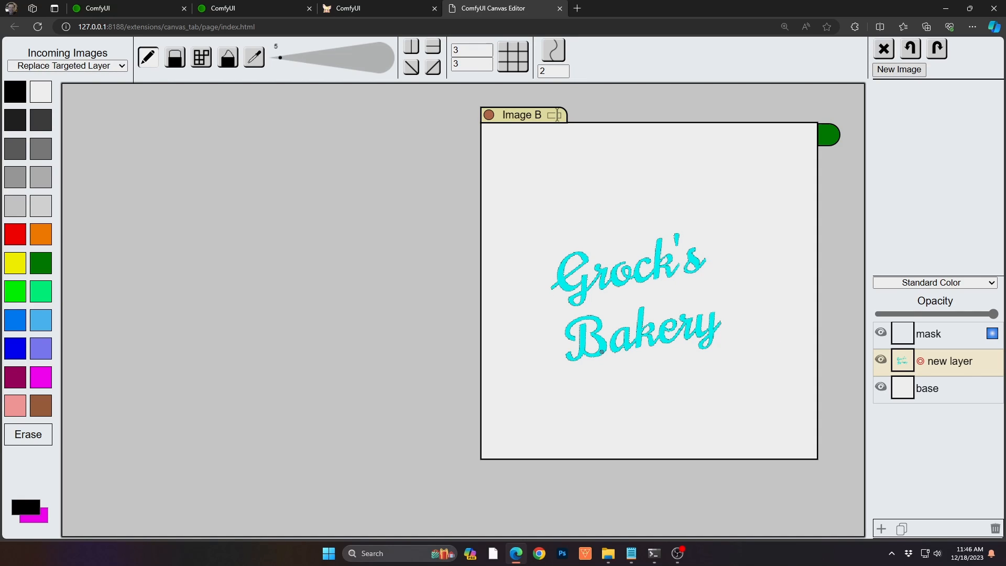
Step: Make the base layer the drawing target, choose blue, and thin the brush to size 15
{"action": "left_click", "coordinate": [926, 388]}
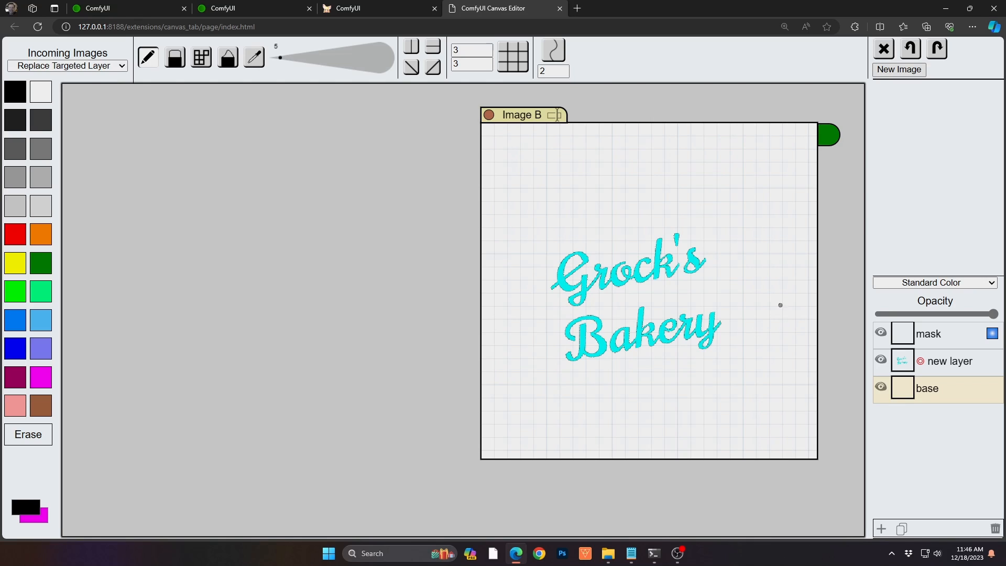
{"action": "mouse_move", "coordinate": [935, 386]}
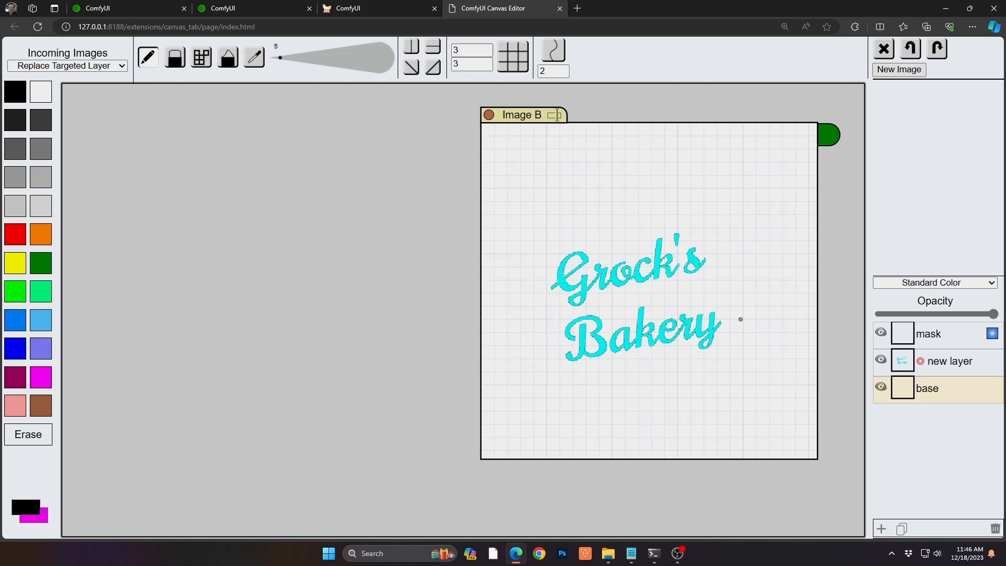
{"action": "mouse_move", "coordinate": [745, 358]}
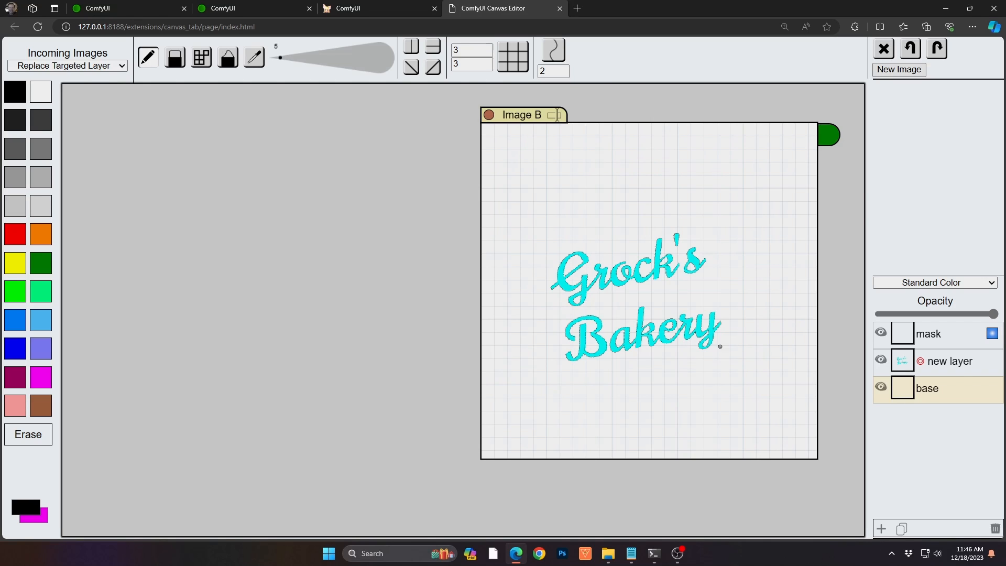
{"action": "left_click", "coordinate": [947, 360]}
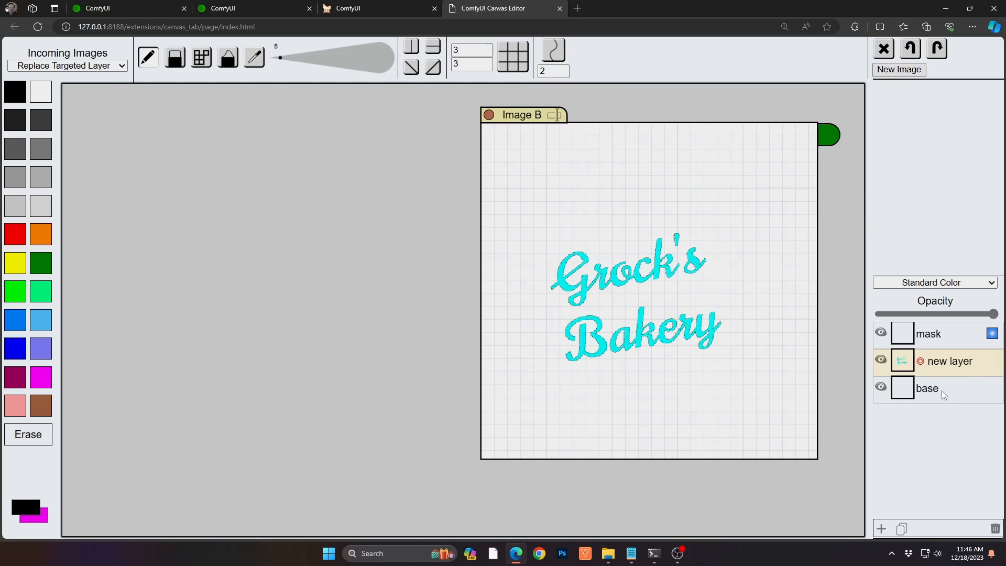
{"action": "left_click", "coordinate": [925, 387]}
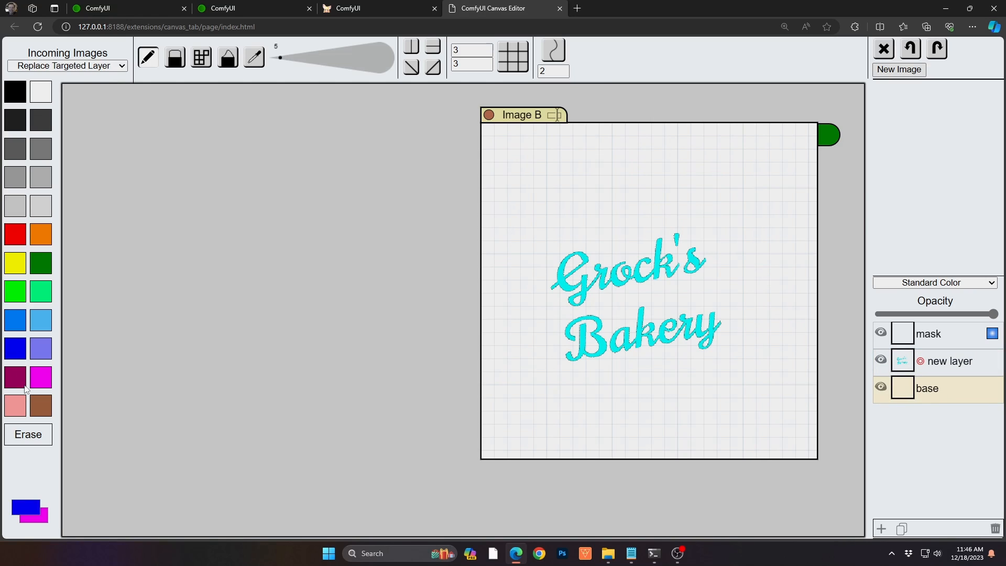
{"action": "left_click", "coordinate": [40, 376]}
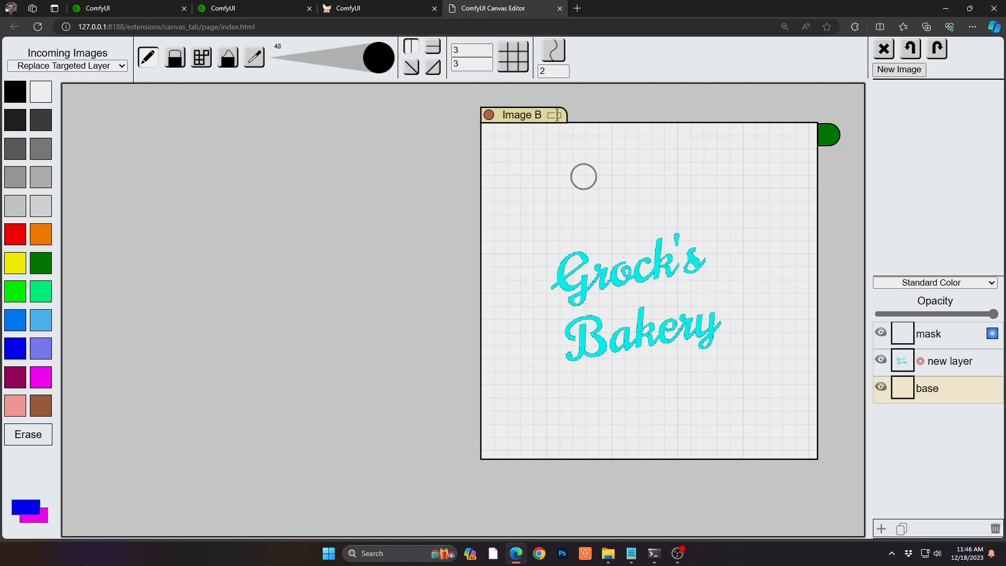
{"action": "left_click_drag", "start_coordinate": [378, 56], "coordinate": [304, 57]}
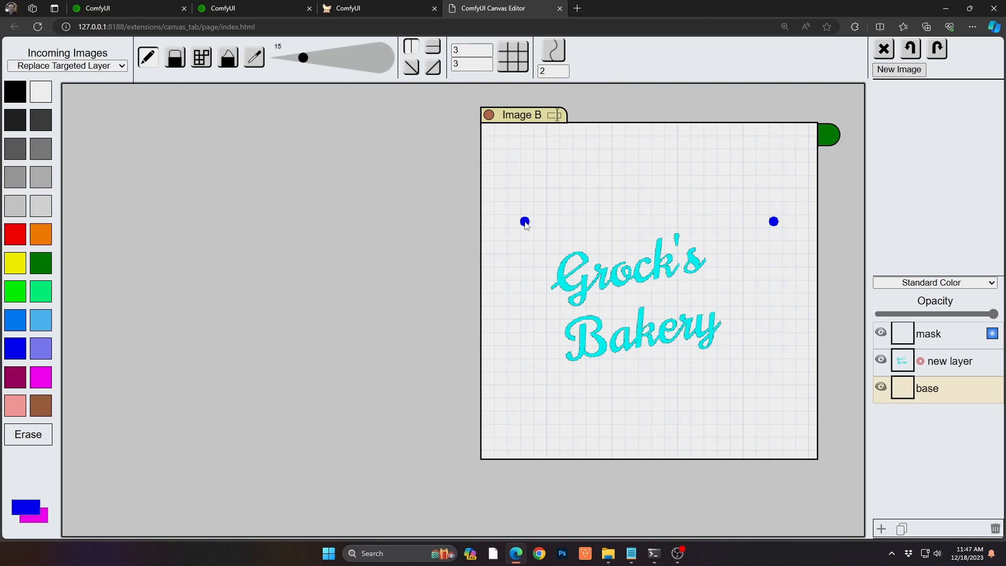
Step: Freehand the wavy blue frame along the top and around the Grock's Bakery lettering
{"action": "left_click_drag", "start_coordinate": [524, 221], "coordinate": [773, 221]}
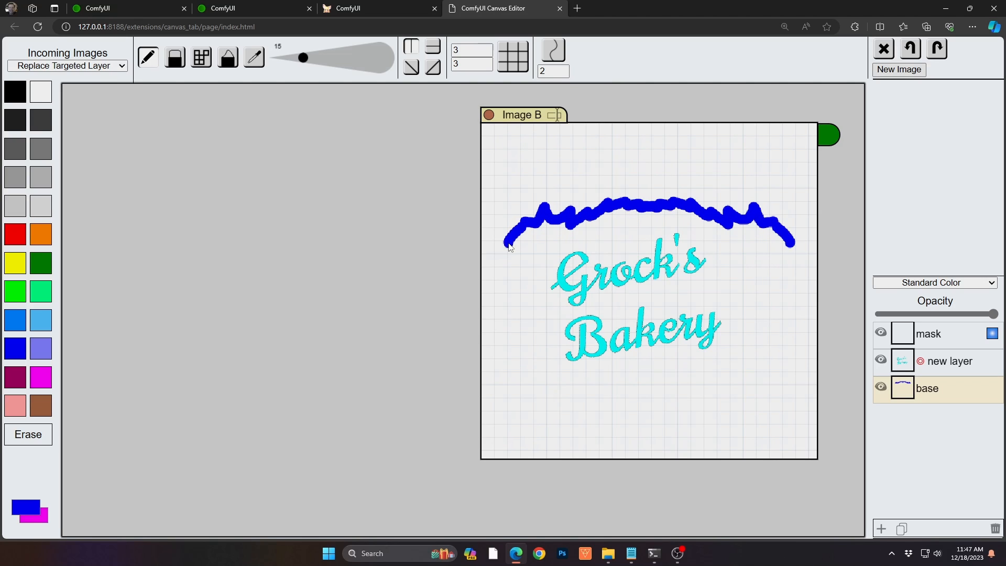
{"action": "left_click_drag", "start_coordinate": [507, 247], "coordinate": [529, 381]}
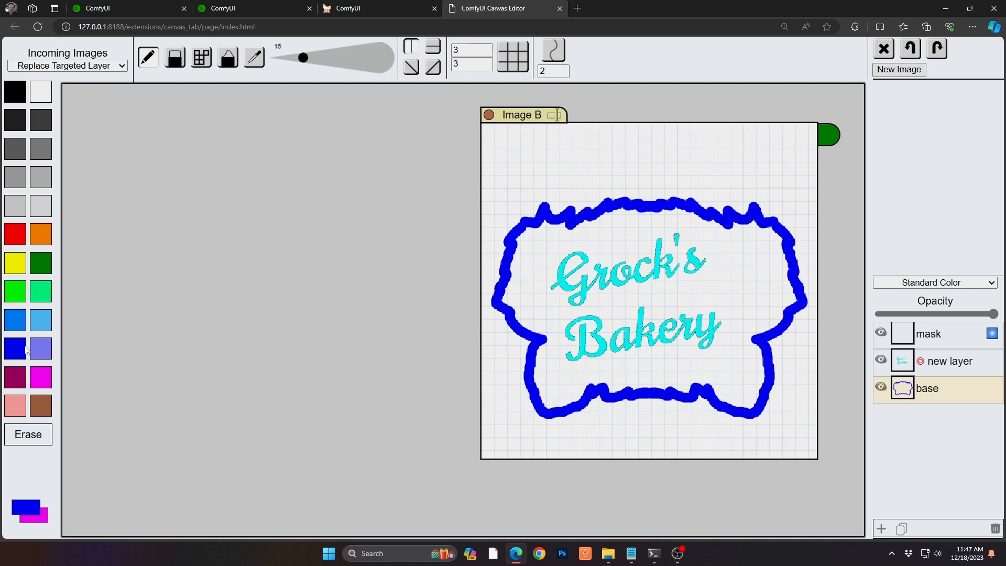
Step: Paint the navy fill and grey pole, then a brown tower dotted with small yellow lights
{"action": "left_click", "coordinate": [14, 348]}
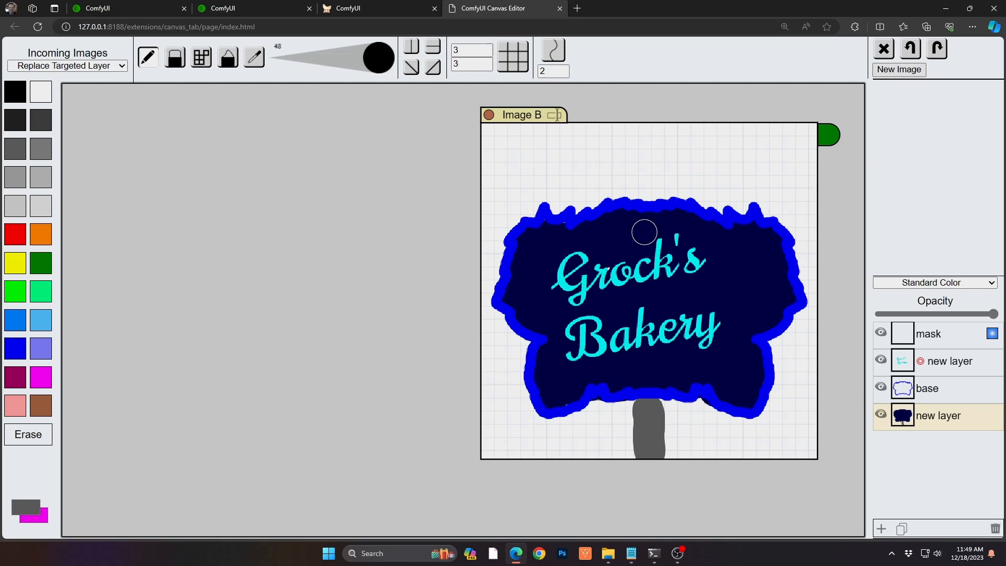
{"action": "mouse_move", "coordinate": [647, 239]}
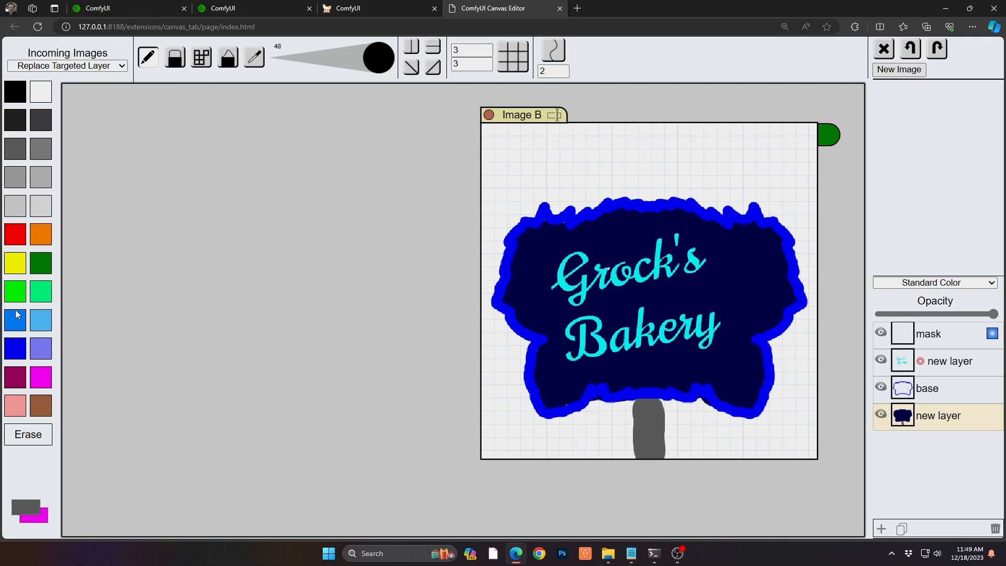
{"action": "mouse_move", "coordinate": [29, 250]}
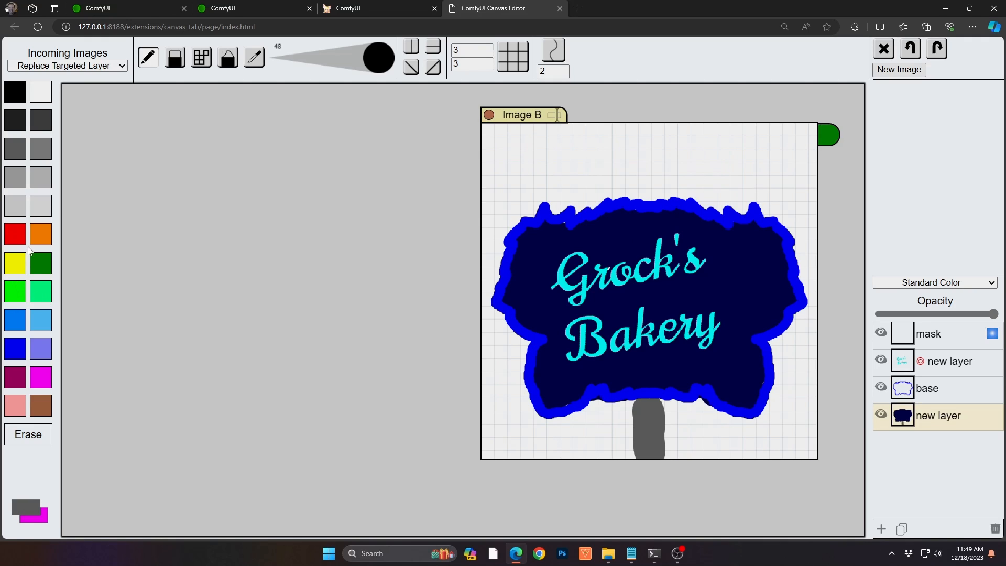
{"action": "mouse_move", "coordinate": [40, 287]}
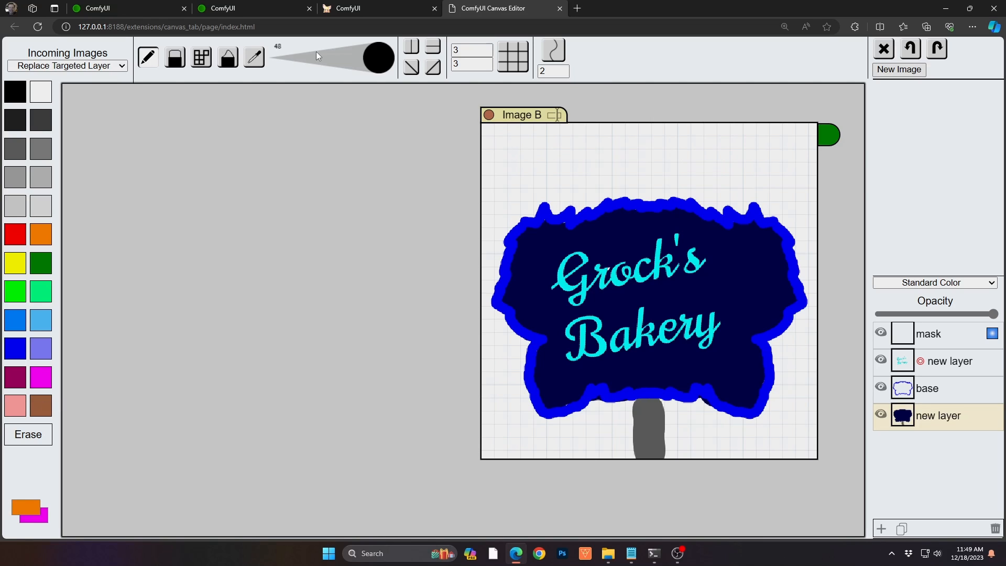
{"action": "left_click", "coordinate": [29, 507]}
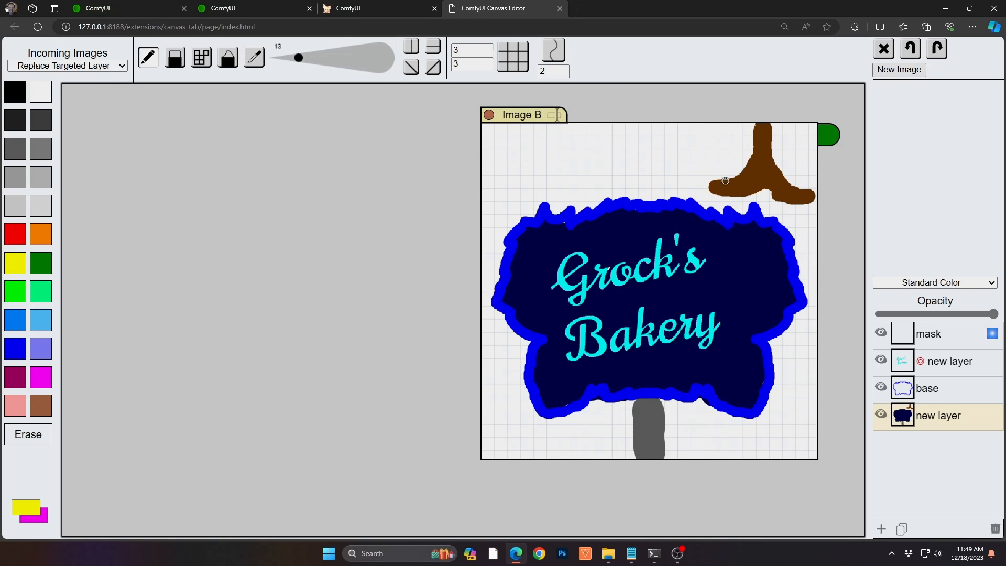
{"action": "left_click_drag", "start_coordinate": [725, 186], "coordinate": [744, 184]}
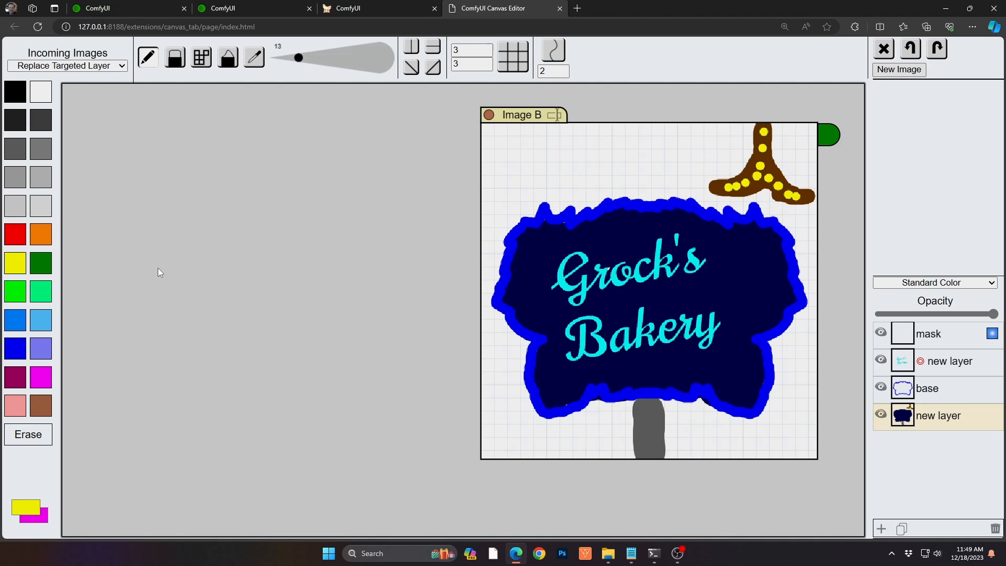
{"action": "mouse_move", "coordinate": [146, 294]}
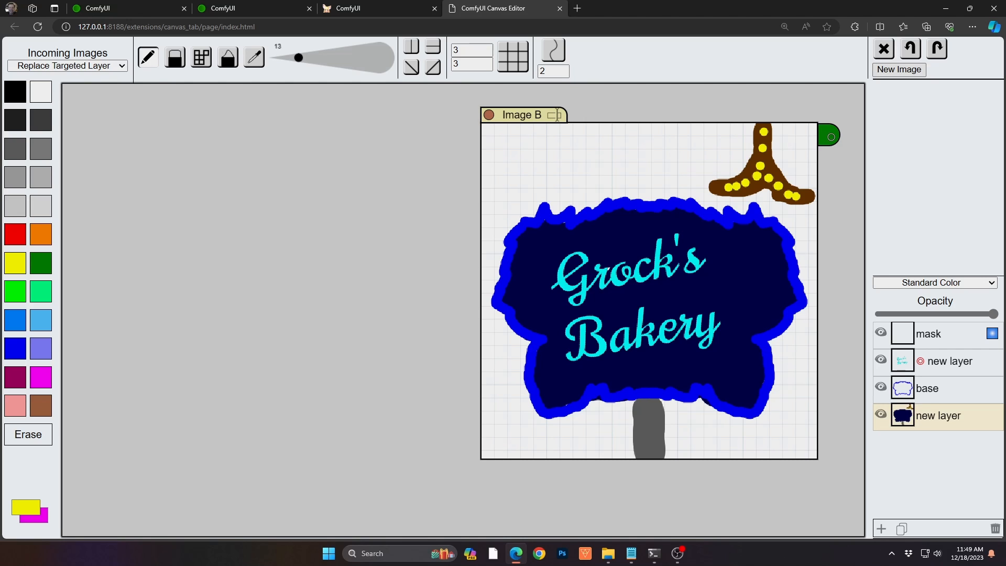
Step: Send the sketch back to the workflow and add 'on a metal pole,' to the Milehigh Styler prompt
{"action": "left_click", "coordinate": [378, 8]}
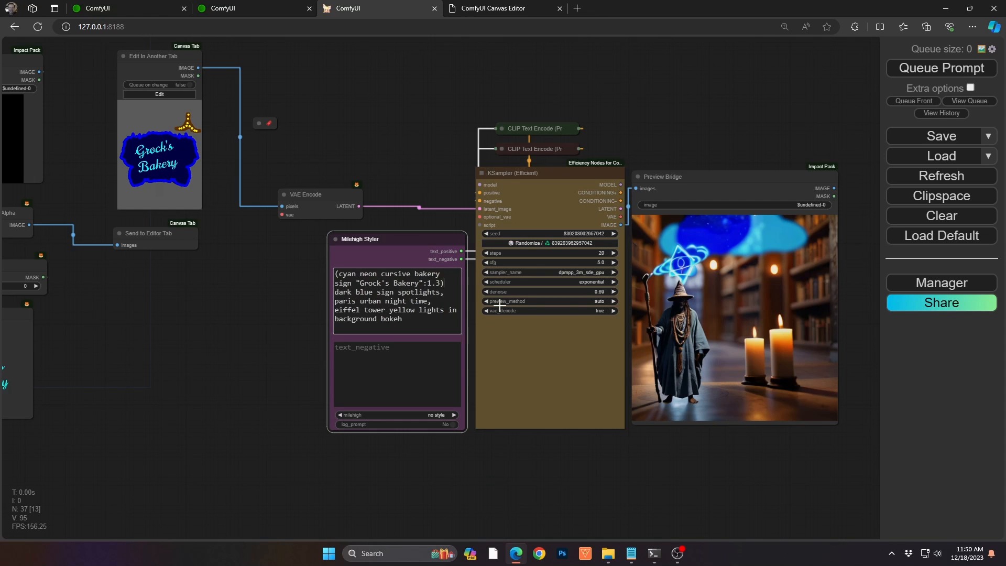
{"action": "type", "text": "on a metal pole,"}
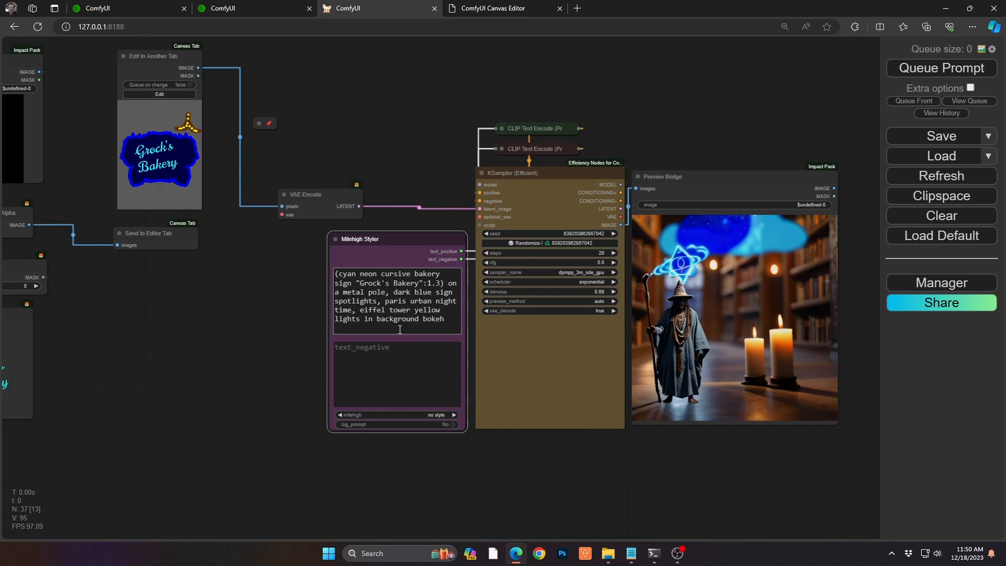
{"action": "mouse_move", "coordinate": [423, 285]}
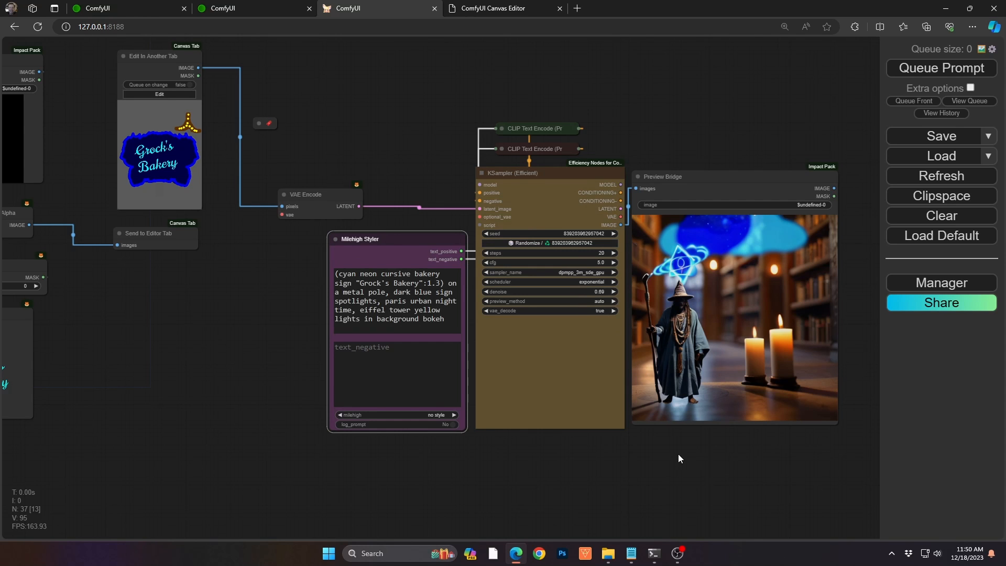
Step: Queue a render, raise denoise to 0.73 with cfg 4.0, step the seed, and queue again
{"action": "left_click", "coordinate": [939, 67]}
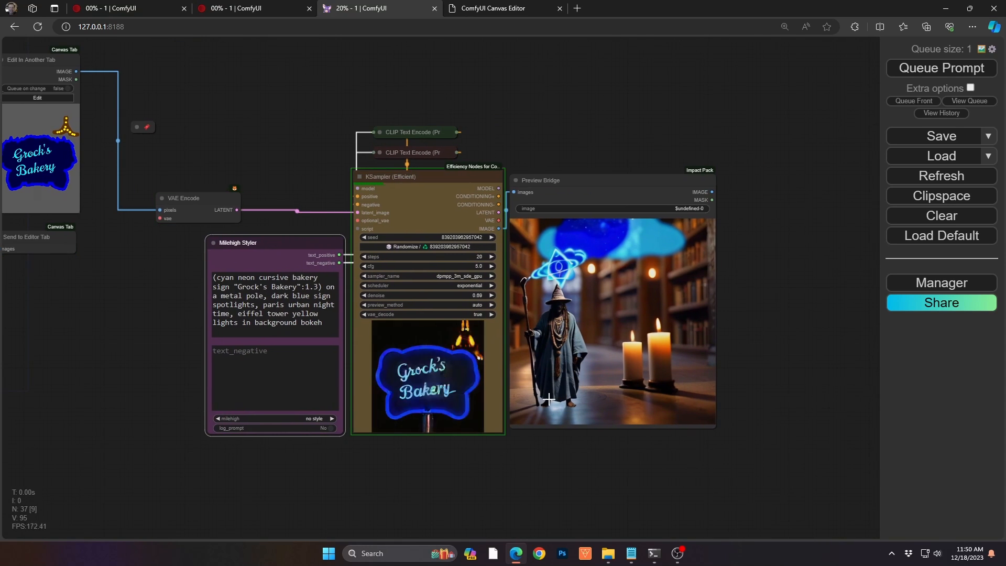
{"action": "scroll", "scroll_direction": "up", "scroll_amount": 3}
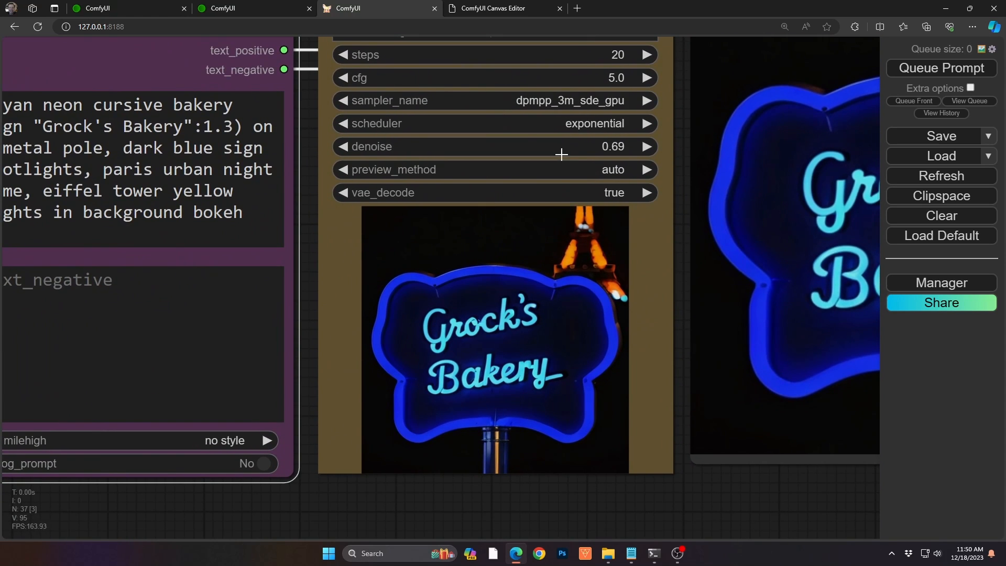
{"action": "mouse_move", "coordinate": [544, 318]}
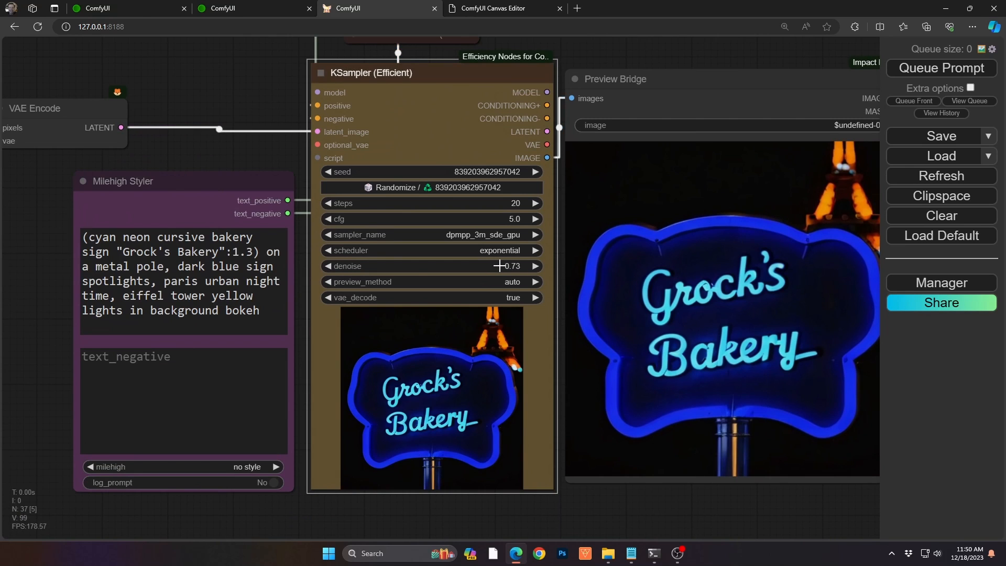
{"action": "left_click", "coordinate": [939, 68]}
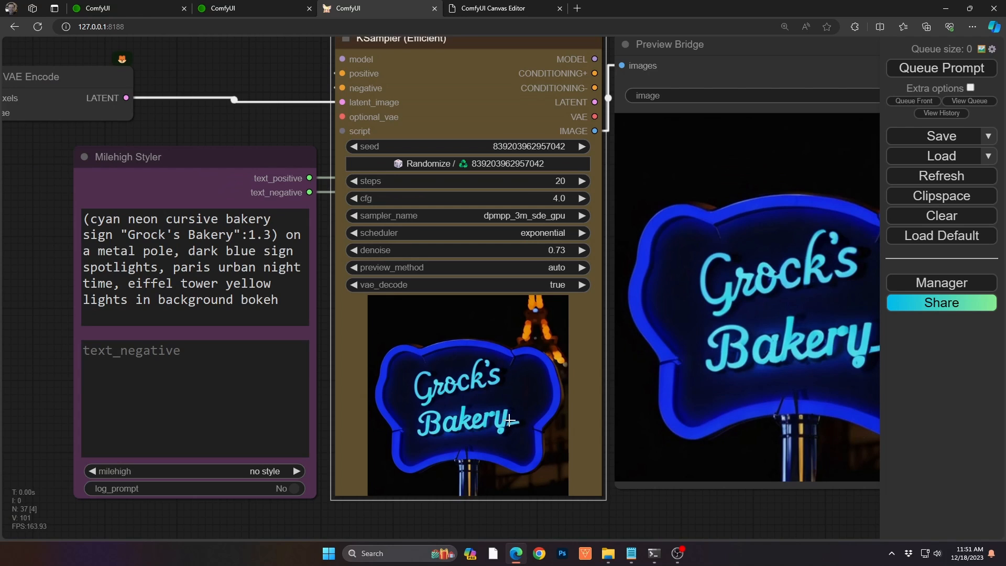
{"action": "mouse_move", "coordinate": [514, 424]}
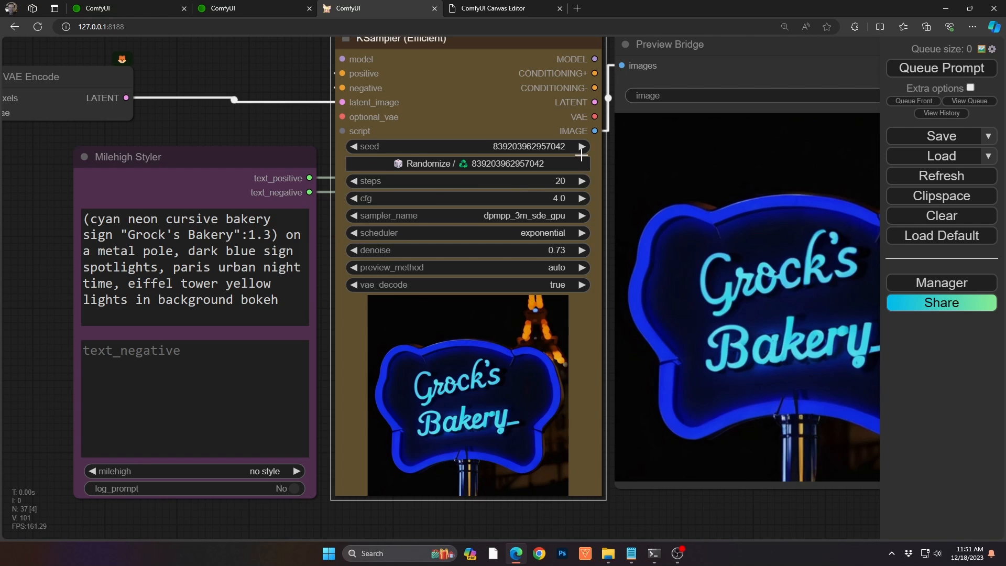
{"action": "left_click", "coordinate": [940, 67]}
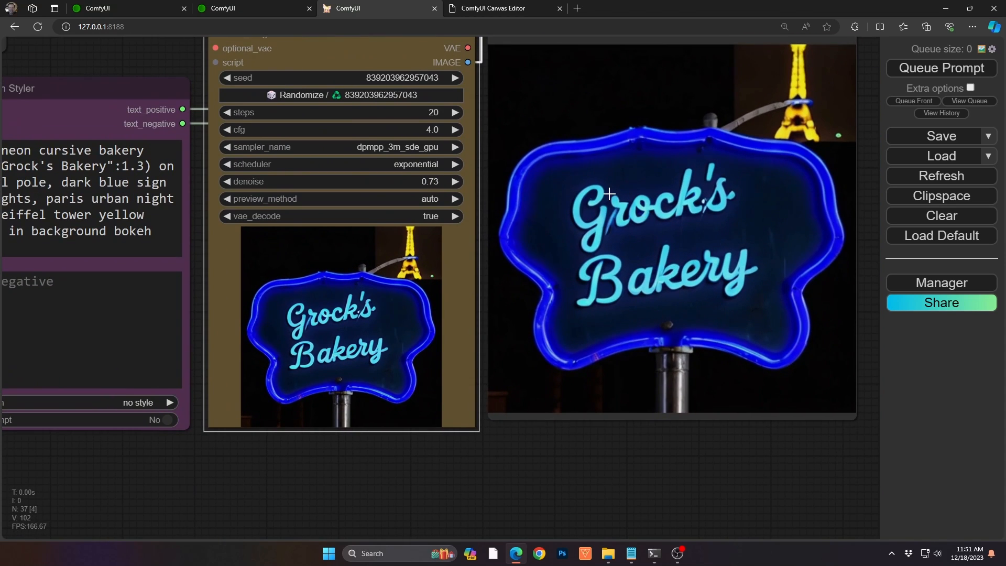
{"action": "mouse_move", "coordinate": [661, 190]}
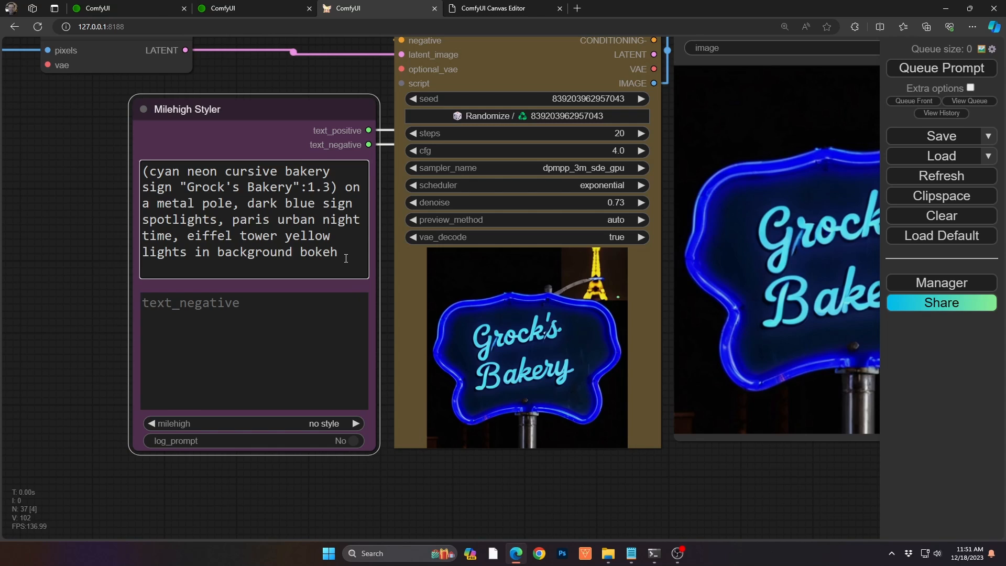
Step: Append ', paris city traffic background, evening' to the prompt and queue a new generation
{"action": "type", "text": ", paris"}
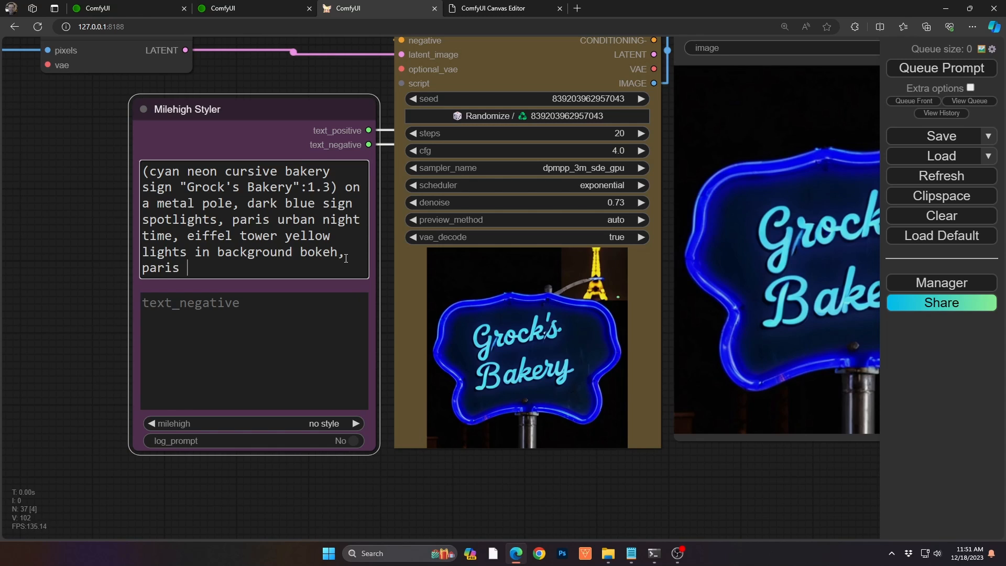
{"action": "type", "text": "city traffic"}
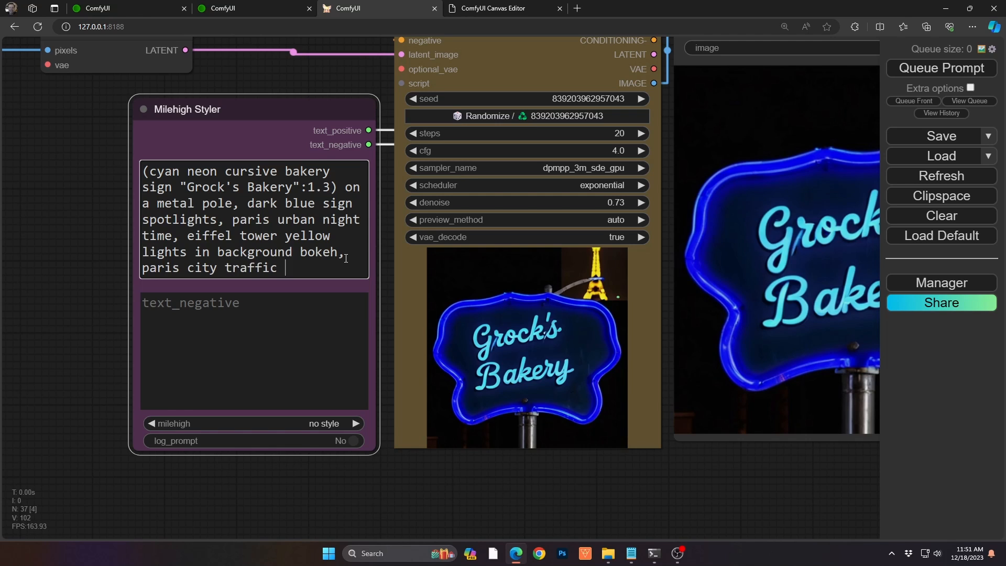
{"action": "type", "text": "background,"}
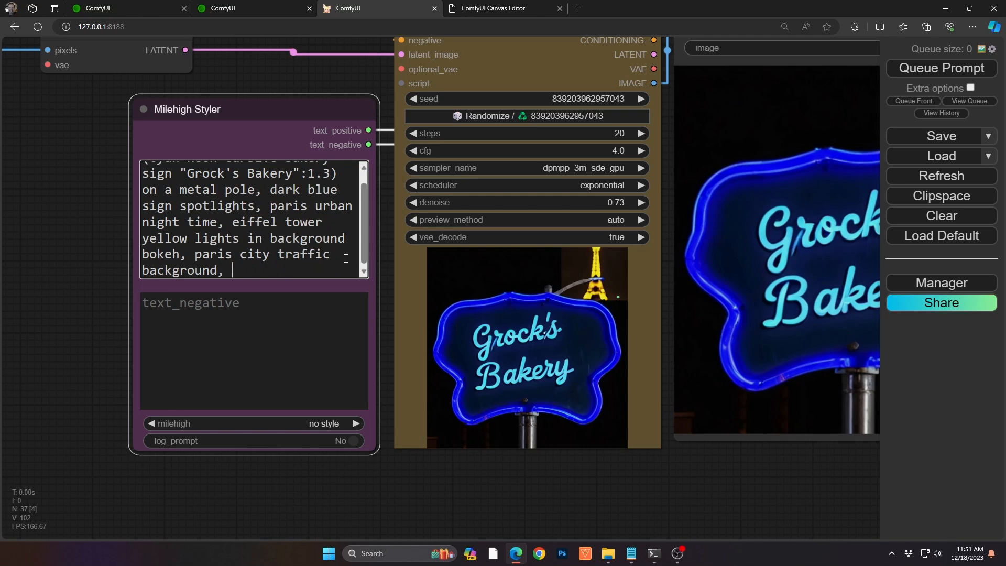
{"action": "type", "text": "evening"}
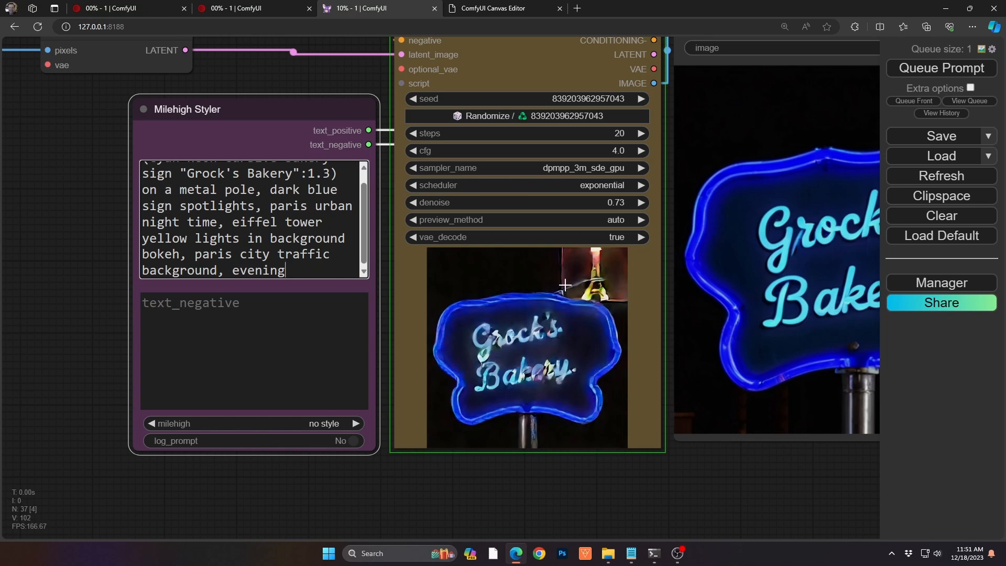